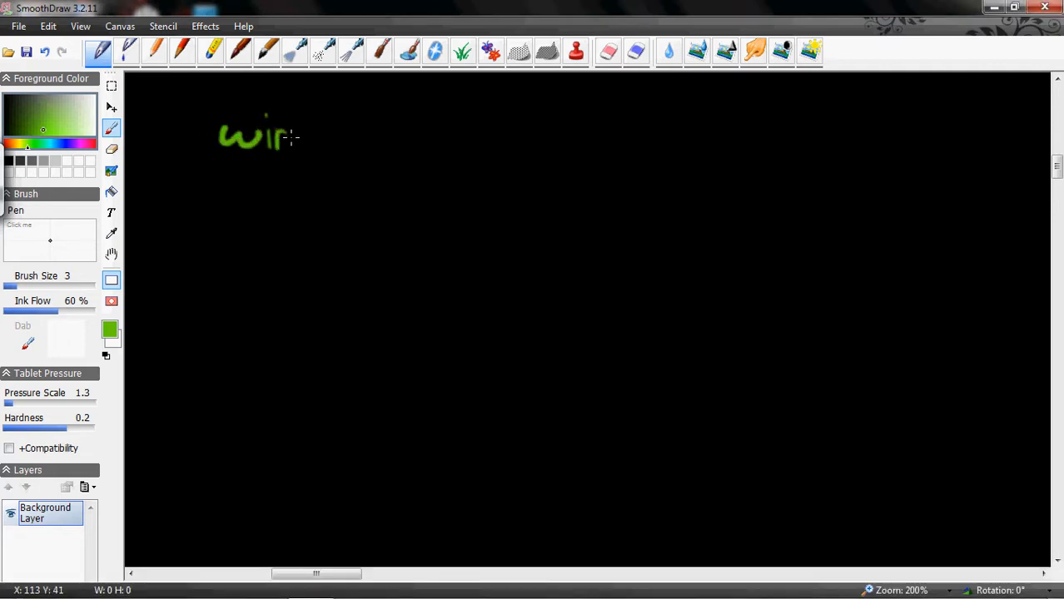
# - Handwrite the green underlined headings 'wireless' on the left and 'wired' on the right
pyautogui.moveTo(291, 137); pyautogui.dragTo(349, 137)
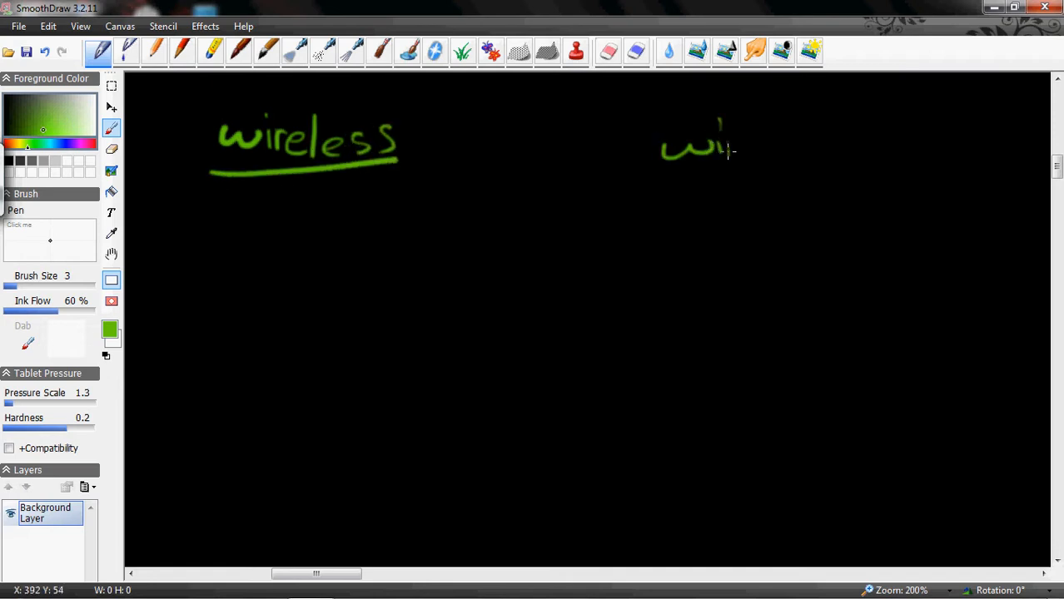
pyautogui.moveTo(733, 146); pyautogui.dragTo(803, 171)
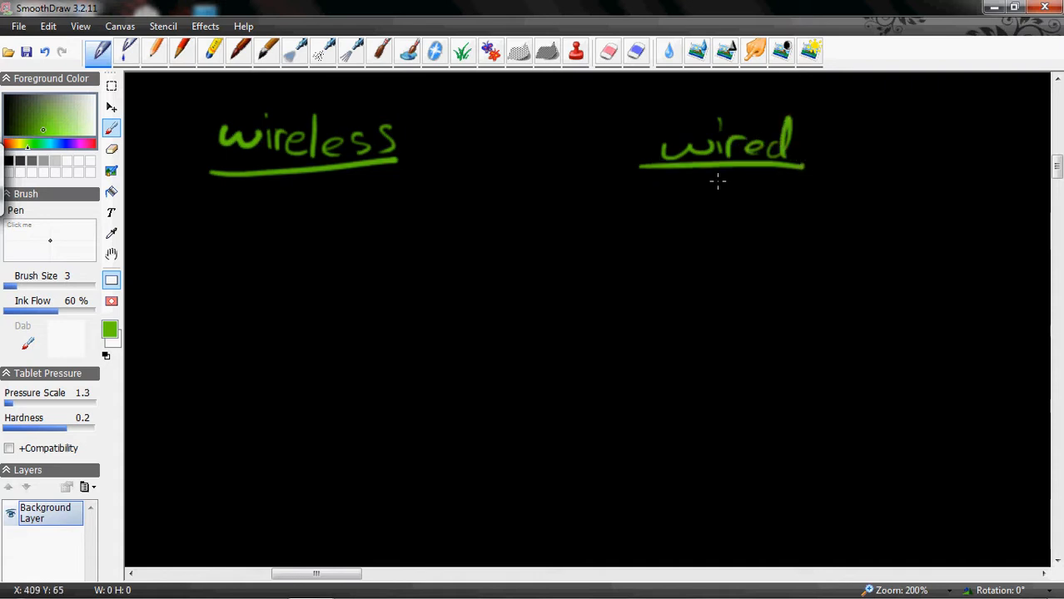
# - Write 'Pros: No infrastructure' under the wireless heading
pyautogui.moveTo(184, 206); pyautogui.dragTo(183, 232)
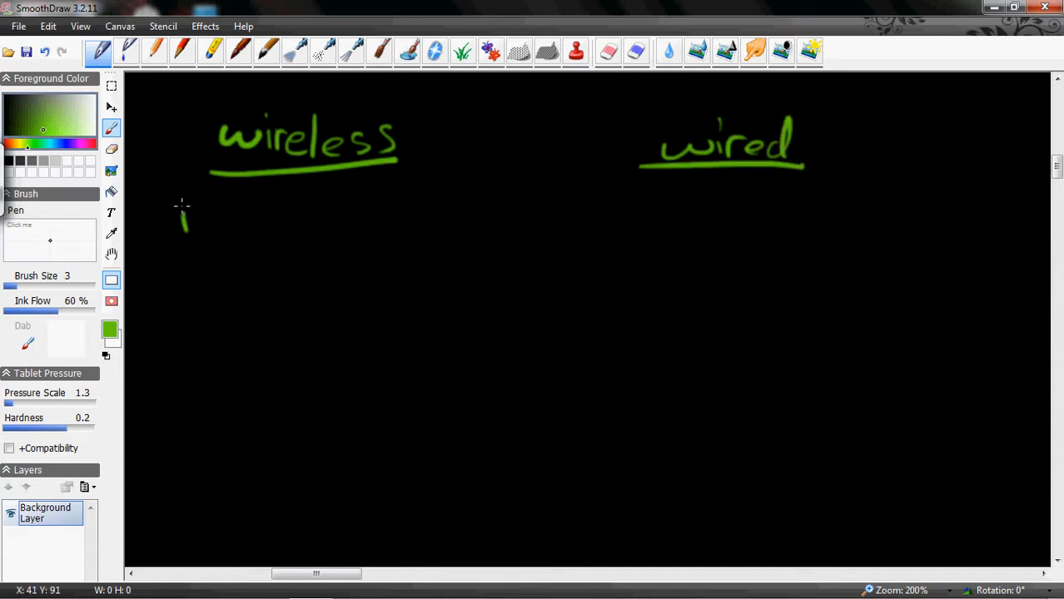
pyautogui.moveTo(179, 204); pyautogui.dragTo(254, 233)
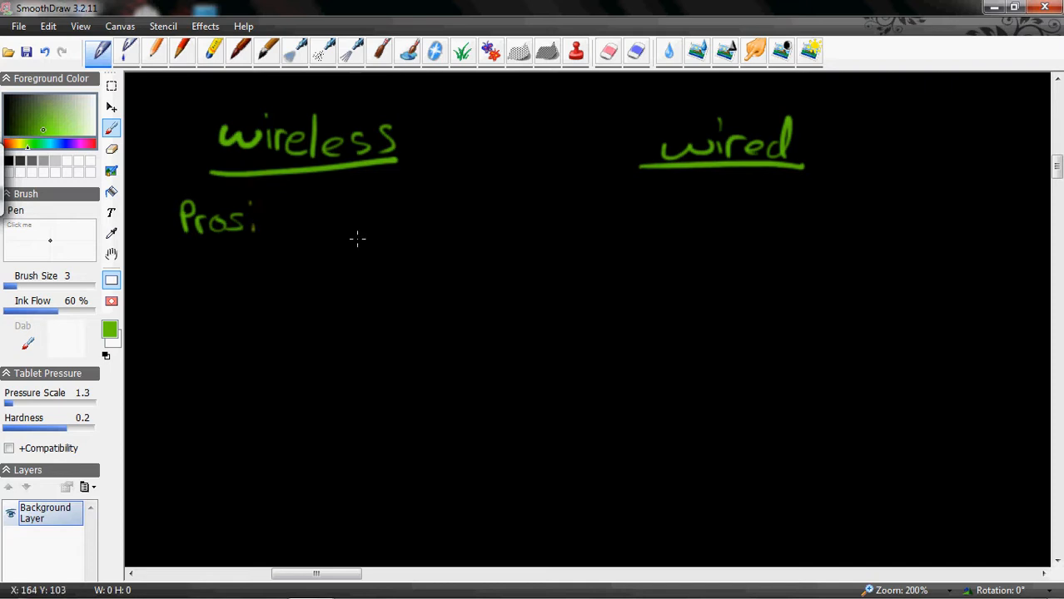
pyautogui.moveTo(275, 231)
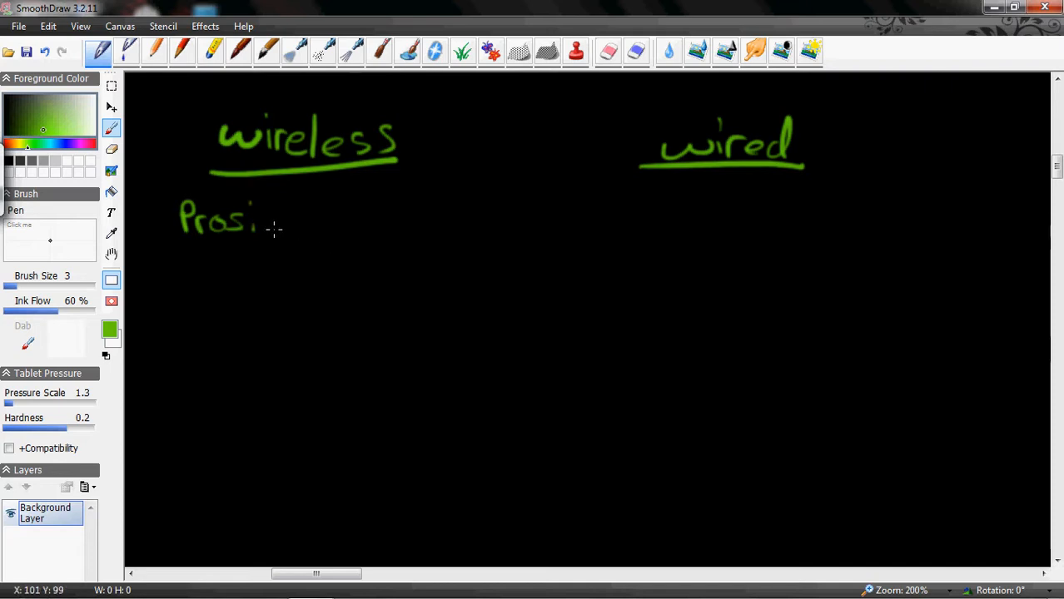
pyautogui.moveTo(275, 229); pyautogui.dragTo(316, 220)
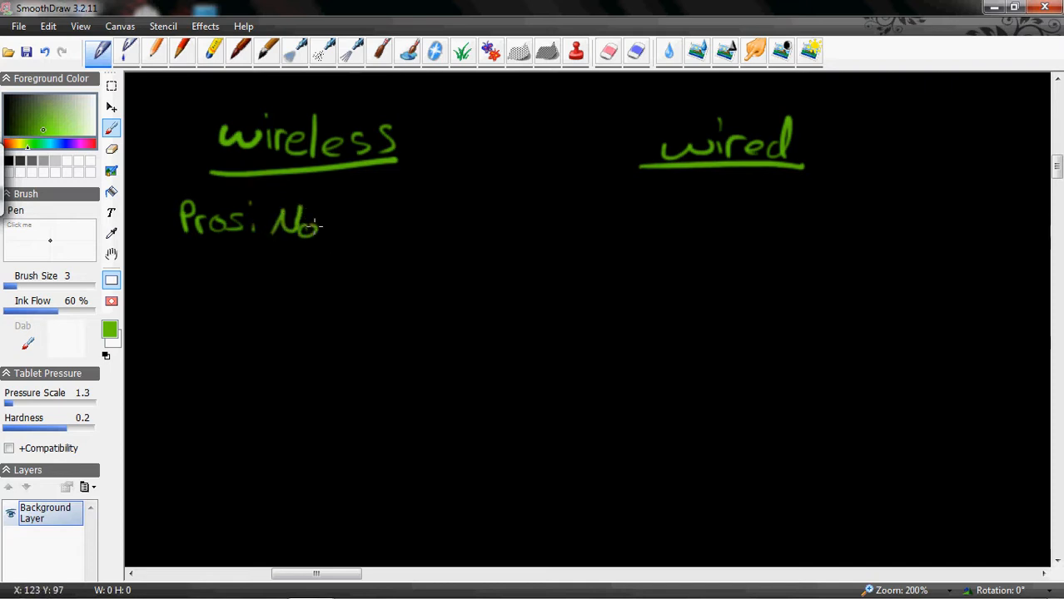
pyautogui.moveTo(325, 225); pyautogui.dragTo(383, 225)
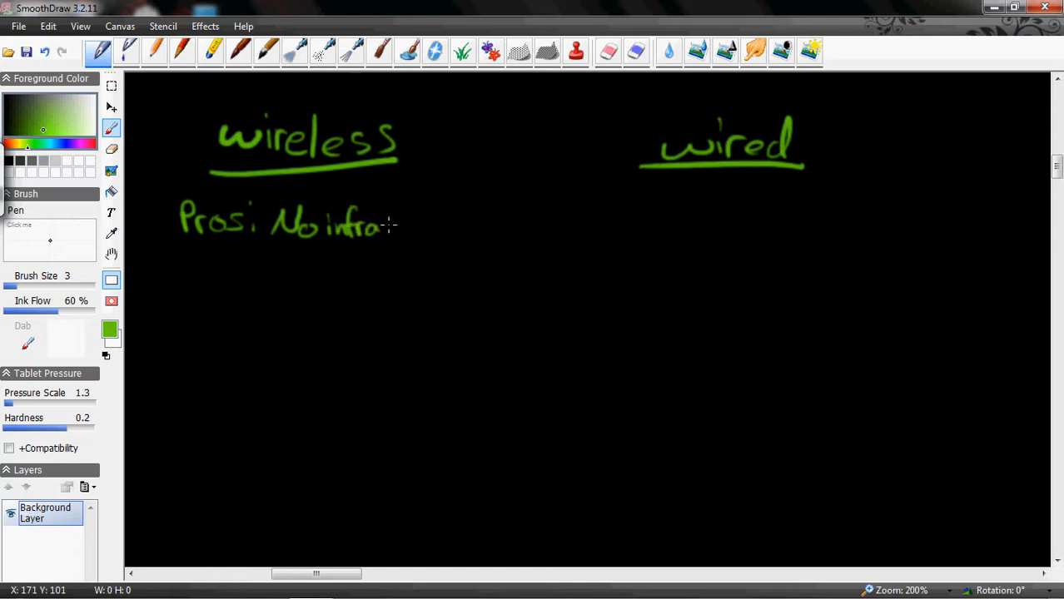
pyautogui.moveTo(392, 224); pyautogui.dragTo(437, 225)
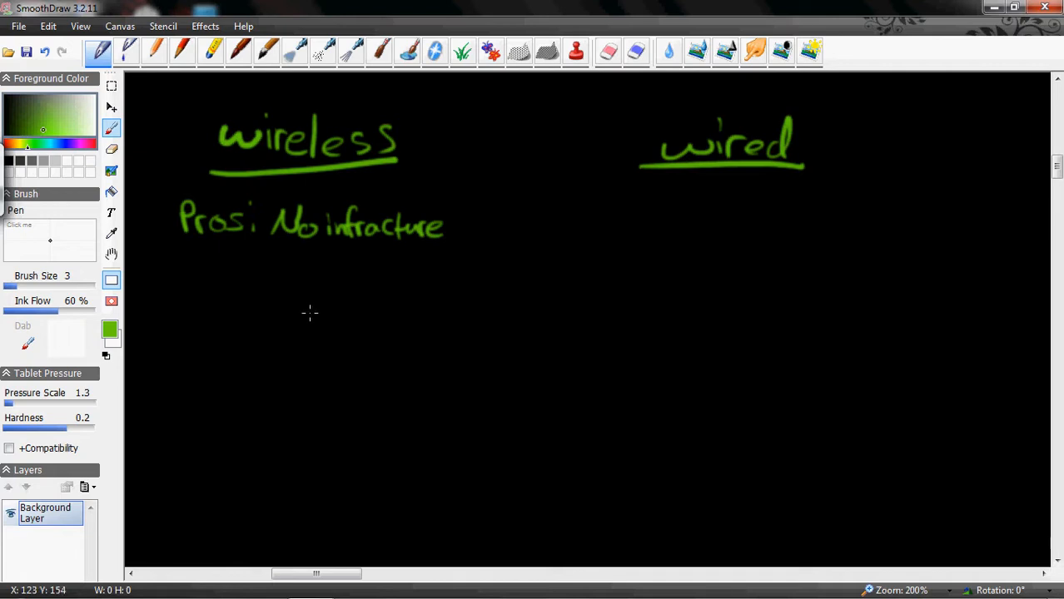
# - Write 'Cons: Distance limited, line of sight' below the wireless pros
pyautogui.moveTo(204, 267); pyautogui.dragTo(187, 295)
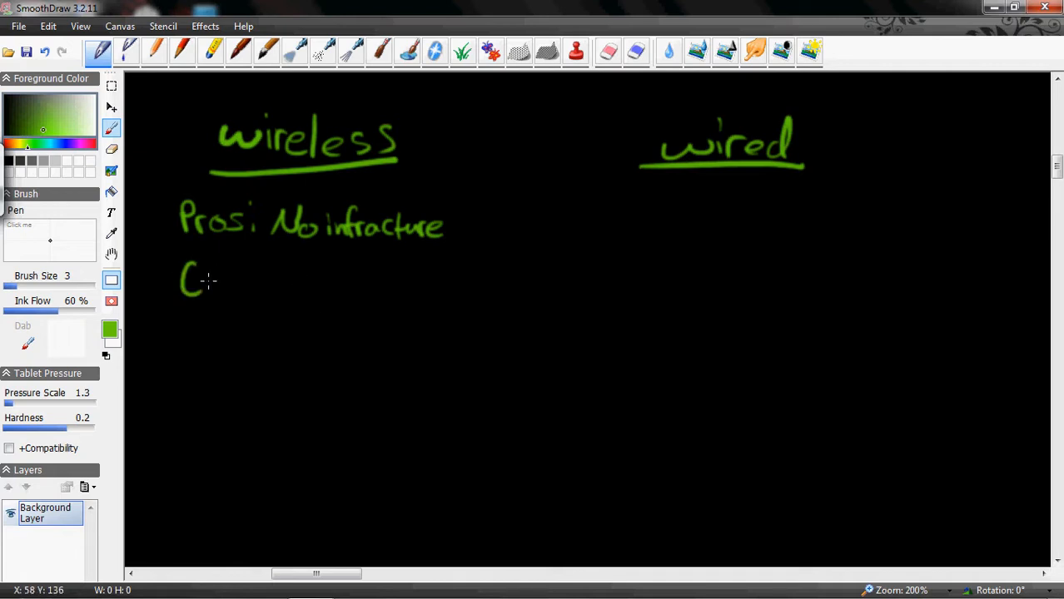
pyautogui.moveTo(200, 279); pyautogui.dragTo(258, 279)
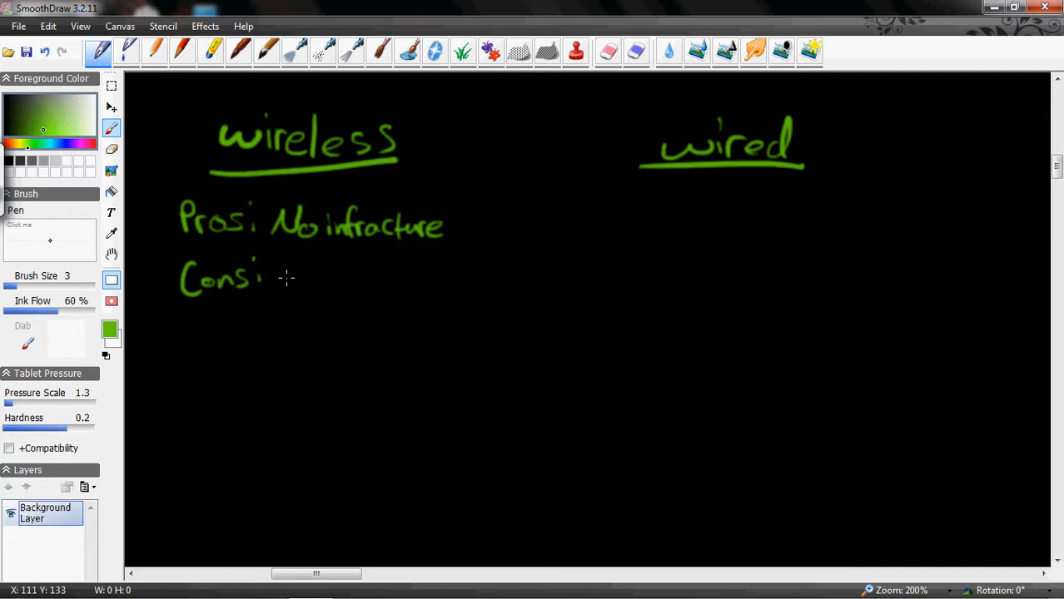
pyautogui.moveTo(274, 279); pyautogui.dragTo(329, 278)
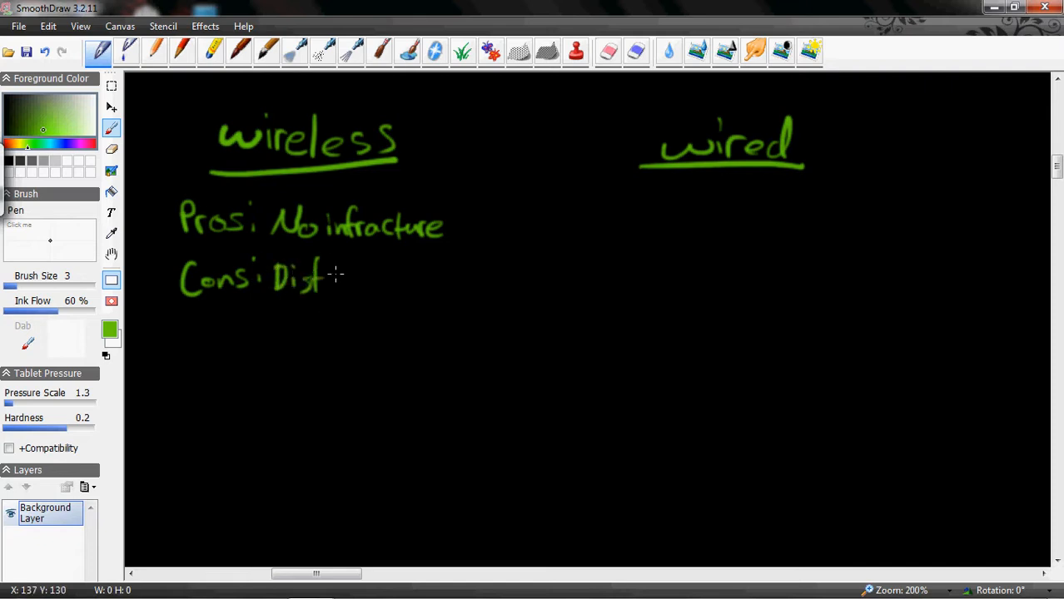
pyautogui.moveTo(328, 279); pyautogui.dragTo(395, 283)
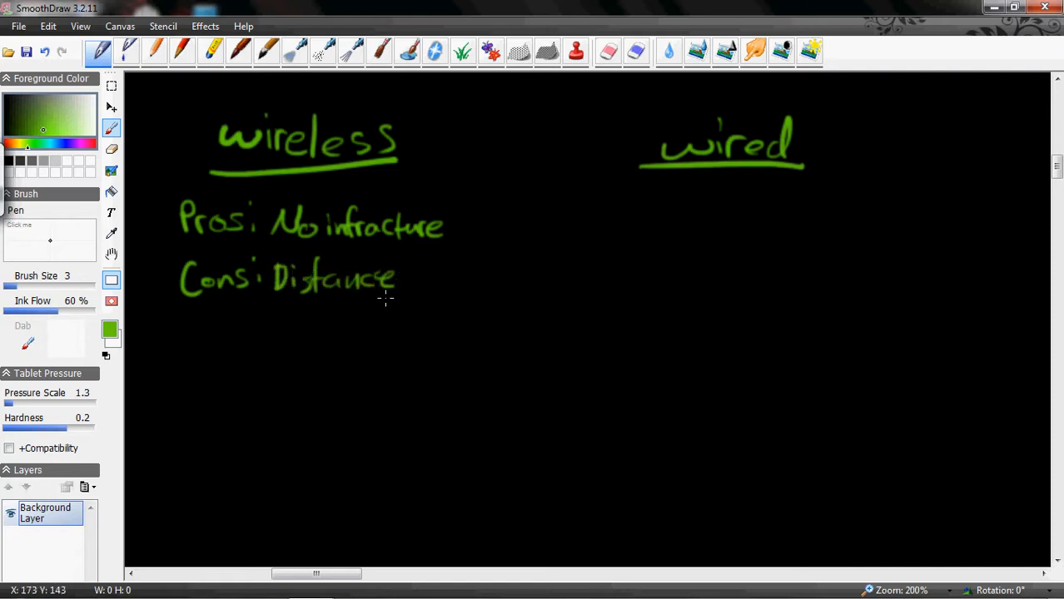
pyautogui.moveTo(412, 267); pyautogui.dragTo(424, 291)
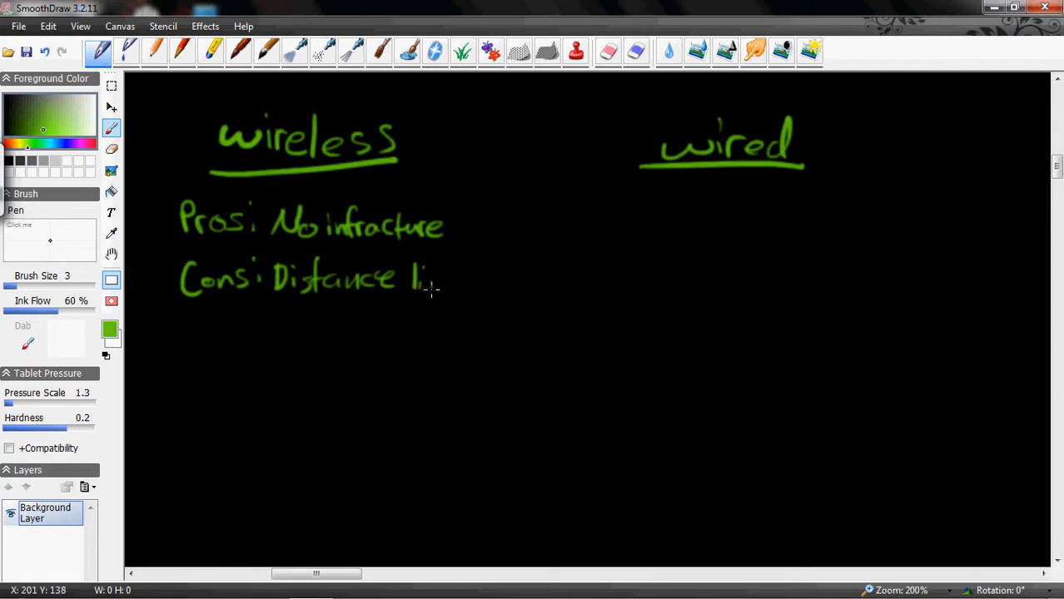
pyautogui.moveTo(424, 287); pyautogui.dragTo(508, 275)
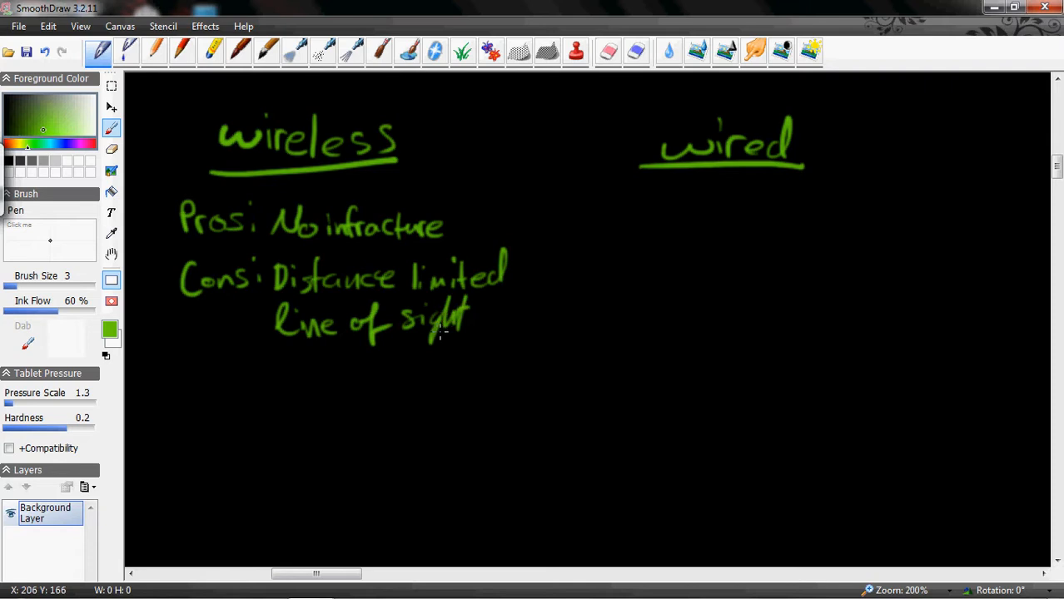
pyautogui.moveTo(469, 303)
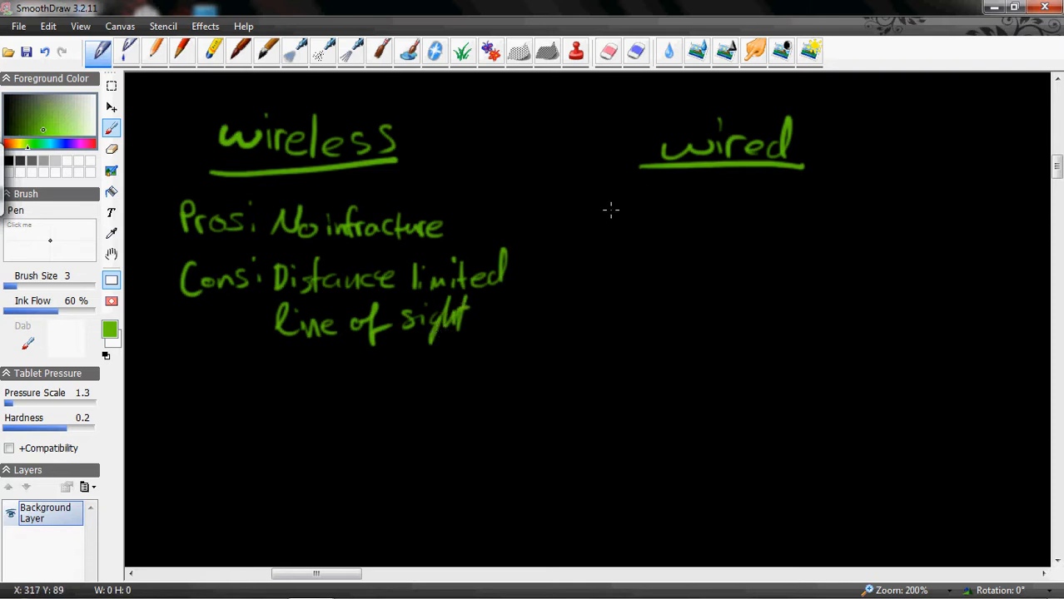
# - Write 'Pros: No line of sight, more distance' under the wired heading
pyautogui.moveTo(608, 216); pyautogui.dragTo(658, 217)
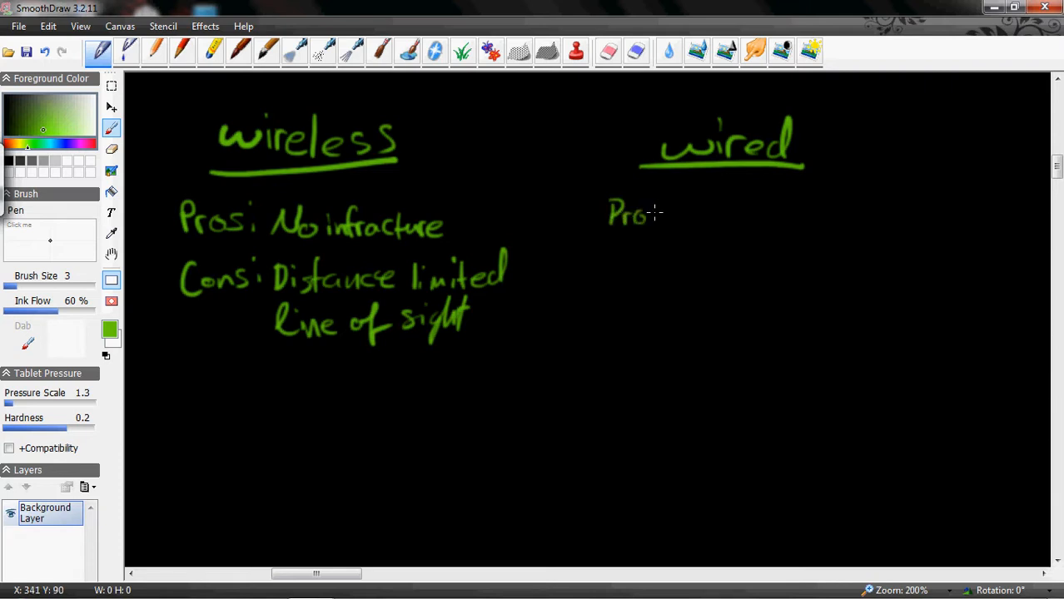
pyautogui.moveTo(653, 217); pyautogui.dragTo(670, 213)
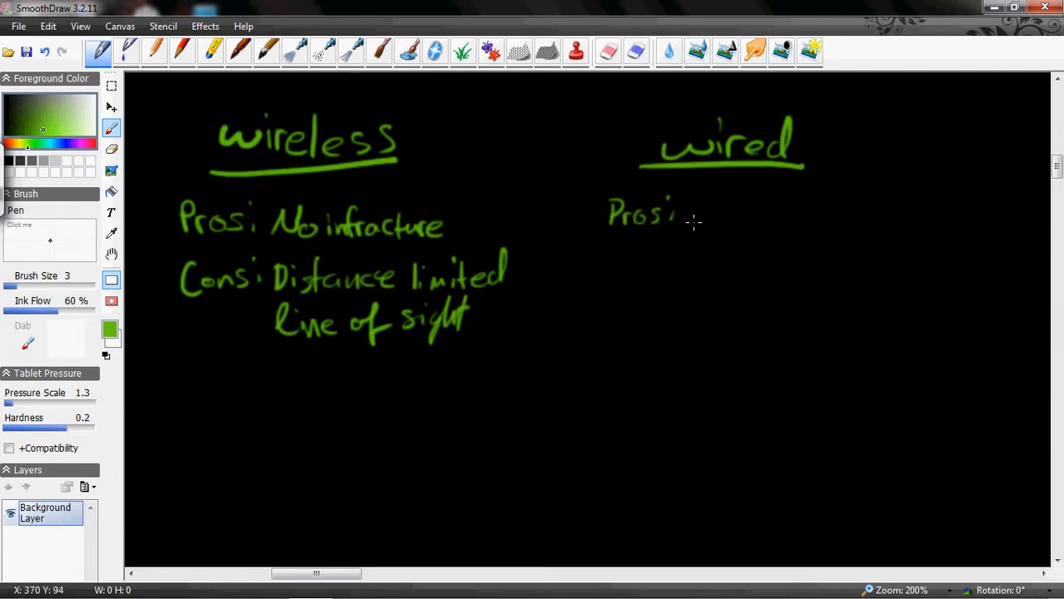
pyautogui.moveTo(682, 217); pyautogui.dragTo(791, 217)
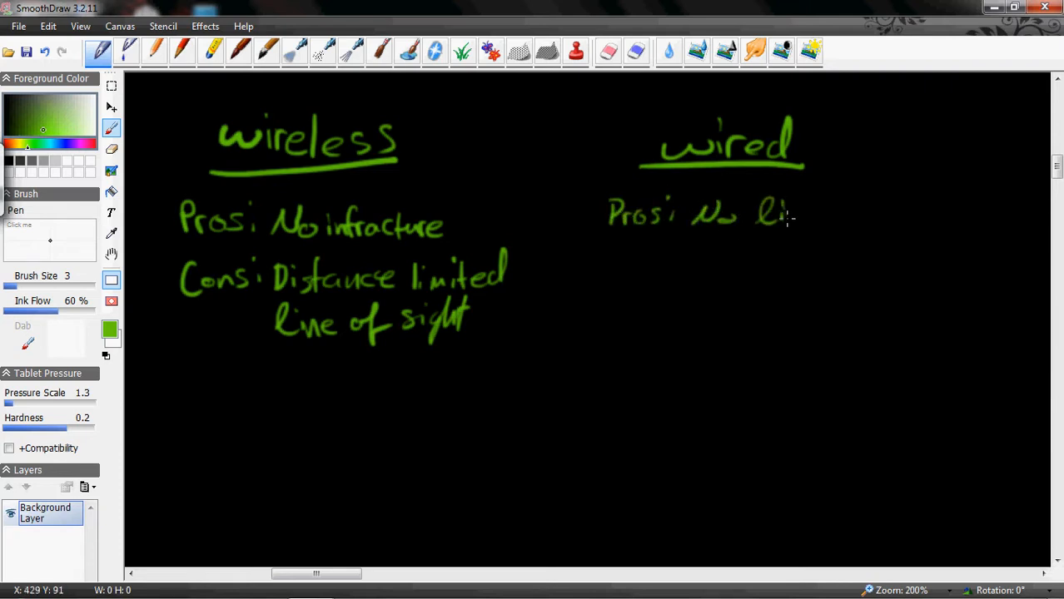
pyautogui.moveTo(766, 217); pyautogui.dragTo(854, 216)
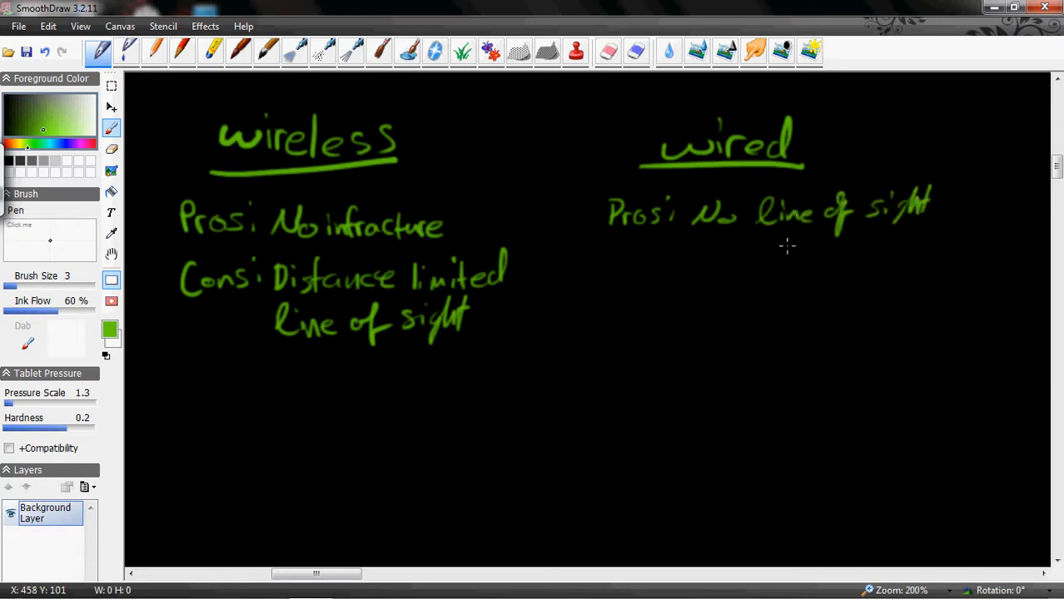
pyautogui.moveTo(693, 250); pyautogui.dragTo(737, 266)
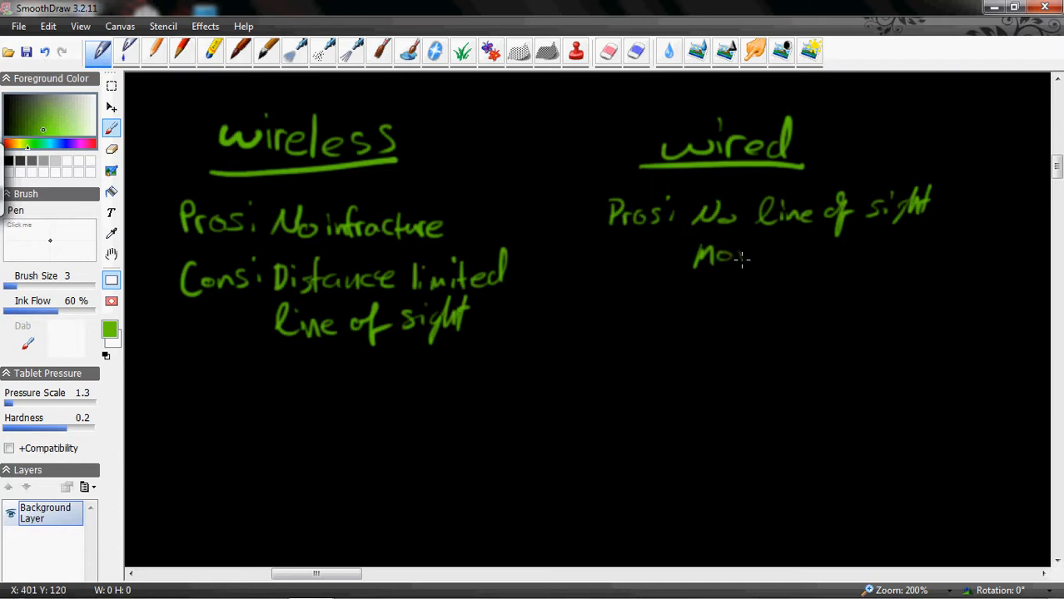
pyautogui.moveTo(737, 254); pyautogui.dragTo(829, 254)
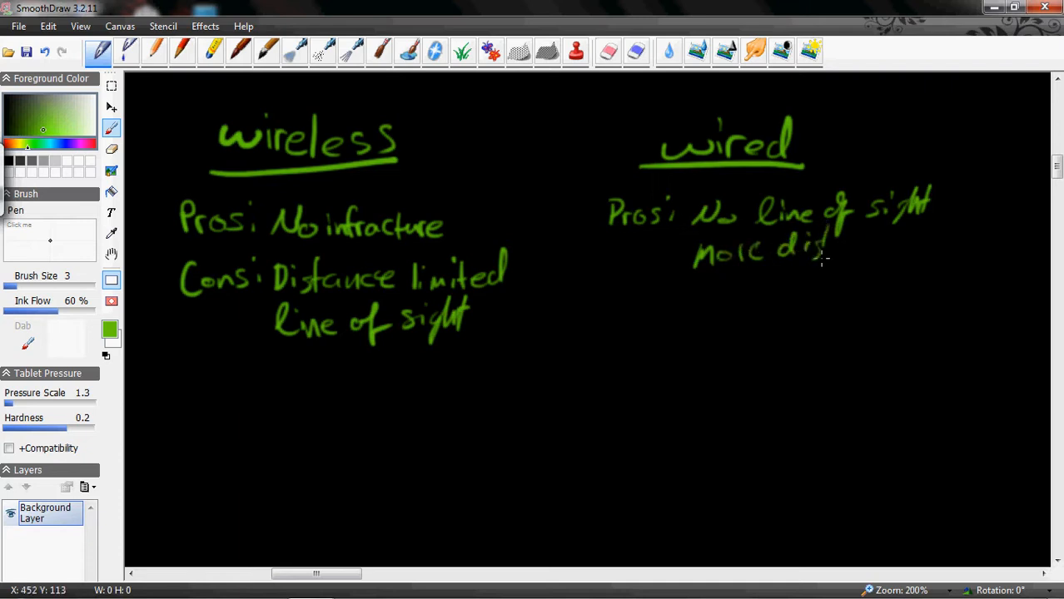
pyautogui.moveTo(808, 254); pyautogui.dragTo(891, 250)
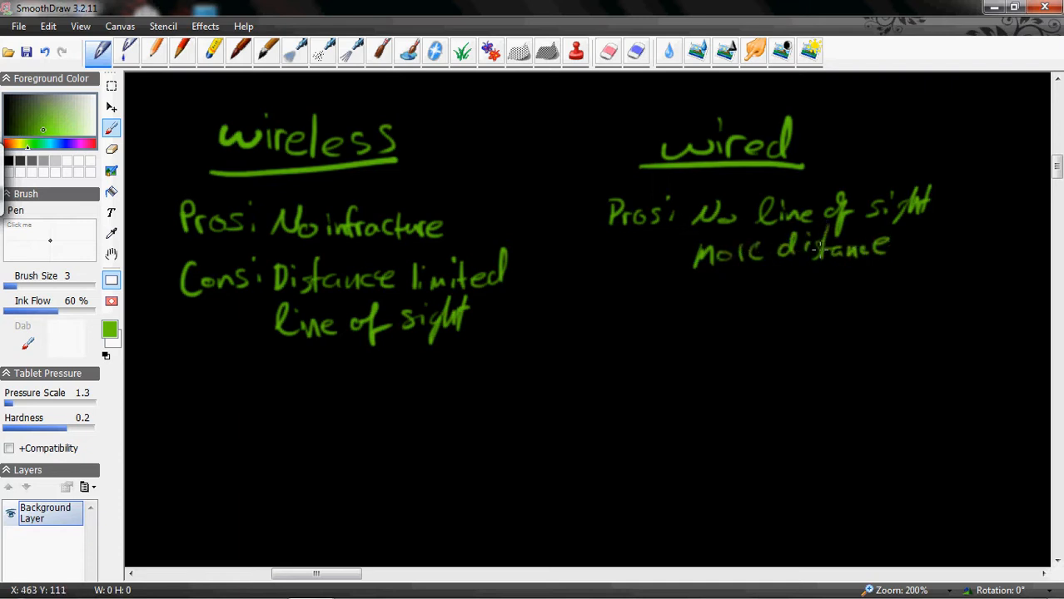
pyautogui.moveTo(295, 342)
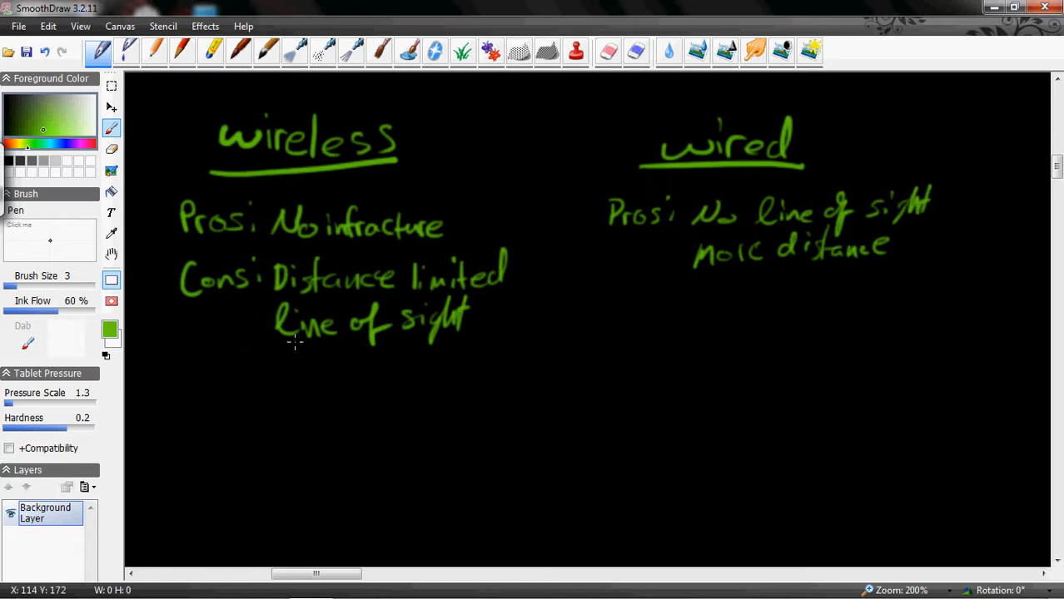
pyautogui.moveTo(287, 355)
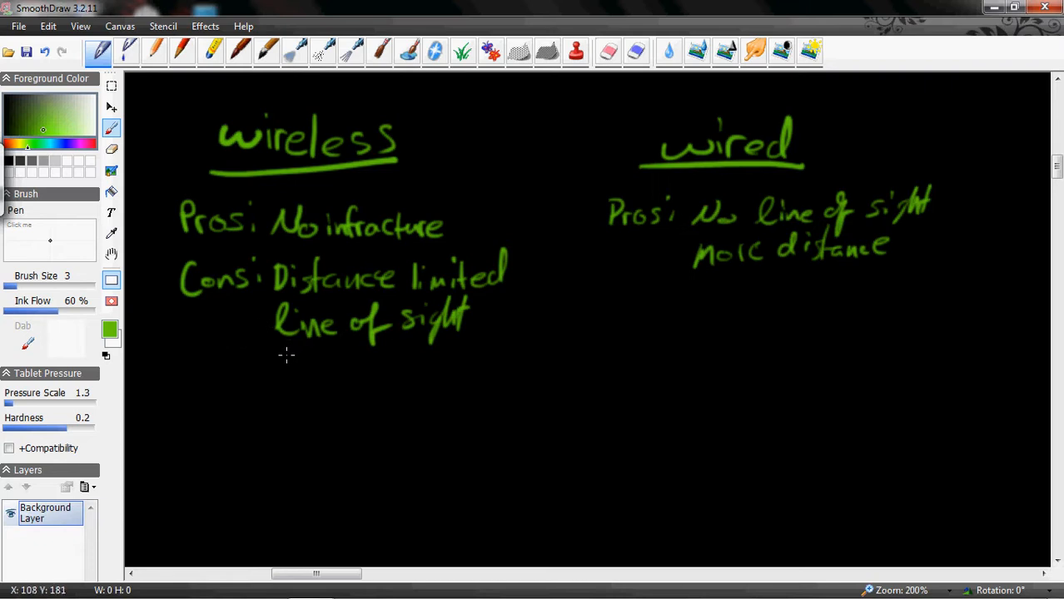
pyautogui.moveTo(281, 359)
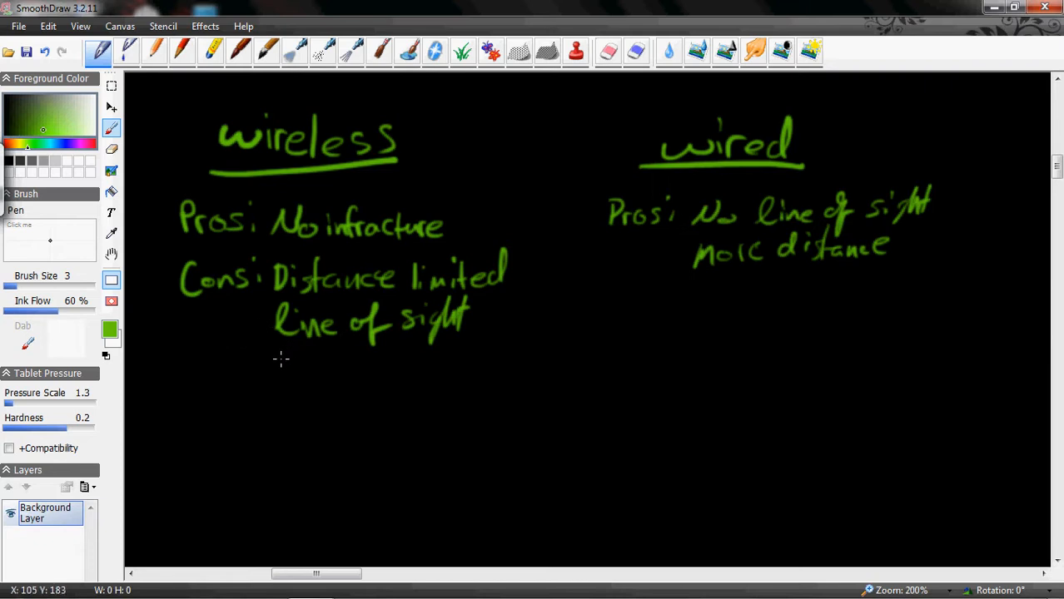
# - Add 'unreliable' to wireless cons, 'more reliable' to wired pros, and start wired cons
pyautogui.moveTo(275, 370); pyautogui.dragTo(337, 370)
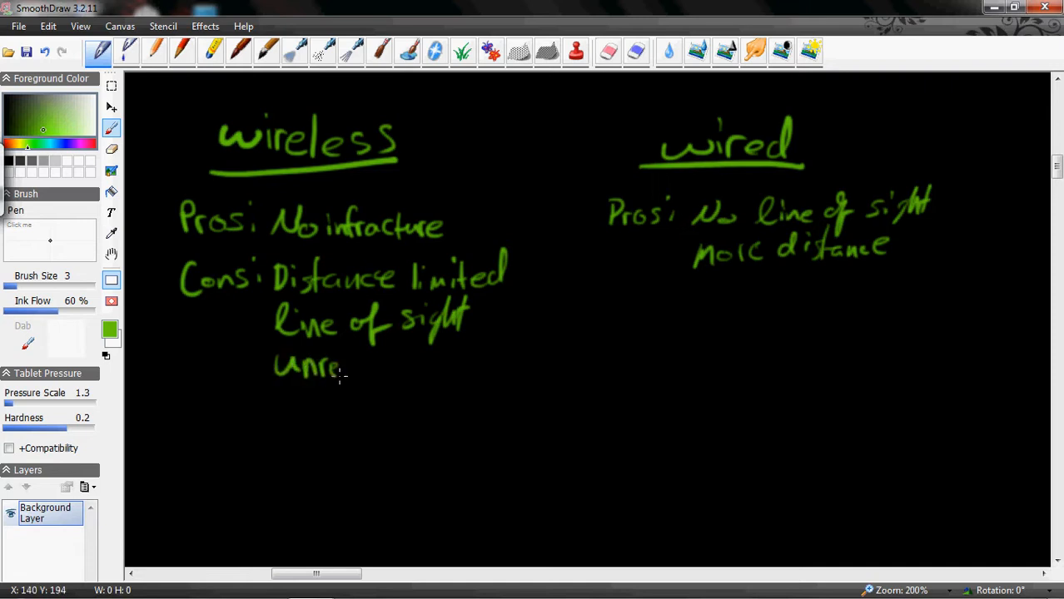
pyautogui.moveTo(342, 371); pyautogui.dragTo(408, 371)
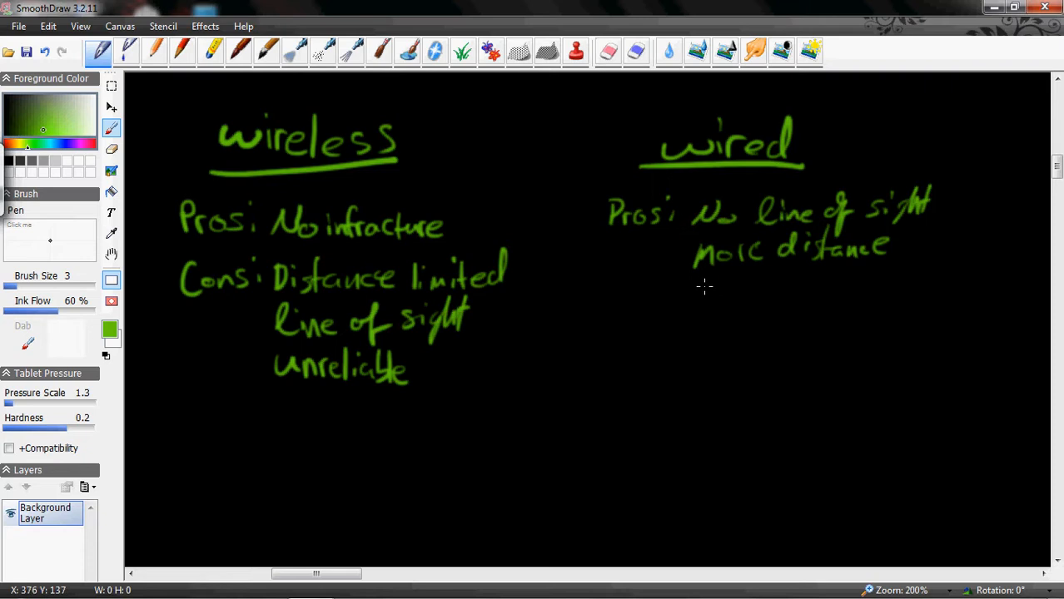
pyautogui.moveTo(695, 288); pyautogui.dragTo(699, 312)
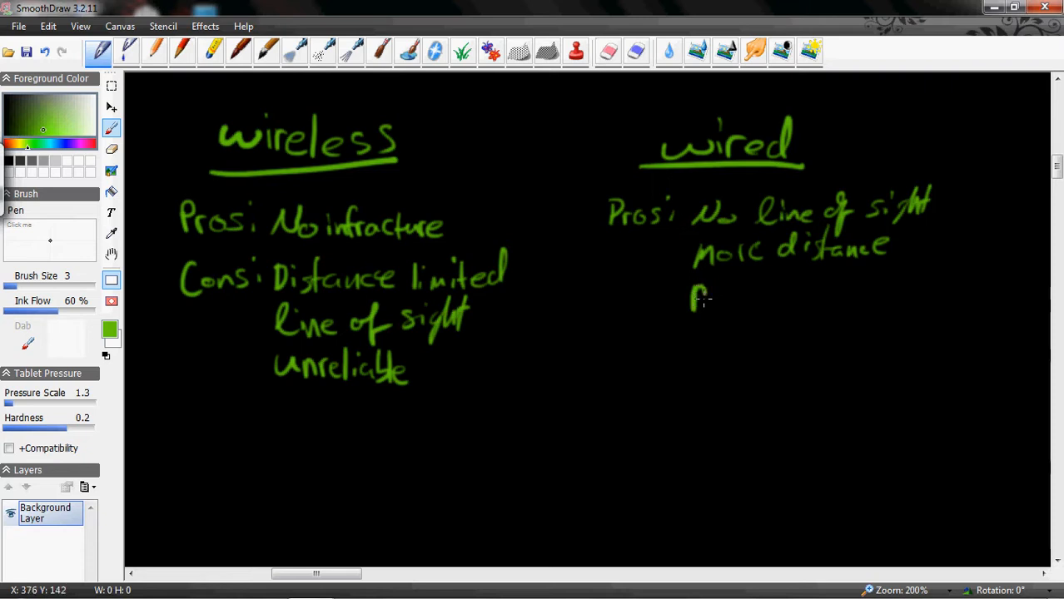
pyautogui.moveTo(691, 300); pyautogui.dragTo(757, 300)
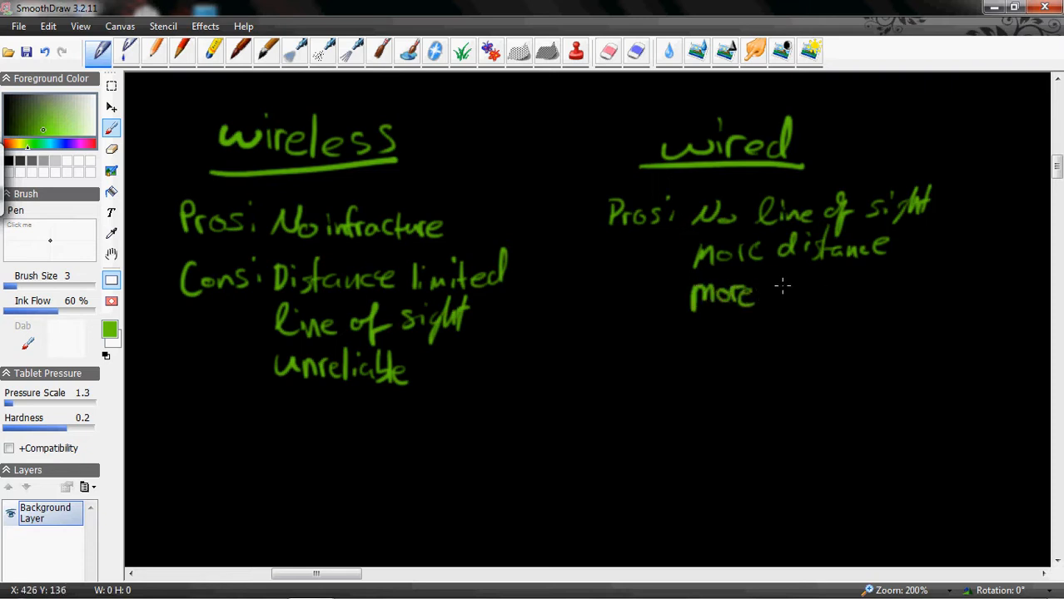
pyautogui.moveTo(771, 293); pyautogui.dragTo(820, 293)
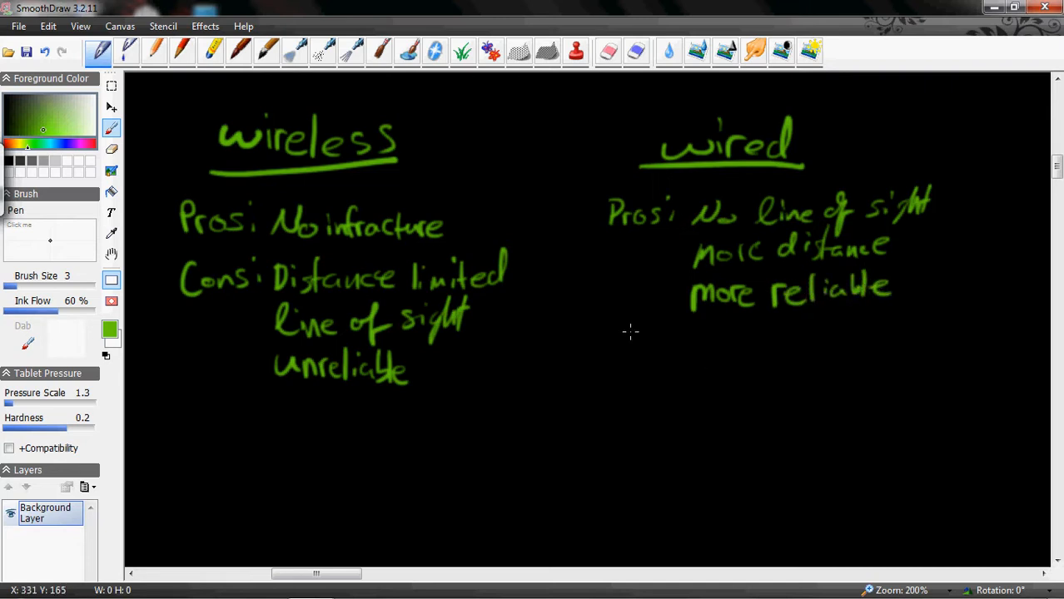
pyautogui.moveTo(616, 342); pyautogui.dragTo(685, 341)
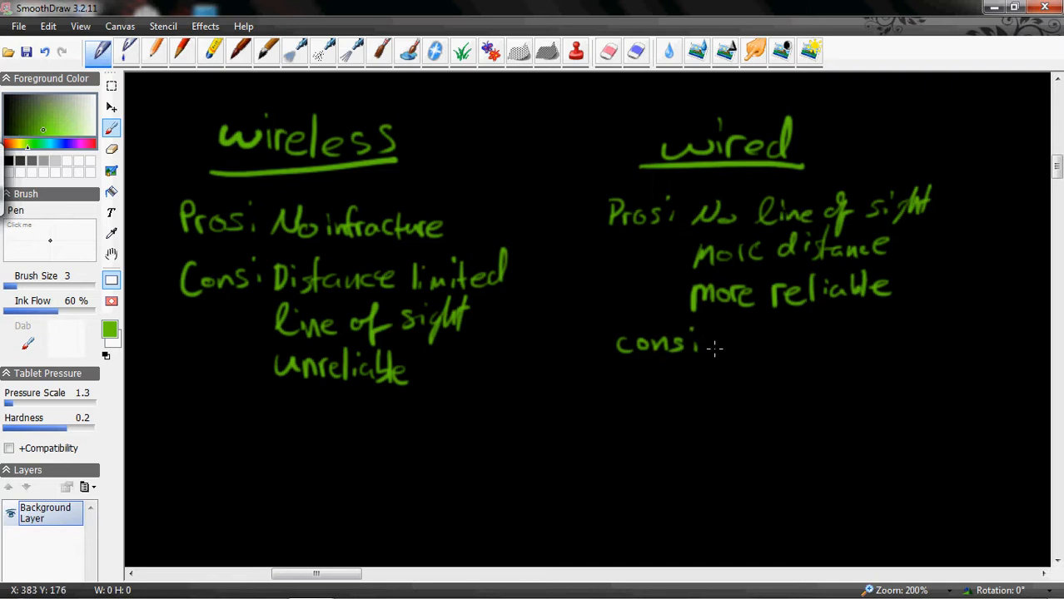
# - Finish handwriting the 'cons:' label beneath the wired pros list
pyautogui.moveTo(708, 345); pyautogui.dragTo(783, 346)
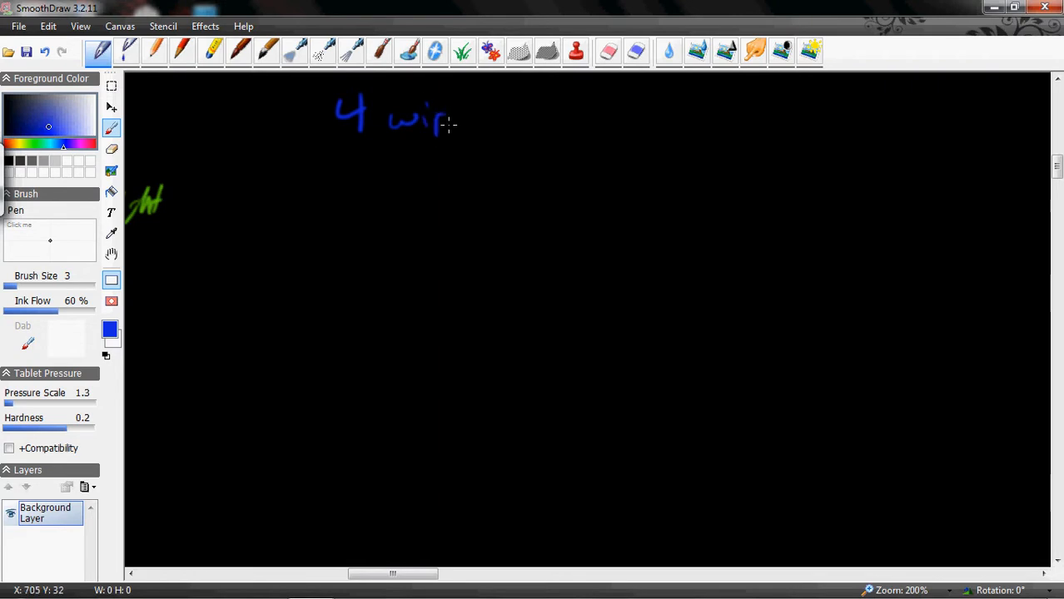
# - Finish the '4 wire SPI' heading and write 'CS = Chip Select' beneath it
pyautogui.moveTo(450, 125); pyautogui.dragTo(503, 112)
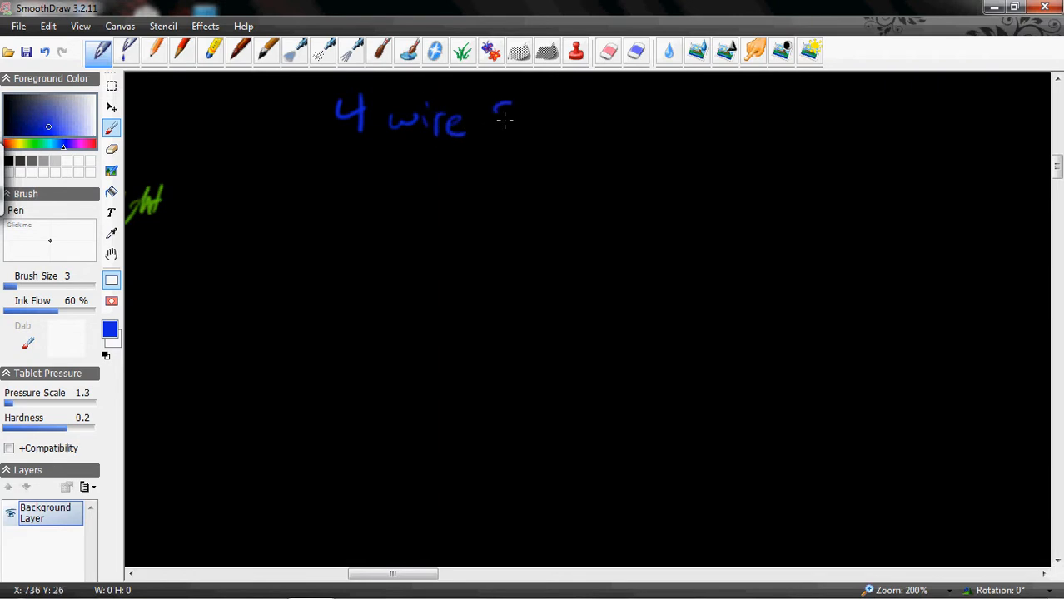
pyautogui.moveTo(487, 121); pyautogui.dragTo(549, 129)
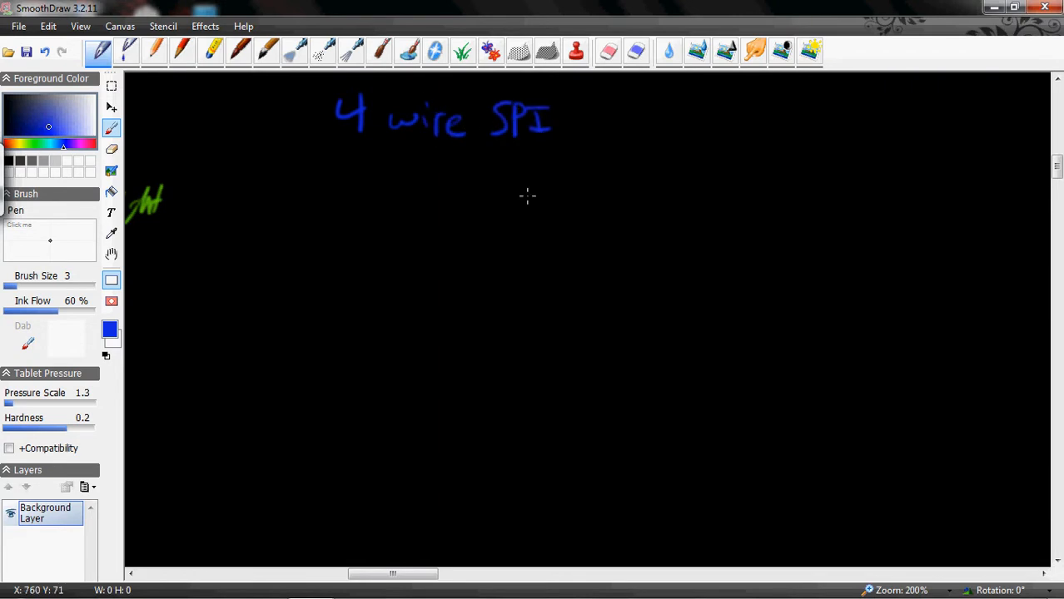
pyautogui.moveTo(303, 200)
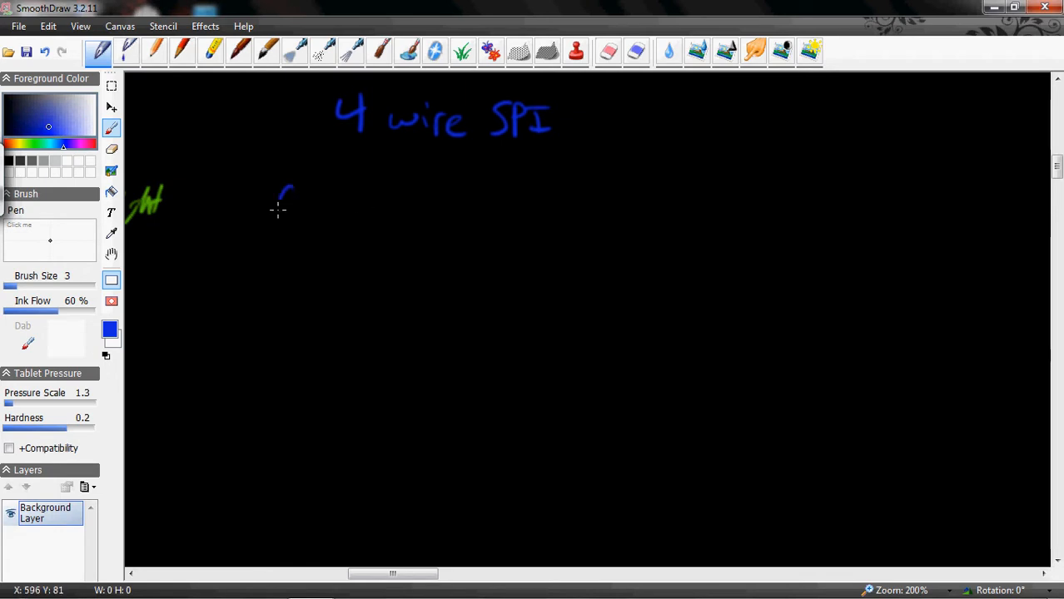
pyautogui.moveTo(279, 208); pyautogui.dragTo(342, 200)
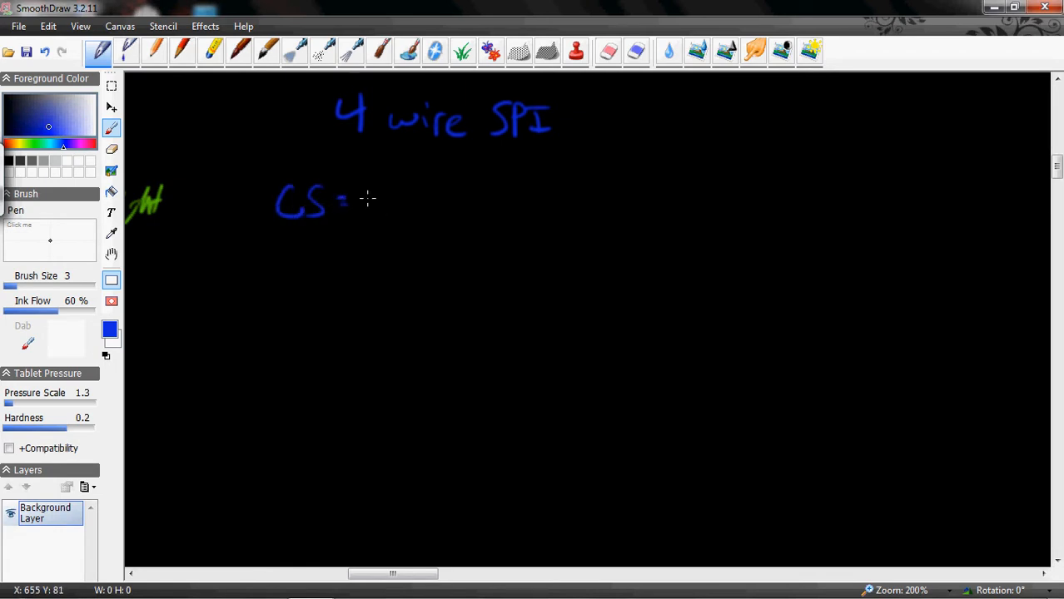
pyautogui.moveTo(362, 204); pyautogui.dragTo(446, 209)
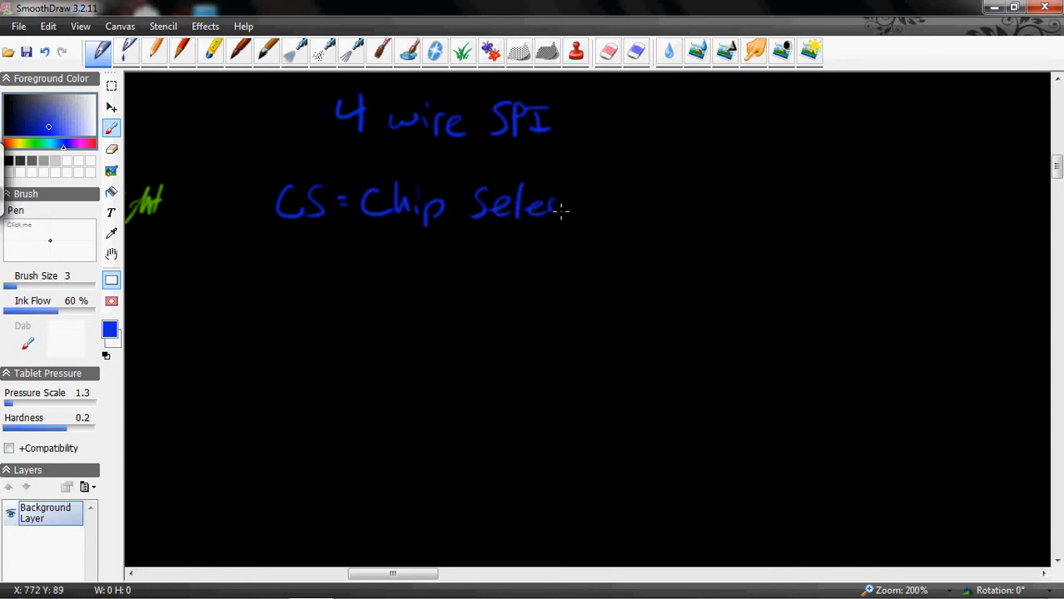
pyautogui.moveTo(562, 188); pyautogui.dragTo(575, 220)
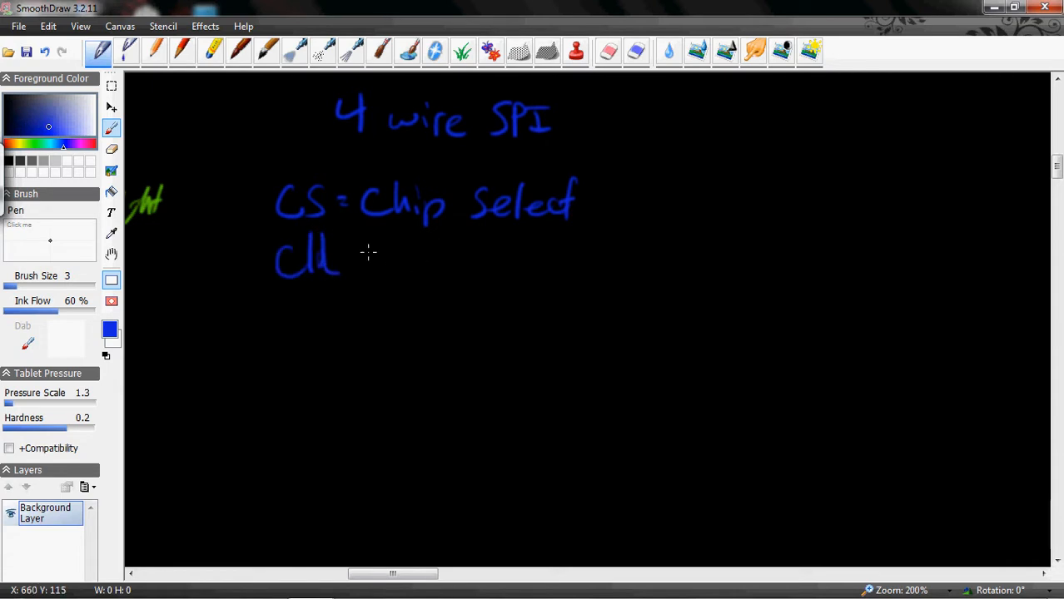
# - Add the signal lines 'Clk = Clock', 'DATA IN' and 'DATA OUT'
pyautogui.moveTo(358, 254); pyautogui.dragTo(454, 258)
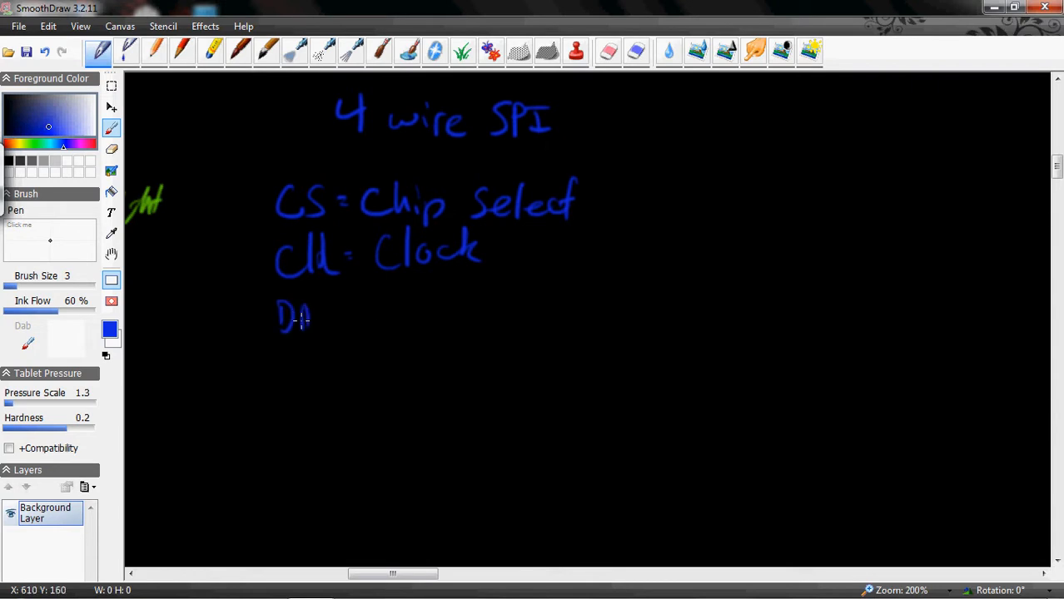
pyautogui.moveTo(299, 316); pyautogui.dragTo(391, 317)
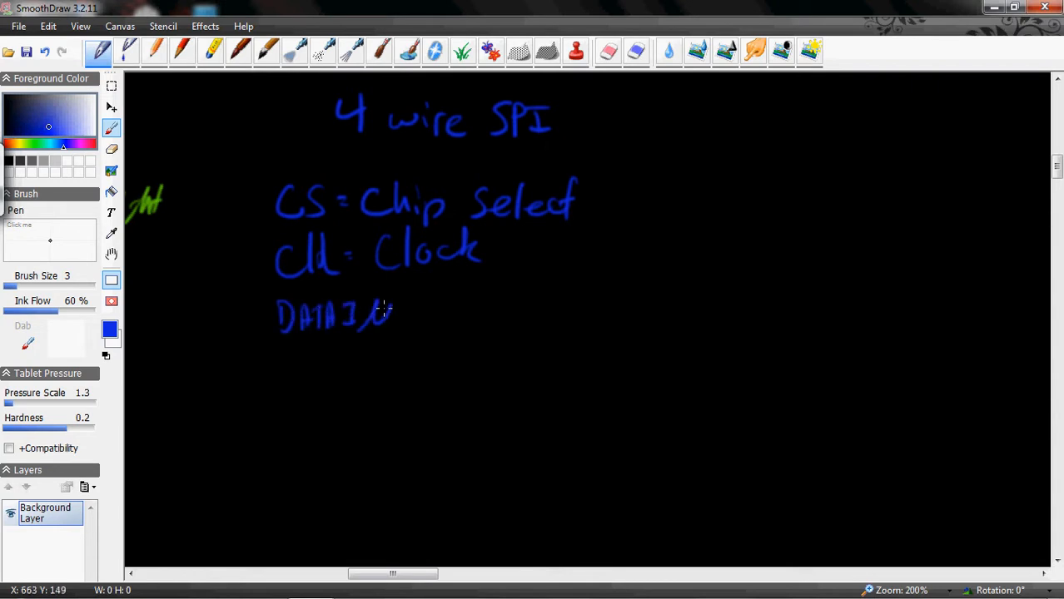
pyautogui.moveTo(279, 353); pyautogui.dragTo(312, 375)
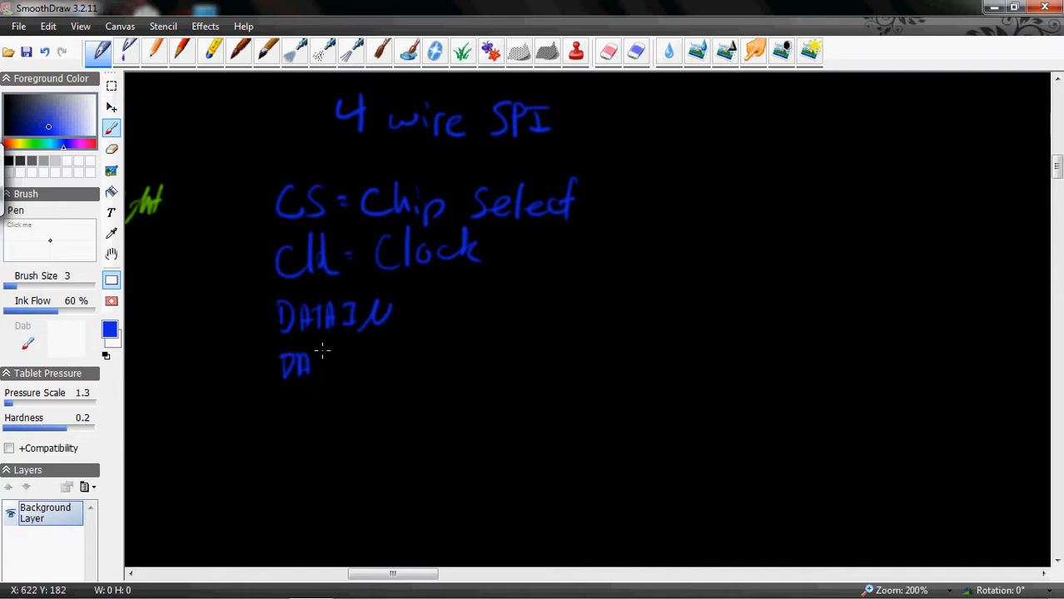
pyautogui.moveTo(313, 366); pyautogui.dragTo(400, 362)
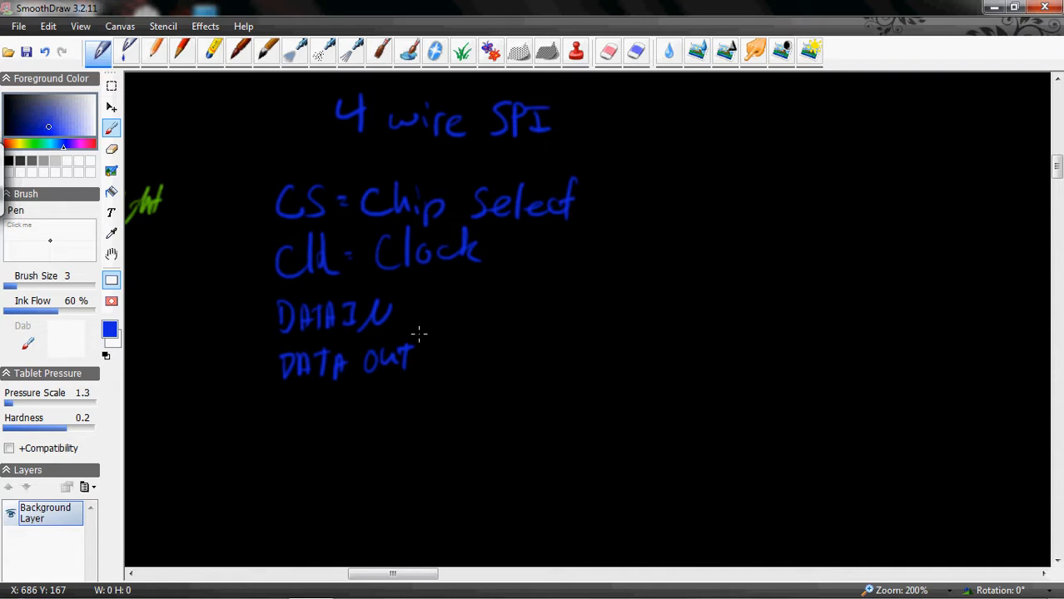
pyautogui.moveTo(864, 197)
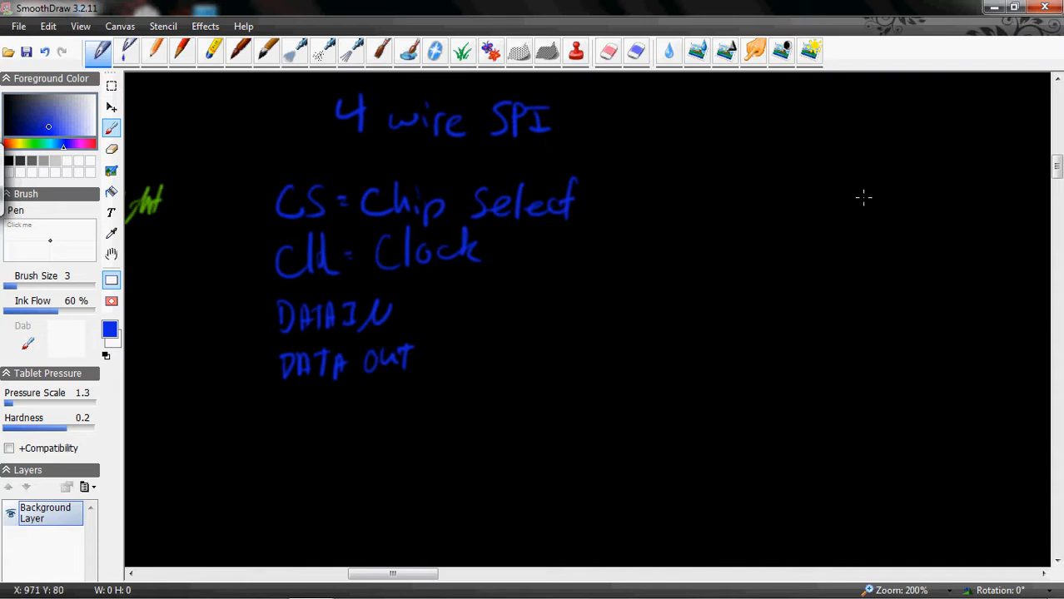
pyautogui.moveTo(472, 209)
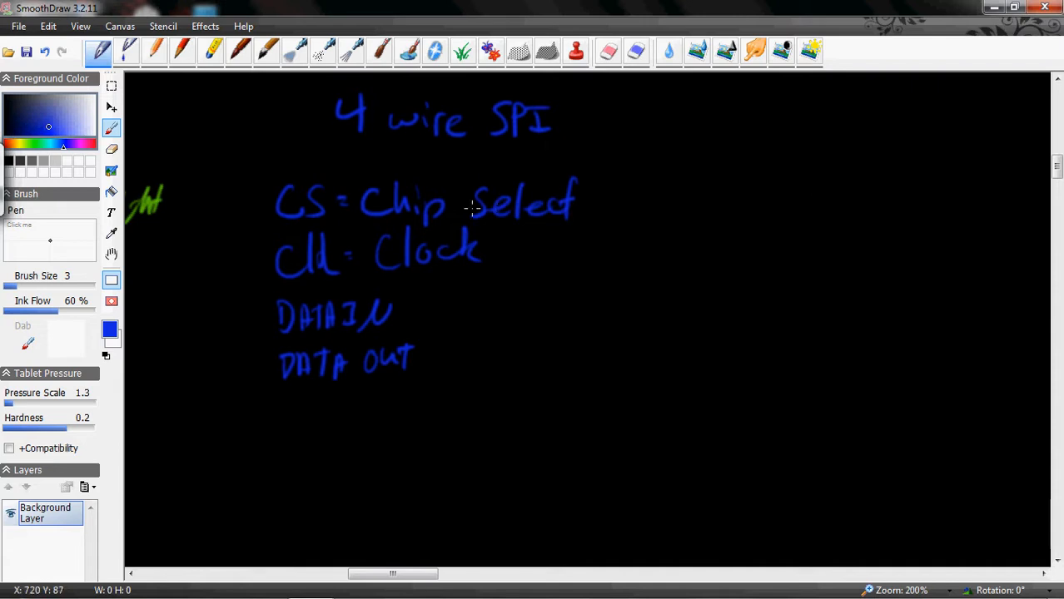
# - Shift the canvas and sketch connected MAS and SLAV chip boxes with labels above
pyautogui.moveTo(392, 574); pyautogui.dragTo(412, 575)
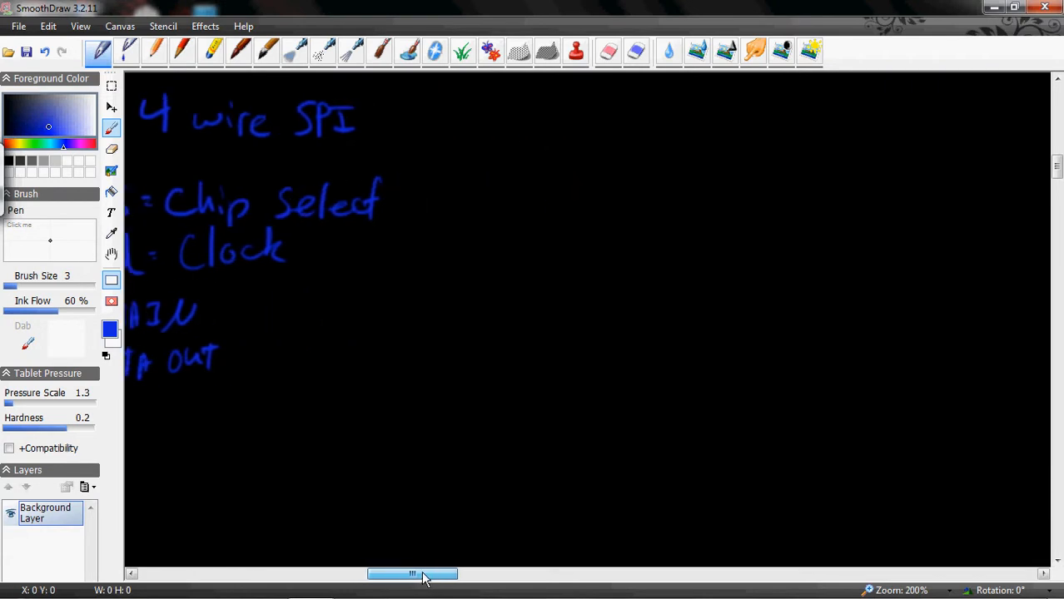
pyautogui.moveTo(412, 574); pyautogui.dragTo(406, 574)
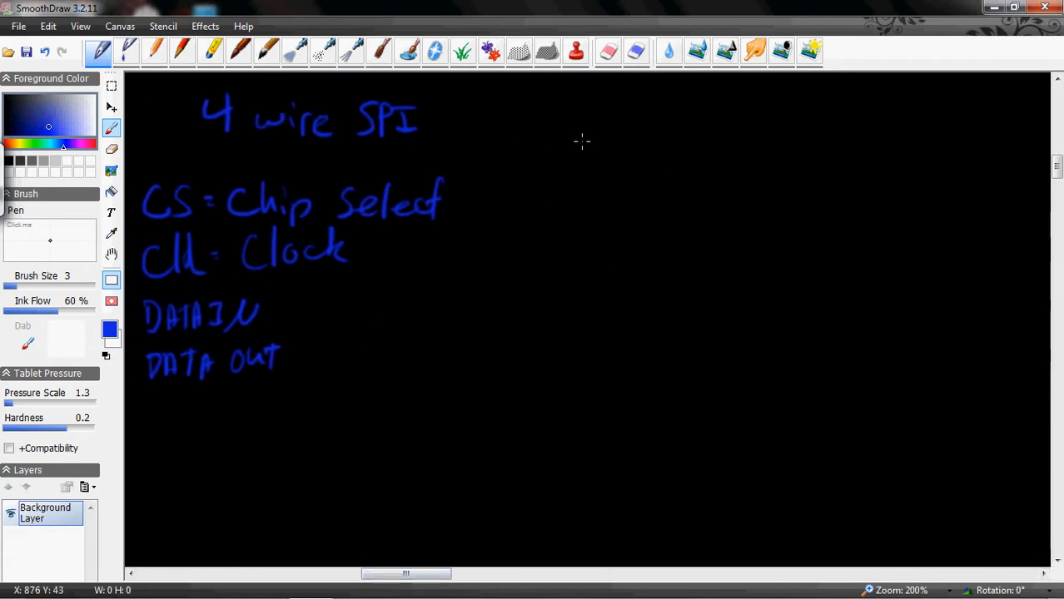
pyautogui.moveTo(570, 138); pyautogui.dragTo(591, 212)
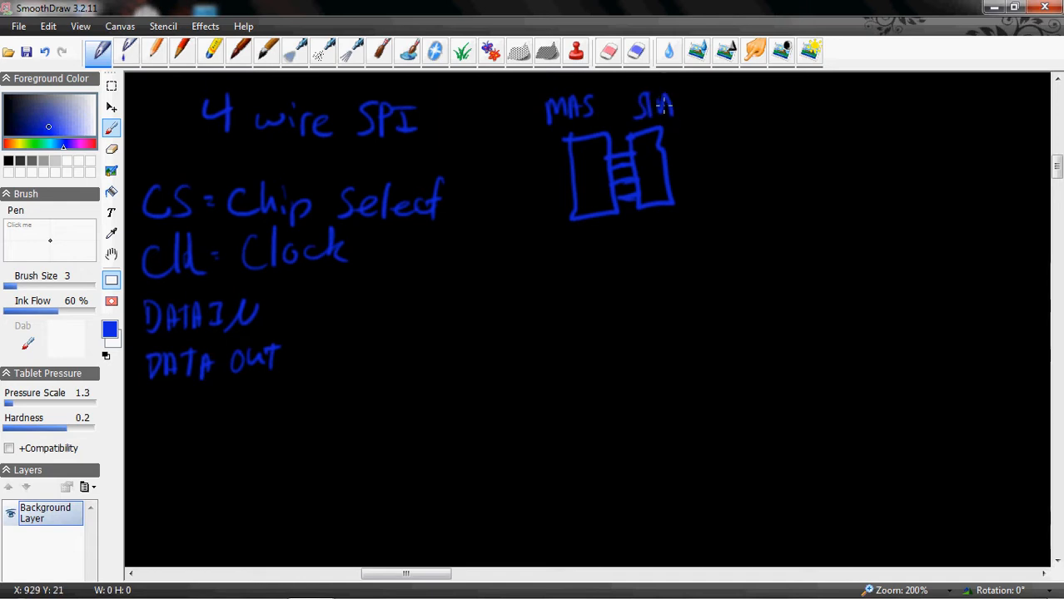
pyautogui.moveTo(656, 112); pyautogui.dragTo(689, 100)
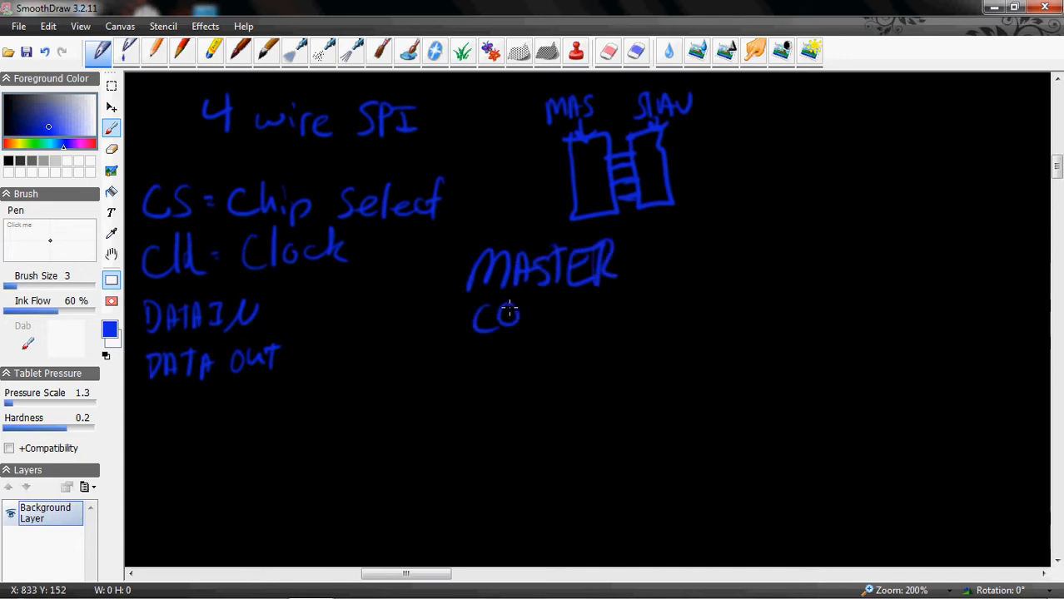
# - Write 'CONTROLS' after MASTER and 'Ck and CS' on the line below
pyautogui.moveTo(520, 317); pyautogui.dragTo(595, 316)
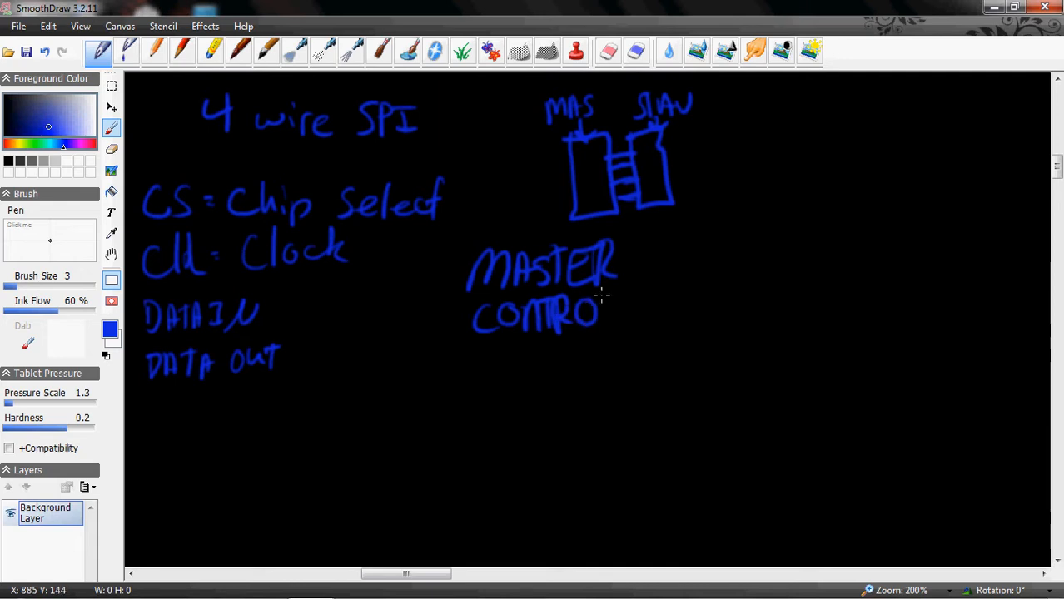
pyautogui.moveTo(599, 312); pyautogui.dragTo(637, 324)
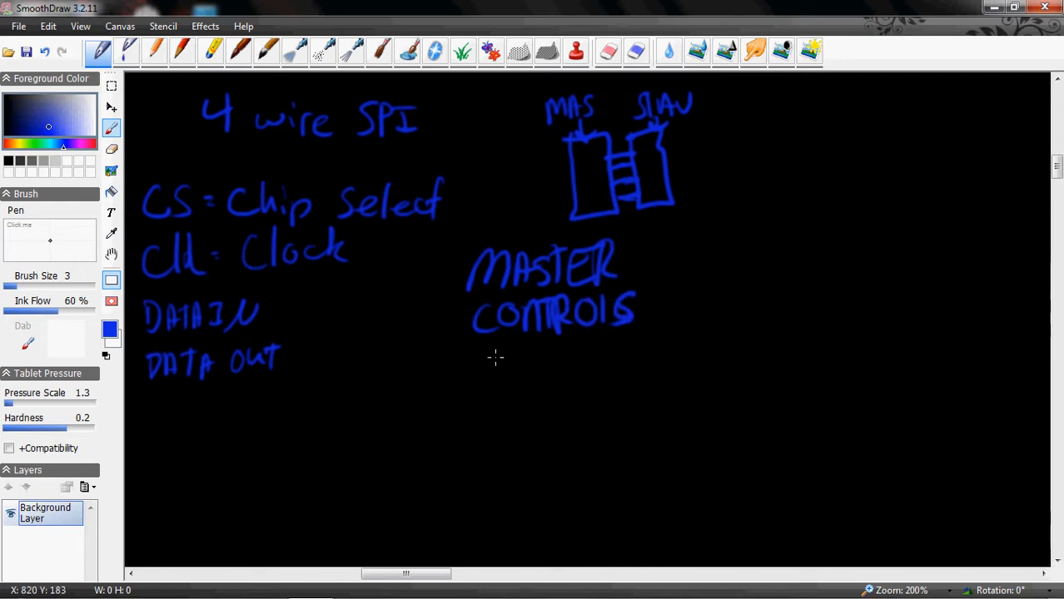
pyautogui.moveTo(487, 366); pyautogui.dragTo(546, 363)
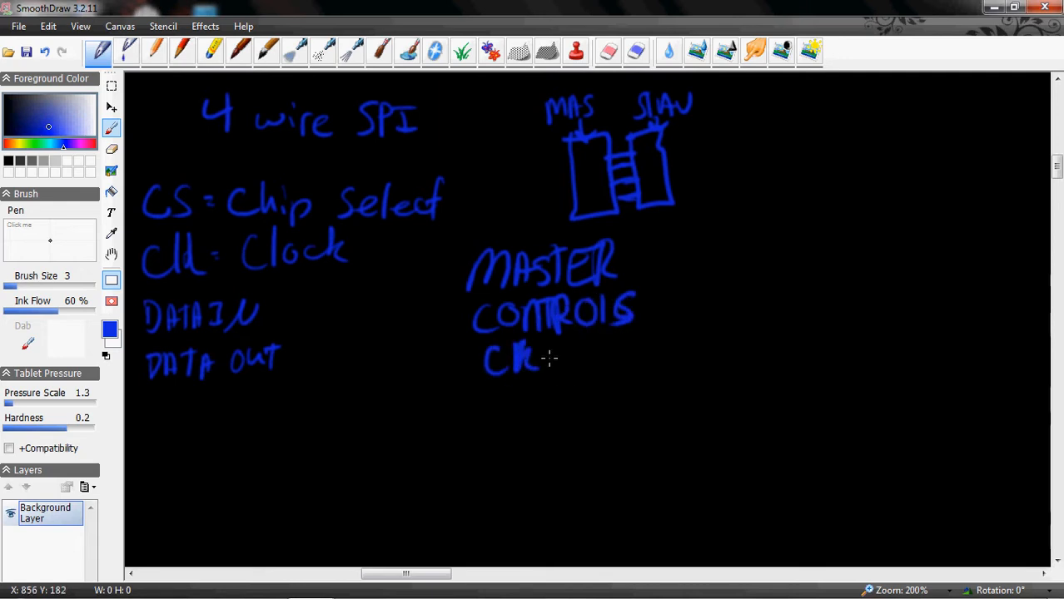
pyautogui.moveTo(554, 358); pyautogui.dragTo(658, 341)
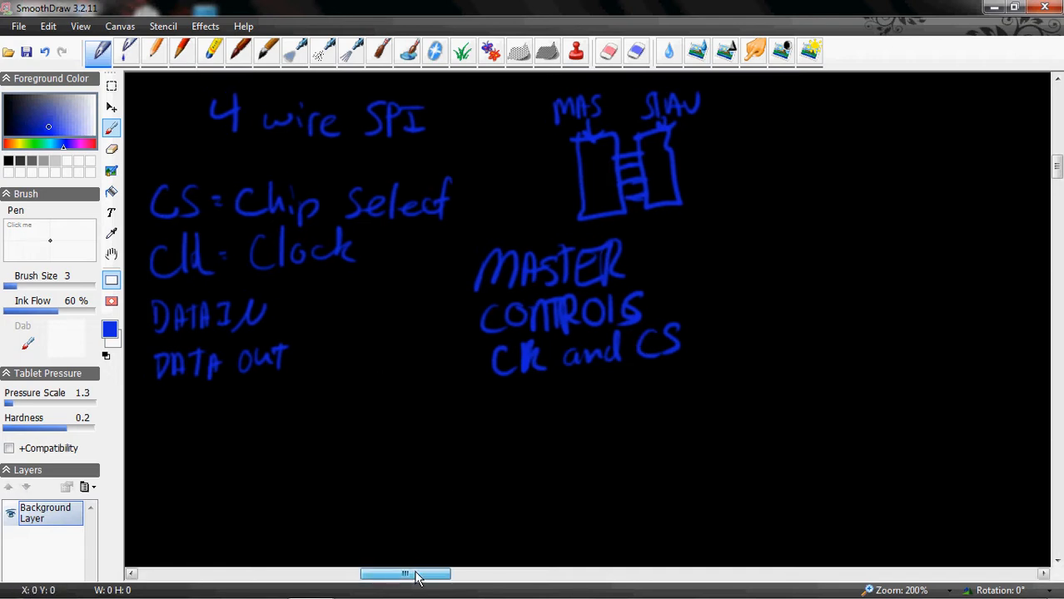
# - Scroll to a blank area and complete the stacked labels CS, Clk, DATA I, DATA O
pyautogui.moveTo(406, 575); pyautogui.dragTo(460, 575)
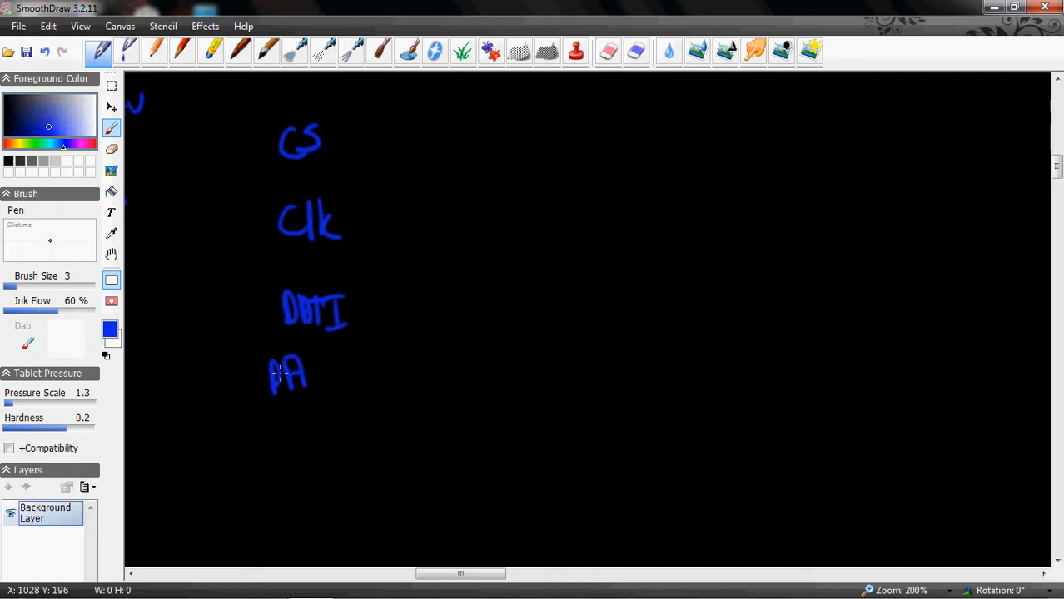
pyautogui.moveTo(306, 371); pyautogui.dragTo(341, 370)
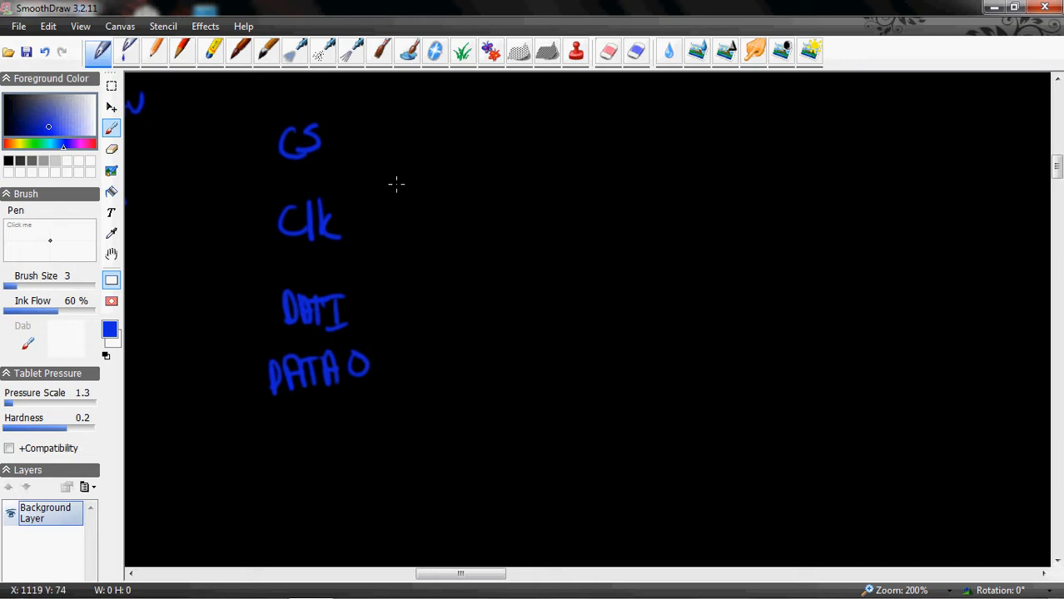
pyautogui.moveTo(429, 97)
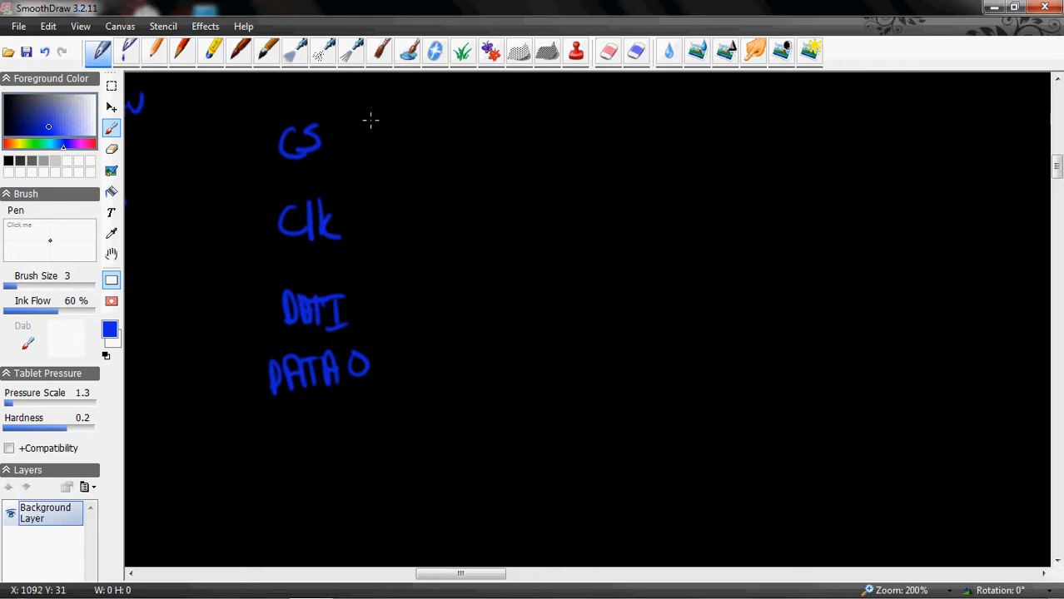
pyautogui.moveTo(352, 115)
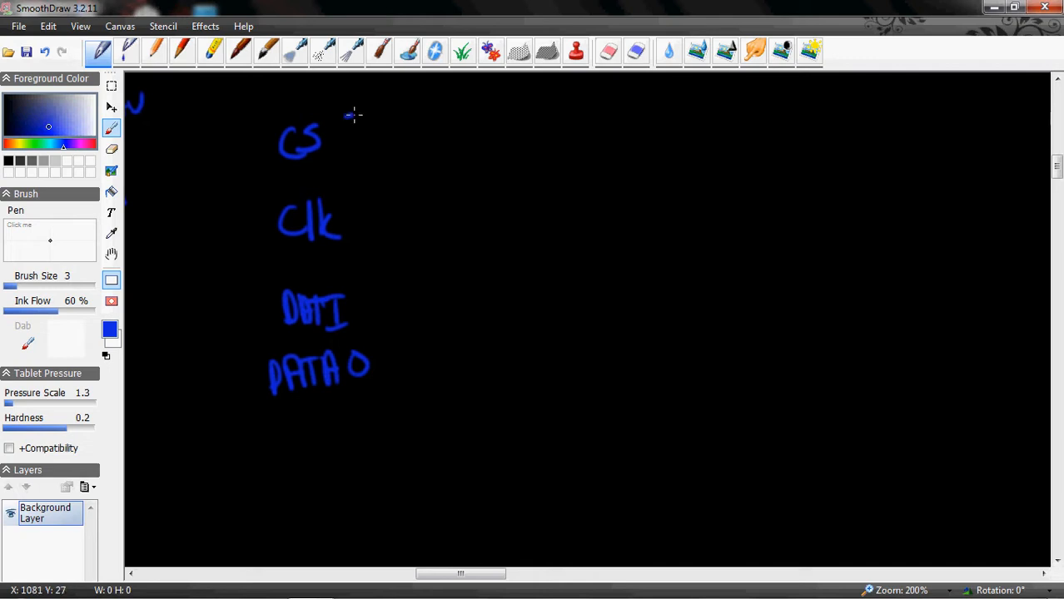
# - Draw the CS waveform: high, dropping low across the page, then rising high again
pyautogui.moveTo(348, 114); pyautogui.dragTo(403, 114)
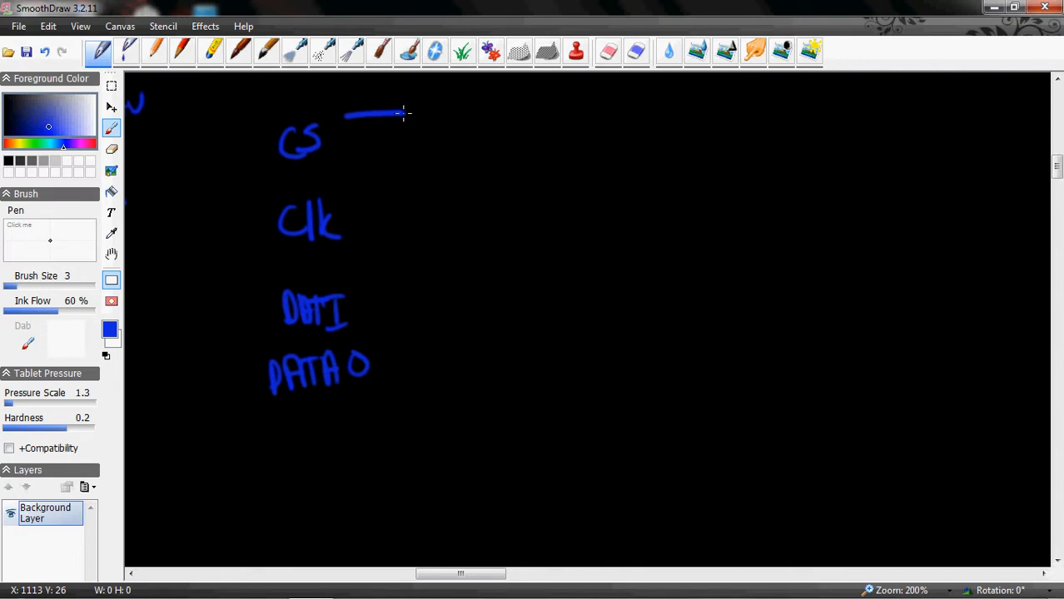
pyautogui.moveTo(402, 114); pyautogui.dragTo(406, 150)
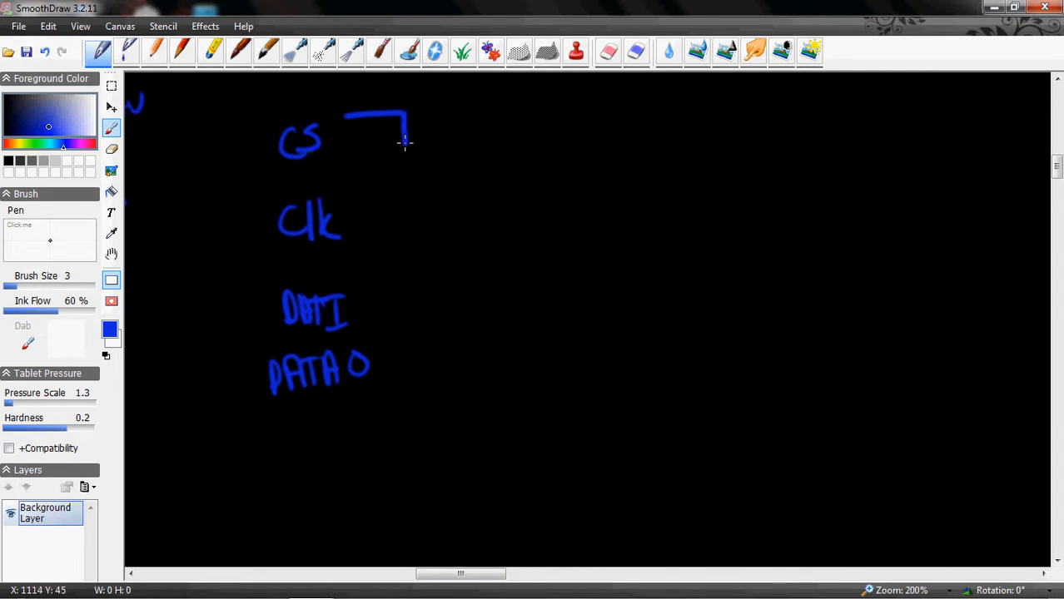
pyautogui.moveTo(408, 141); pyautogui.dragTo(533, 141)
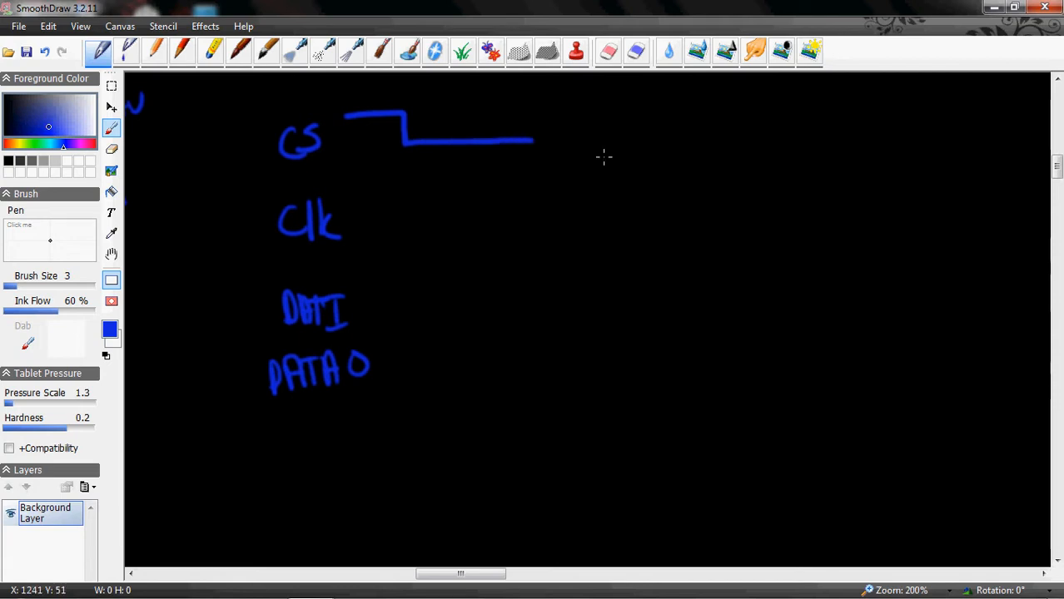
pyautogui.moveTo(533, 140); pyautogui.dragTo(671, 140)
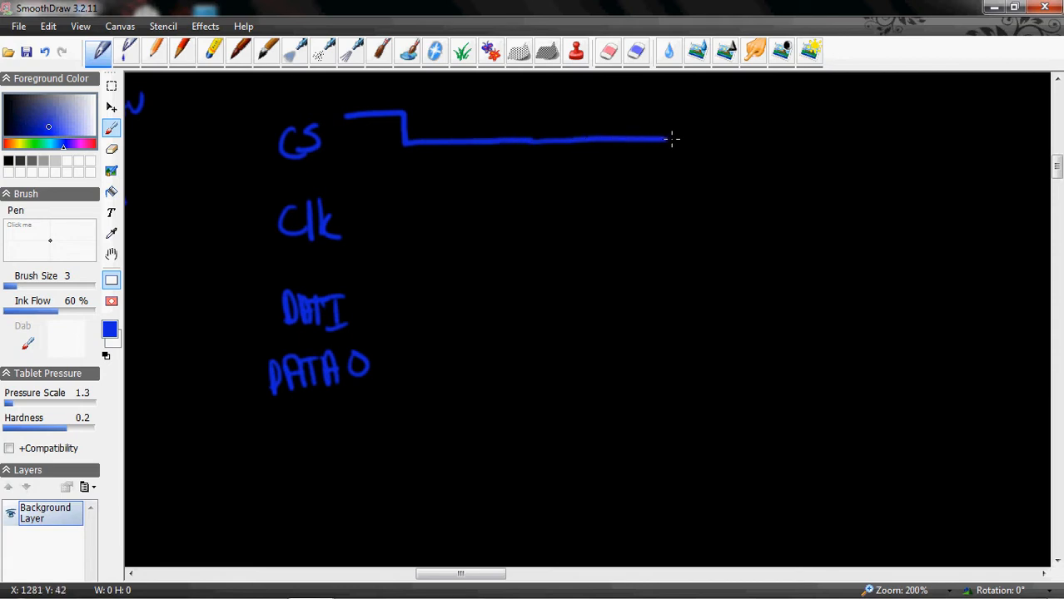
pyautogui.moveTo(670, 140); pyautogui.dragTo(858, 144)
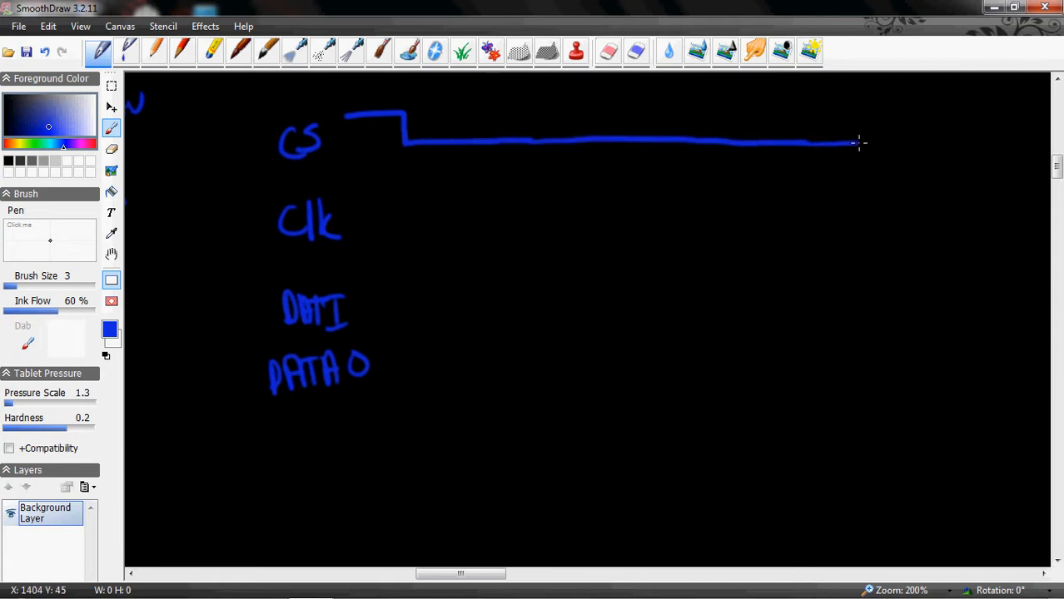
pyautogui.moveTo(857, 146); pyautogui.dragTo(1004, 104)
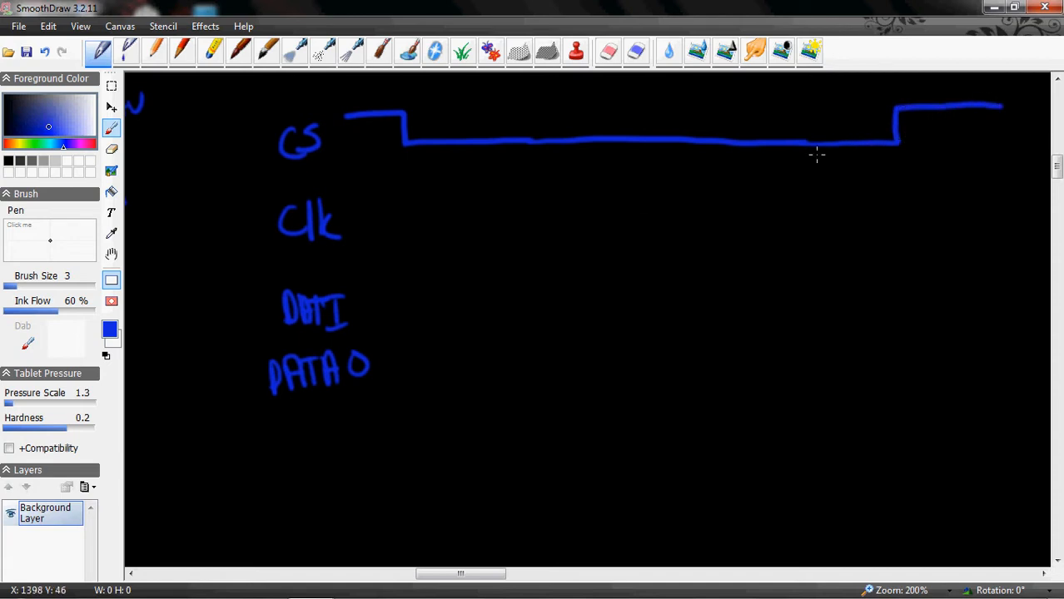
pyautogui.moveTo(375, 228)
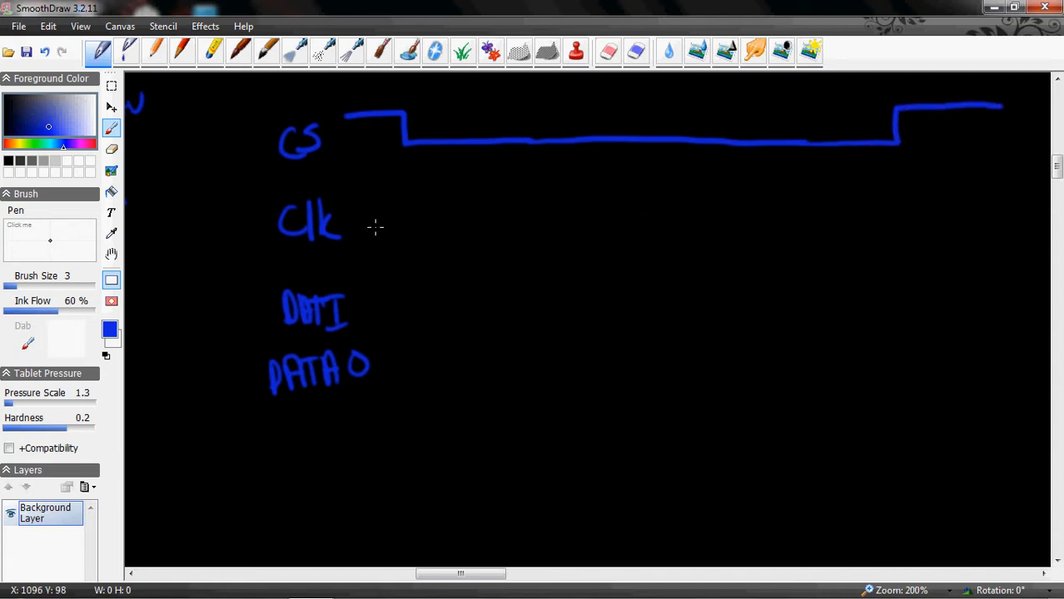
# - Start the Clk line and draw a dashed guide down from the CS falling edge
pyautogui.moveTo(353, 227); pyautogui.dragTo(412, 225)
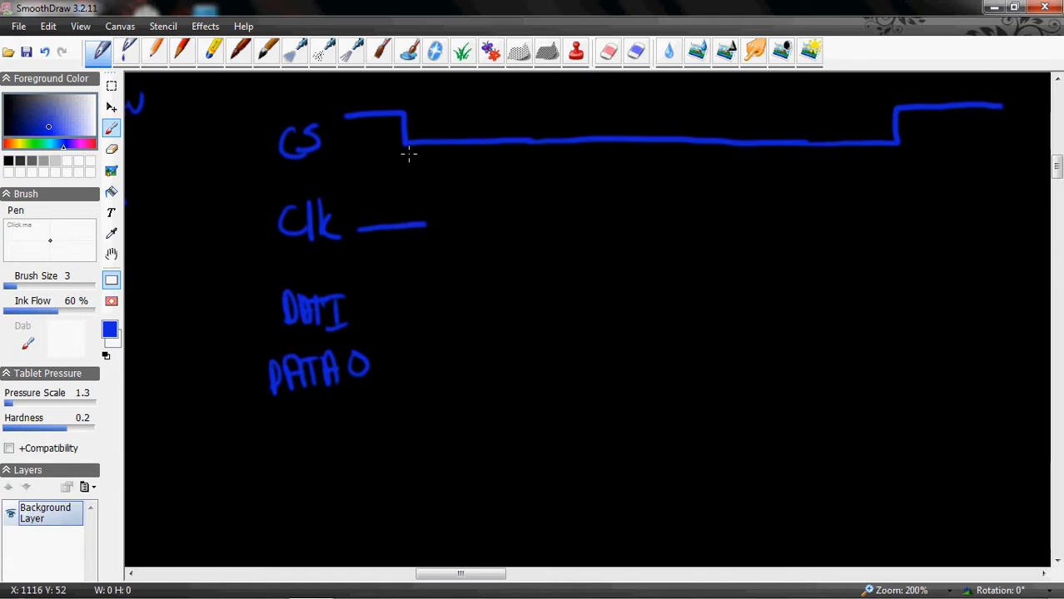
pyautogui.moveTo(409, 154); pyautogui.dragTo(416, 225)
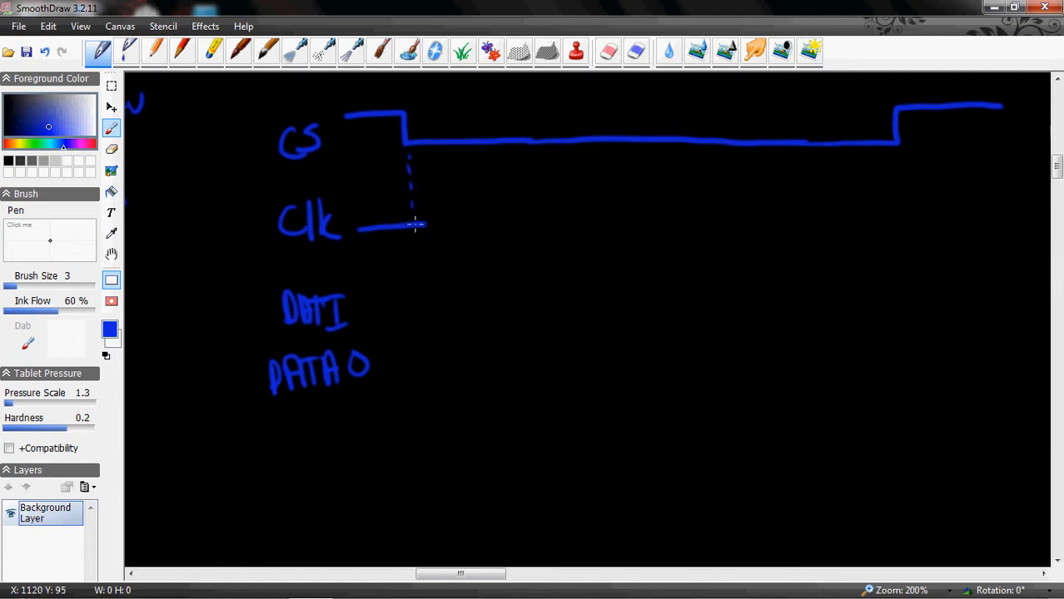
pyautogui.moveTo(417, 224); pyautogui.dragTo(425, 416)
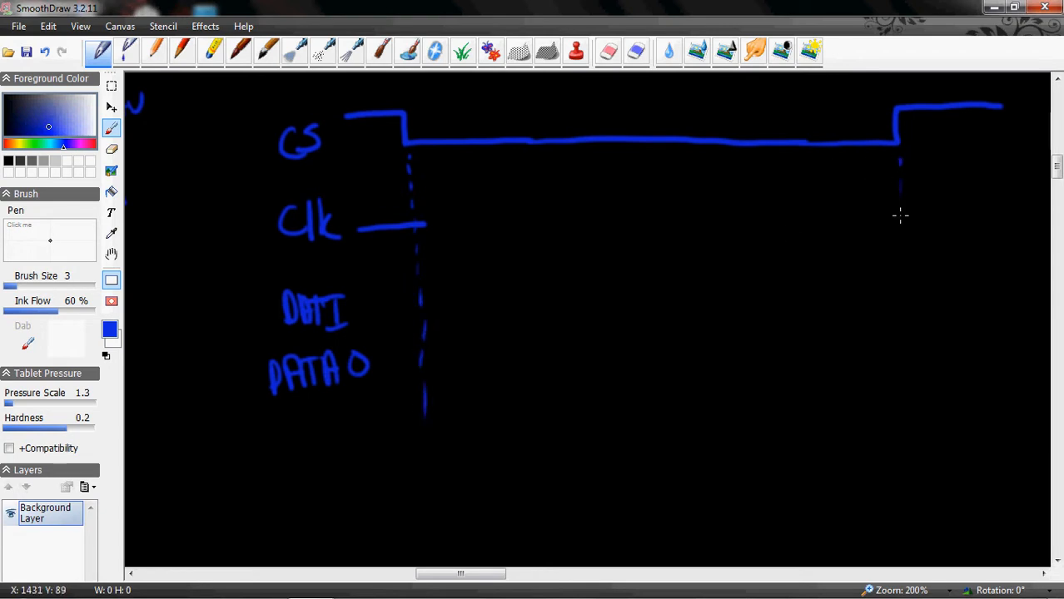
# - Drop a dashed guide from the CS rising edge and draw the square-wave clock past it
pyautogui.moveTo(899, 163); pyautogui.dragTo(916, 442)
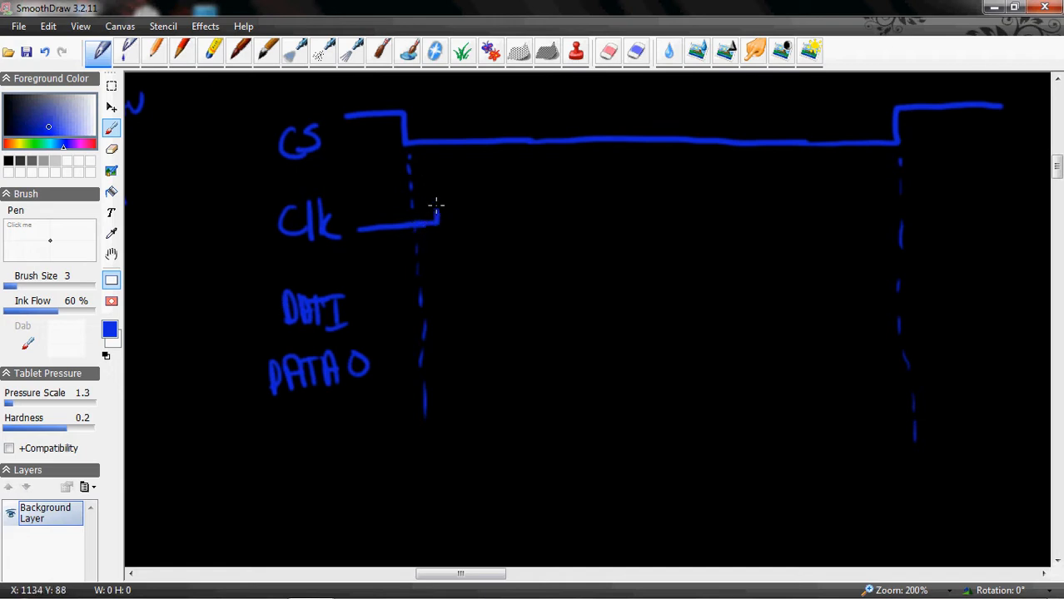
pyautogui.moveTo(428, 208); pyautogui.dragTo(466, 228)
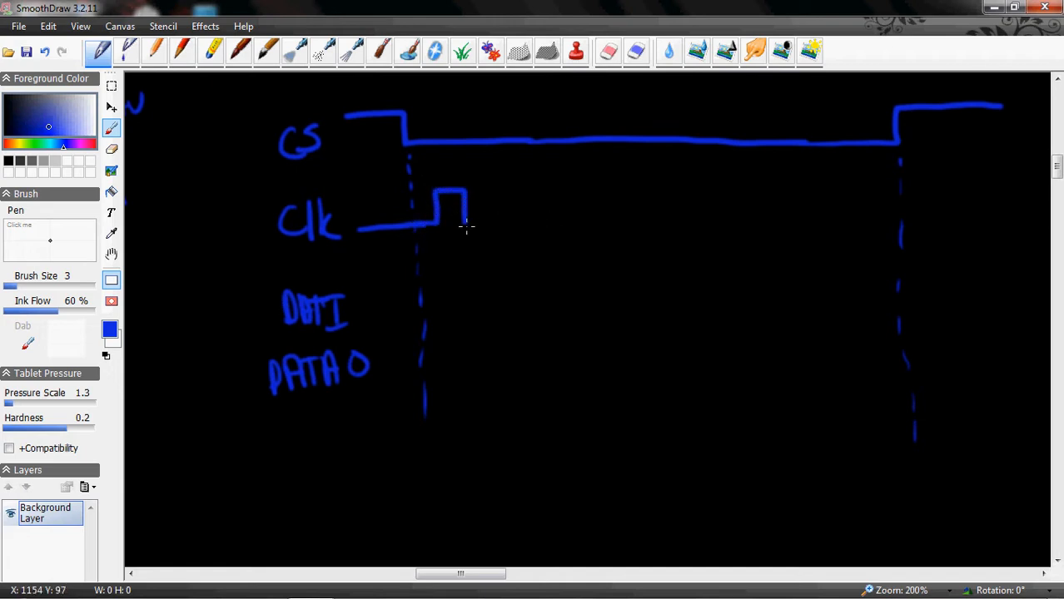
pyautogui.moveTo(467, 225); pyautogui.dragTo(537, 185)
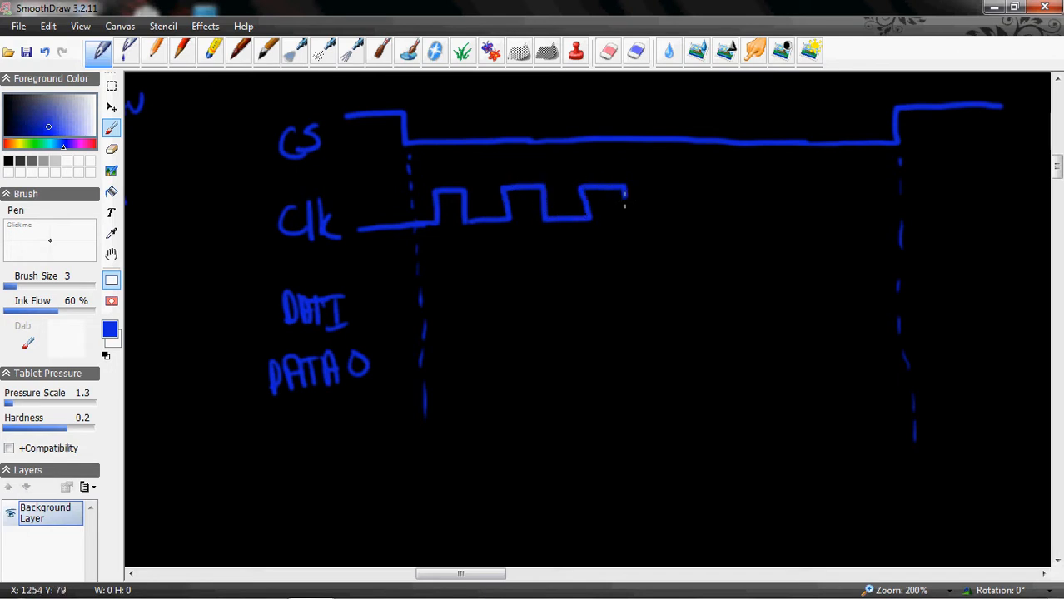
pyautogui.moveTo(621, 204); pyautogui.dragTo(707, 183)
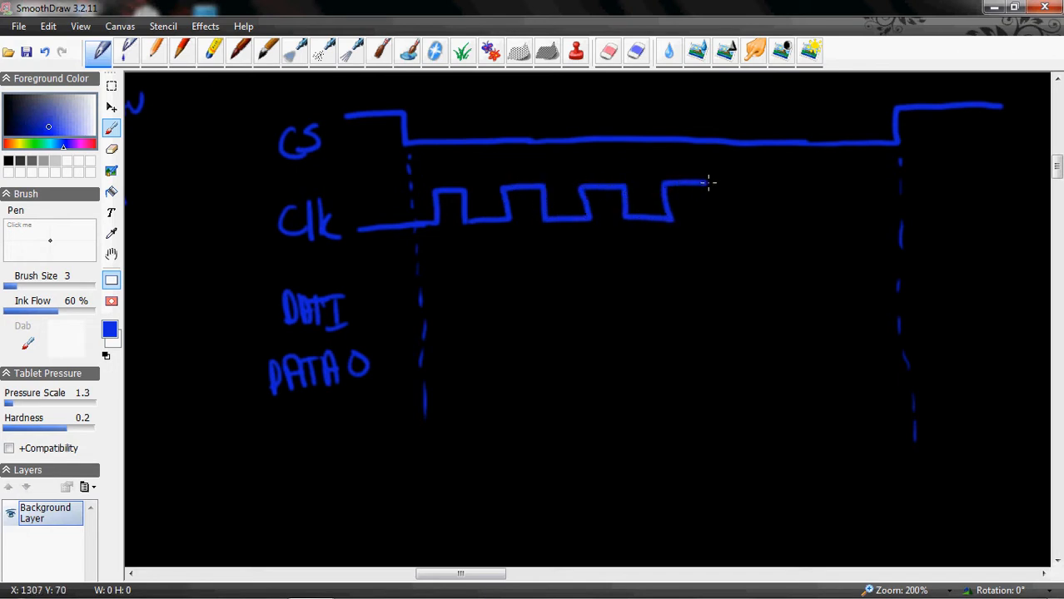
pyautogui.moveTo(708, 183); pyautogui.dragTo(771, 221)
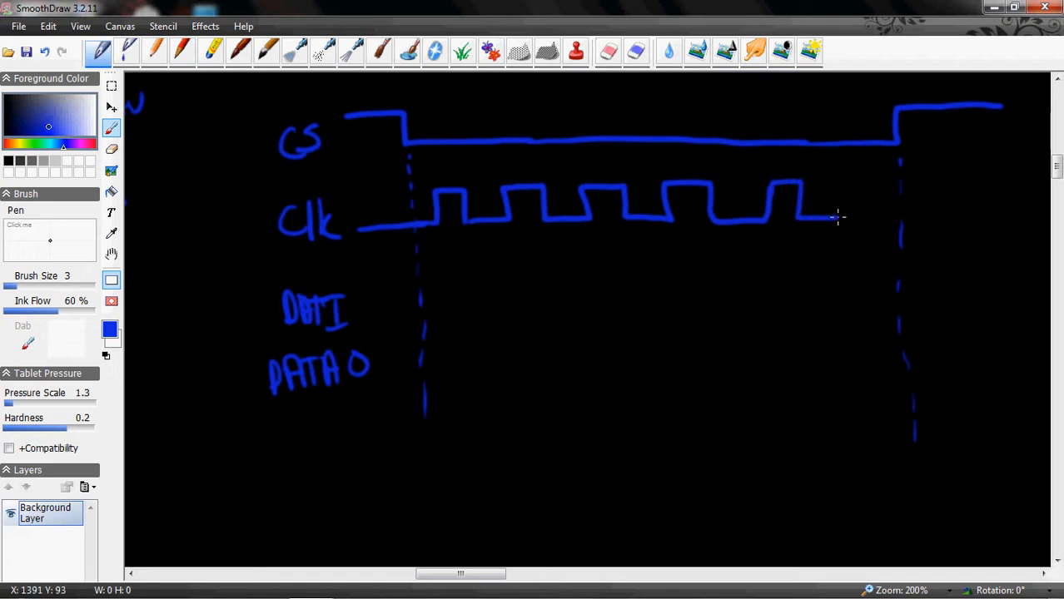
pyautogui.moveTo(825, 218); pyautogui.dragTo(899, 218)
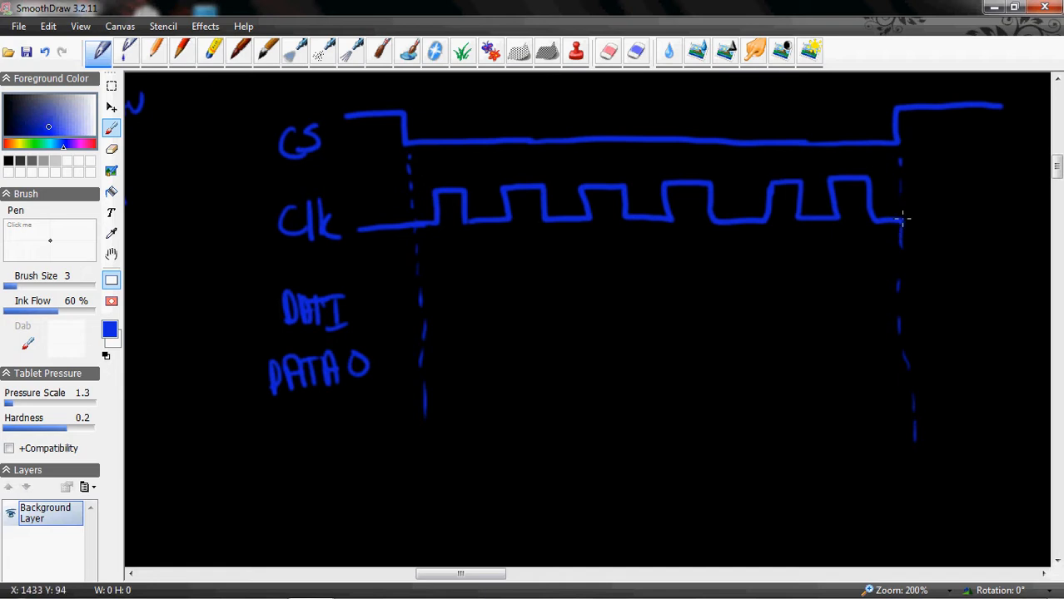
pyautogui.moveTo(903, 219); pyautogui.dragTo(1024, 223)
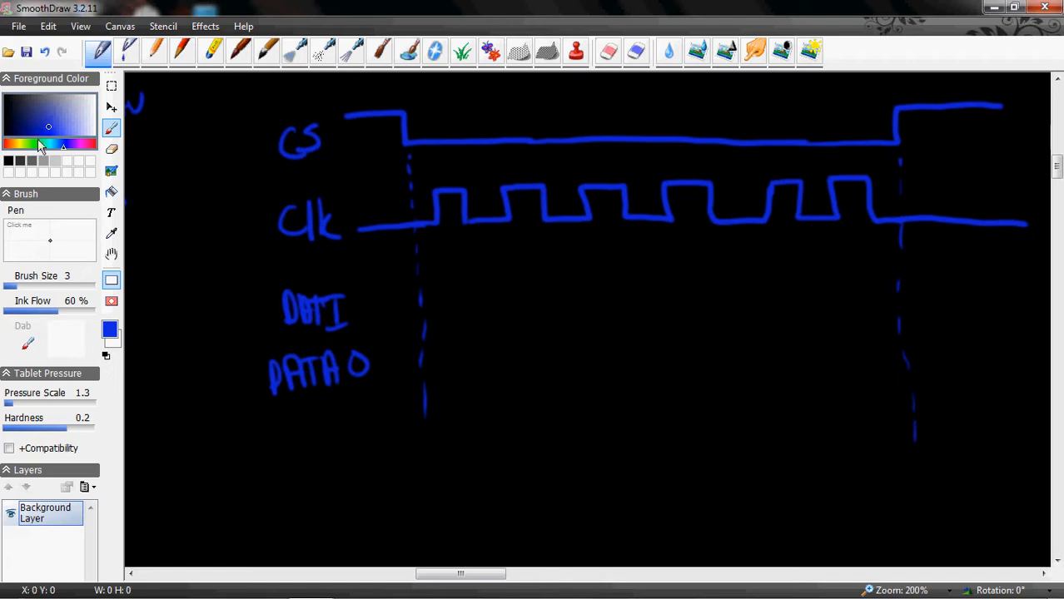
pyautogui.moveTo(66, 153)
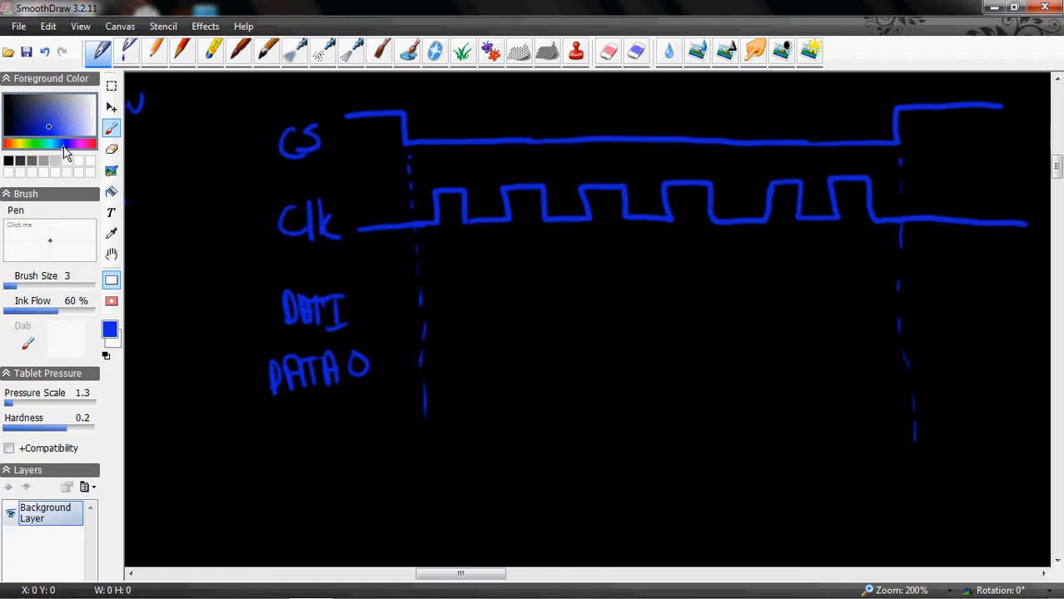
# - Switch the pen colour to yellow-green and write (FM) beside the DATA I label
pyautogui.click(39, 152)
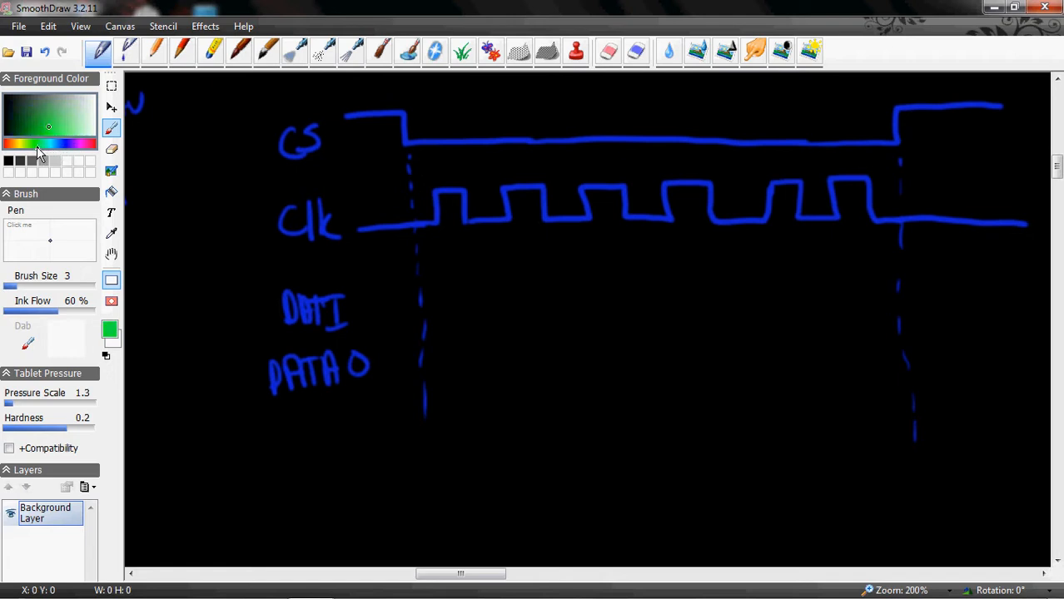
pyautogui.click(38, 150)
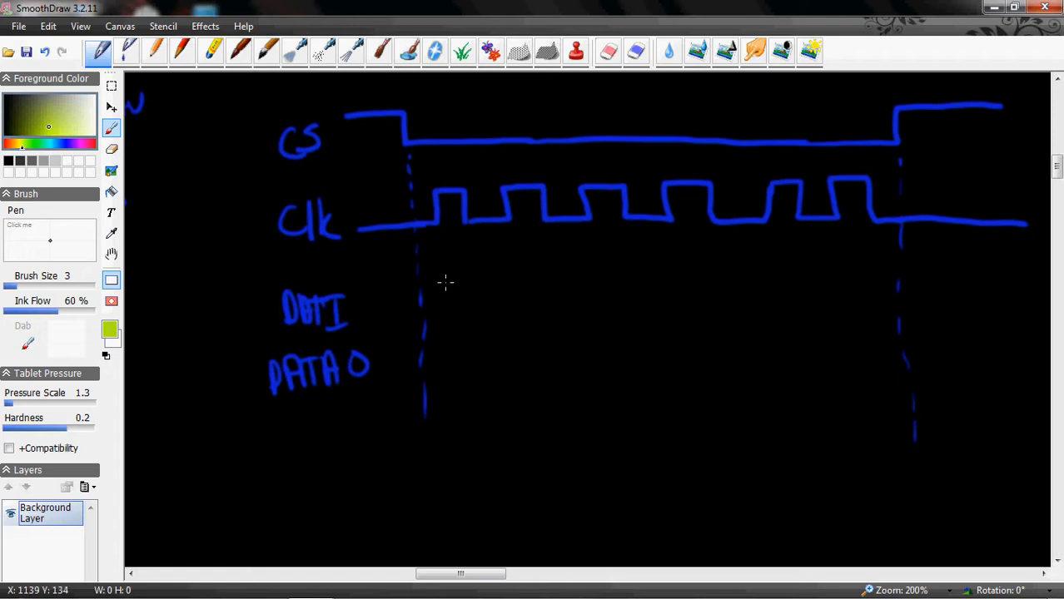
pyautogui.moveTo(428, 333)
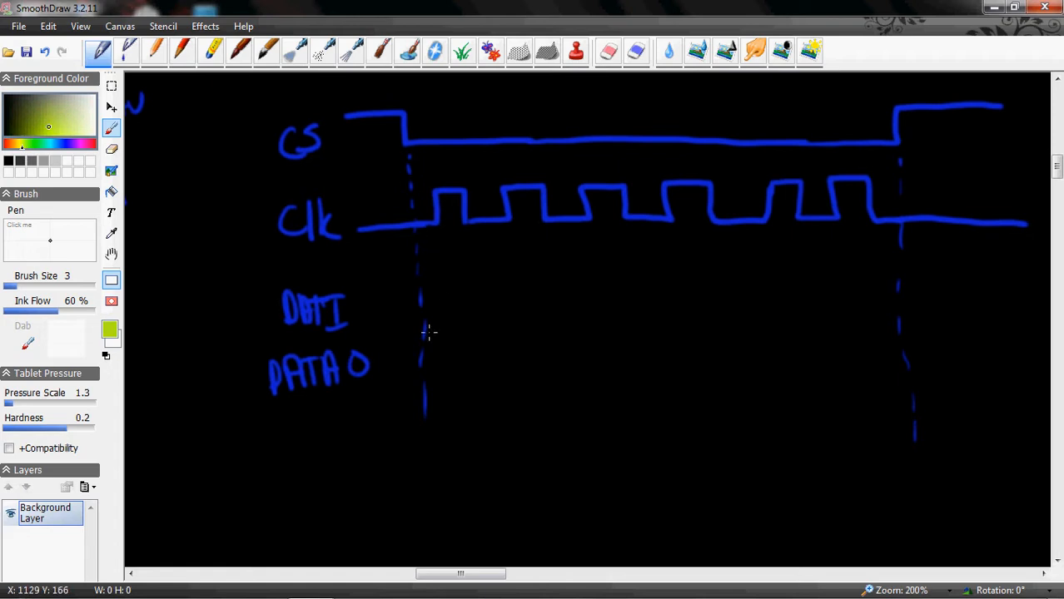
pyautogui.moveTo(350, 294)
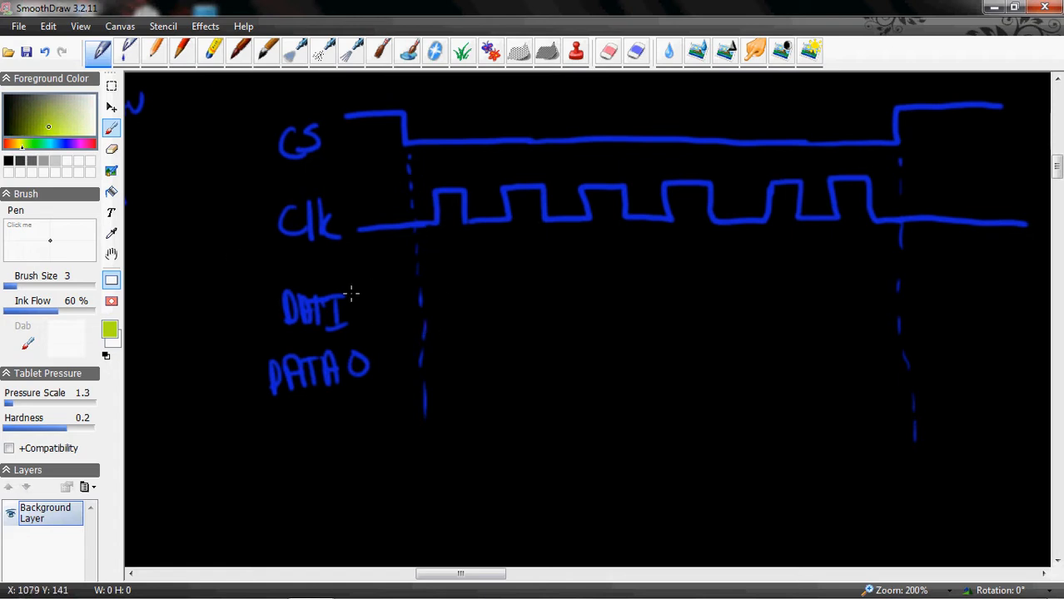
pyautogui.moveTo(353, 308); pyautogui.dragTo(408, 300)
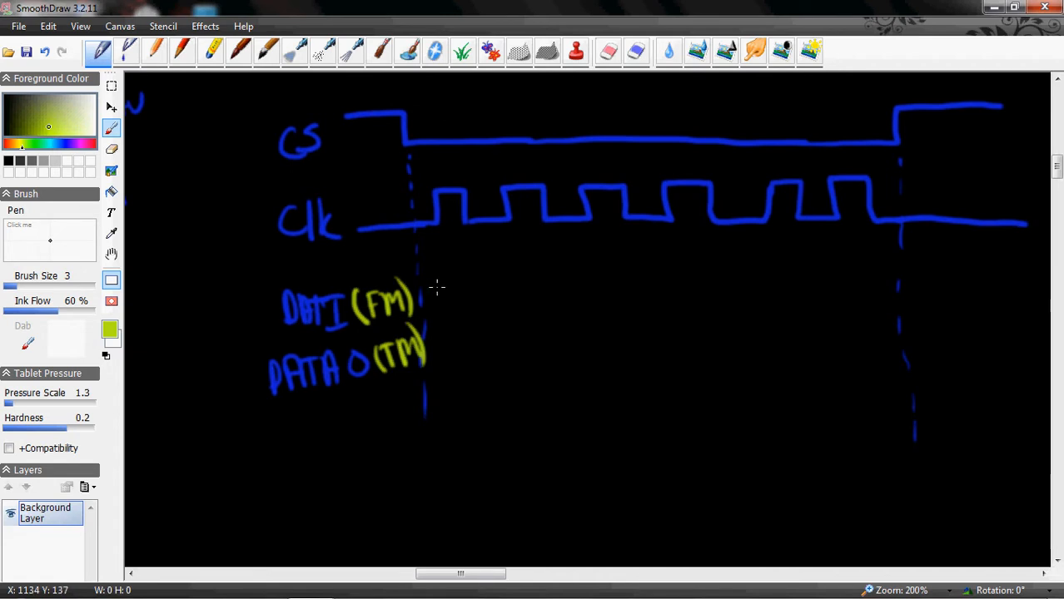
pyautogui.moveTo(414, 310)
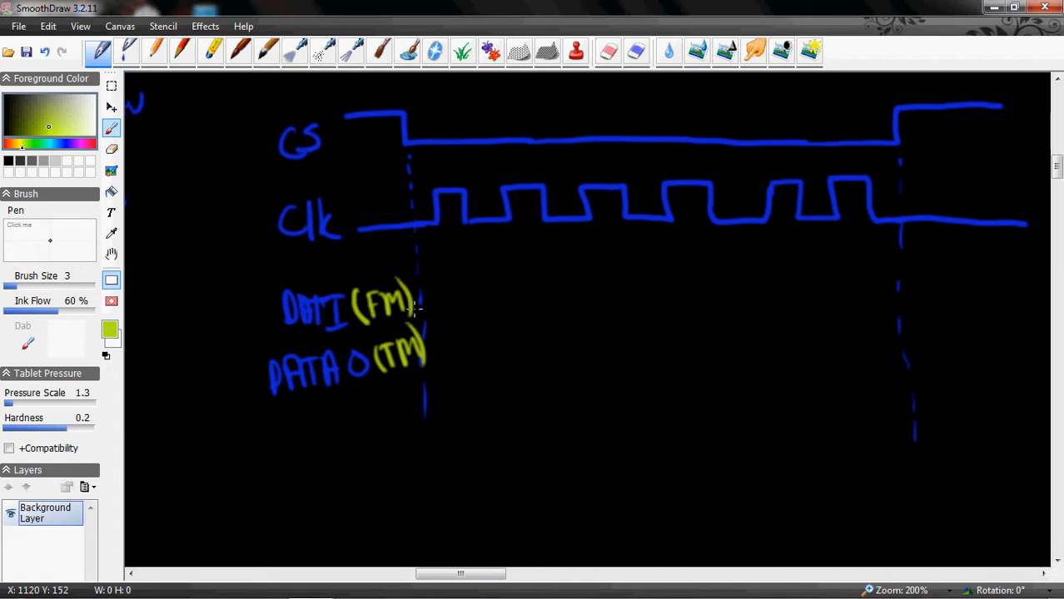
pyautogui.moveTo(416, 313)
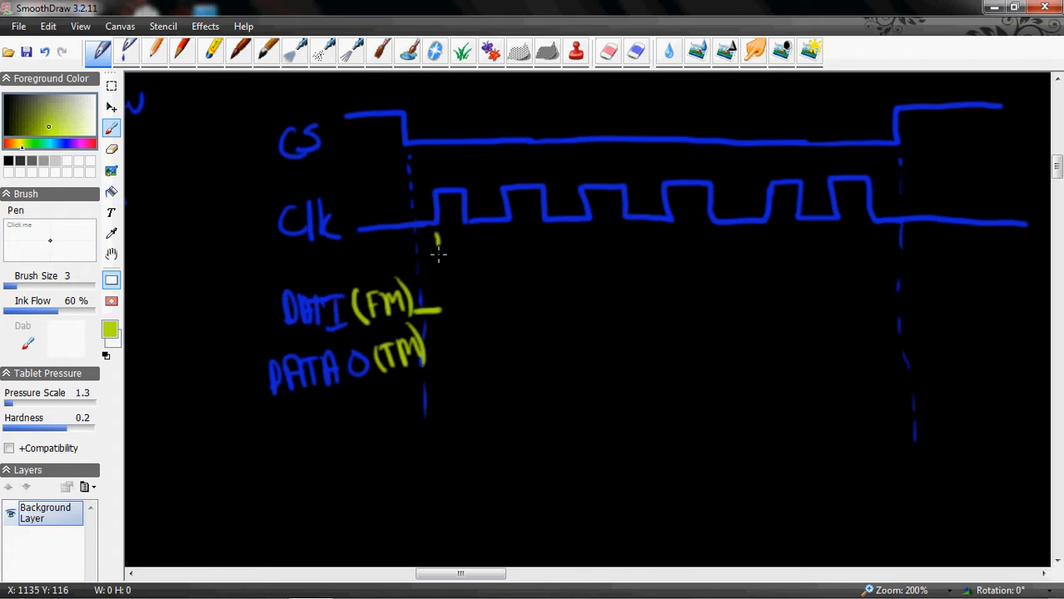
# - Draw a yellow dashed guide and arrowhead at the first clock rise, and start the first DATA I bit
pyautogui.moveTo(439, 253); pyautogui.dragTo(449, 421)
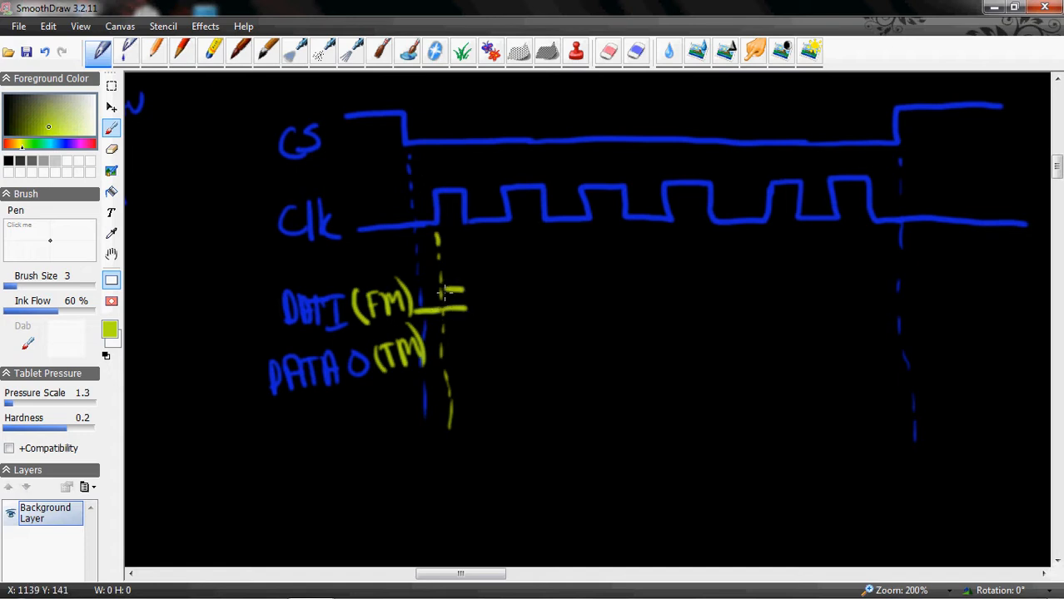
pyautogui.moveTo(445, 292); pyautogui.dragTo(446, 313)
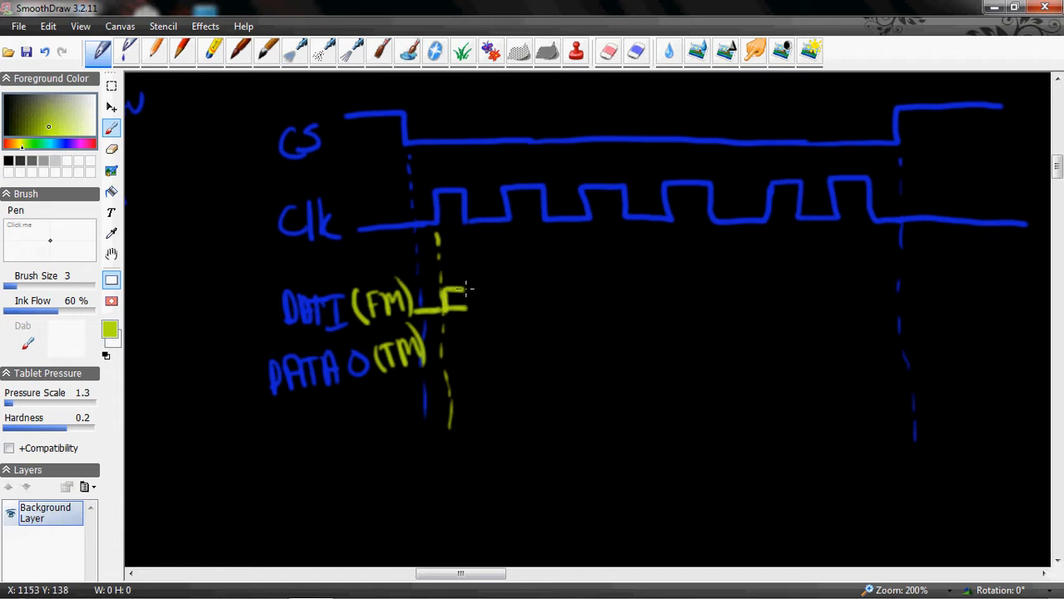
pyautogui.moveTo(233, 245)
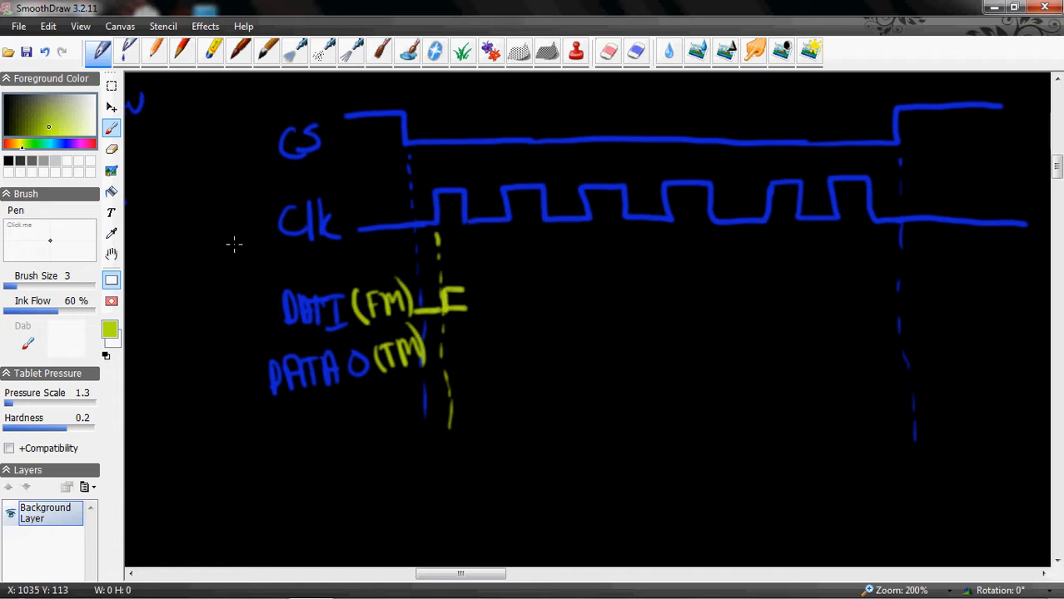
pyautogui.click(77, 144)
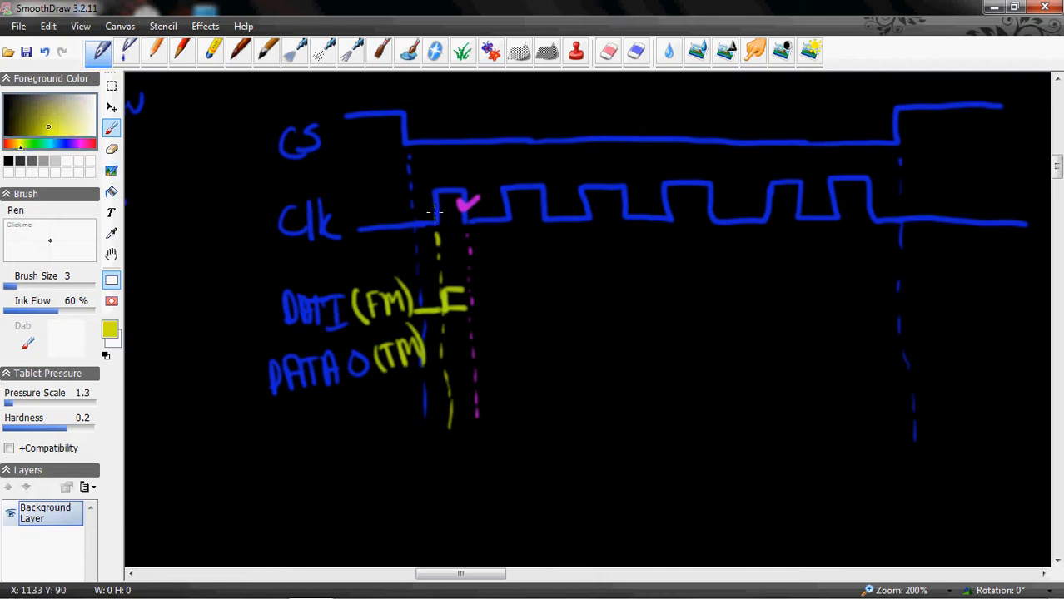
pyautogui.moveTo(437, 237); pyautogui.dragTo(440, 207)
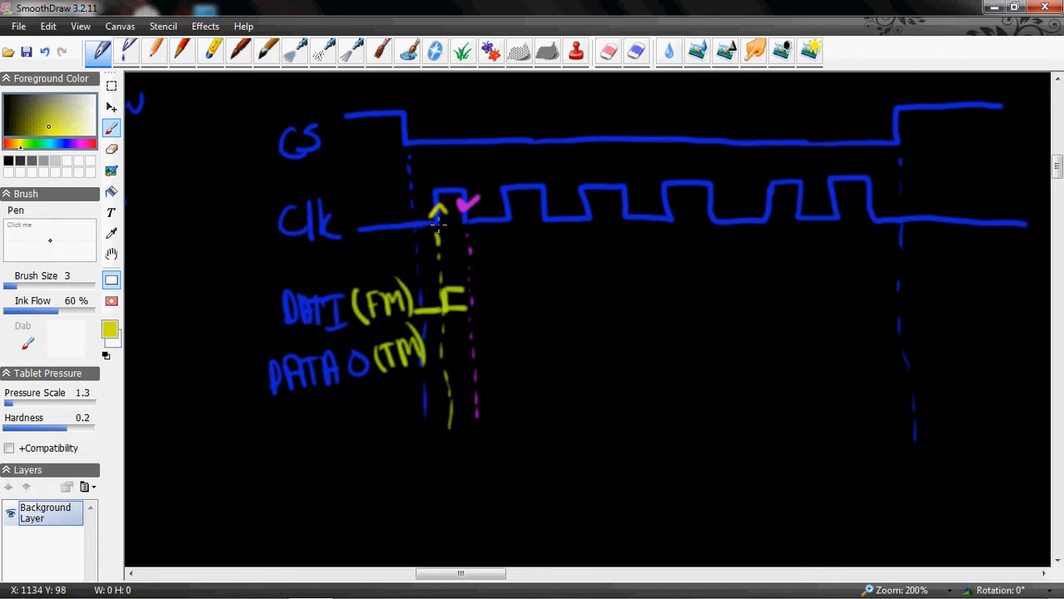
pyautogui.moveTo(464, 344)
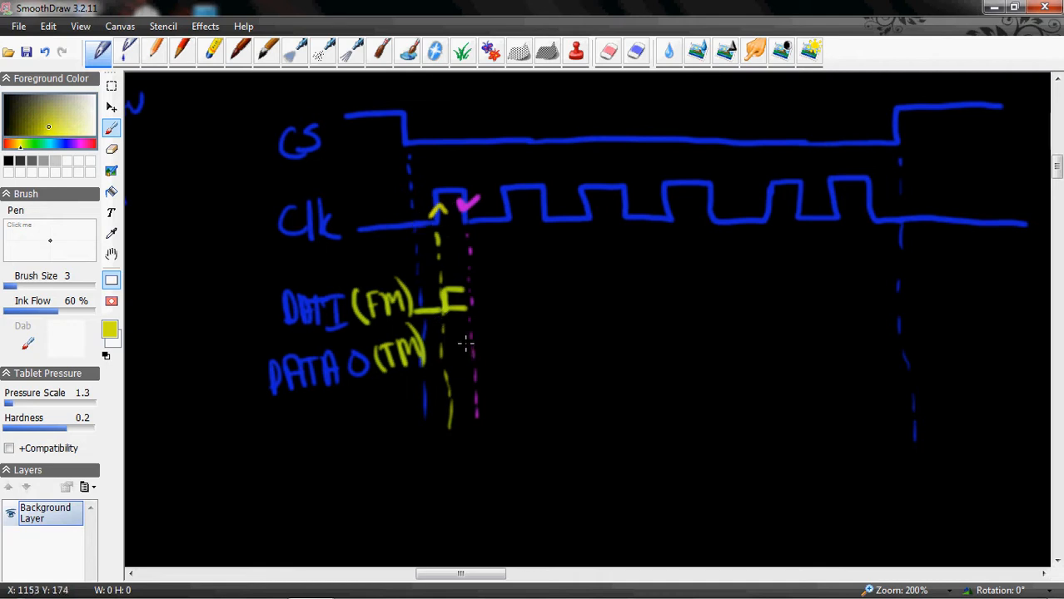
pyautogui.moveTo(465, 278)
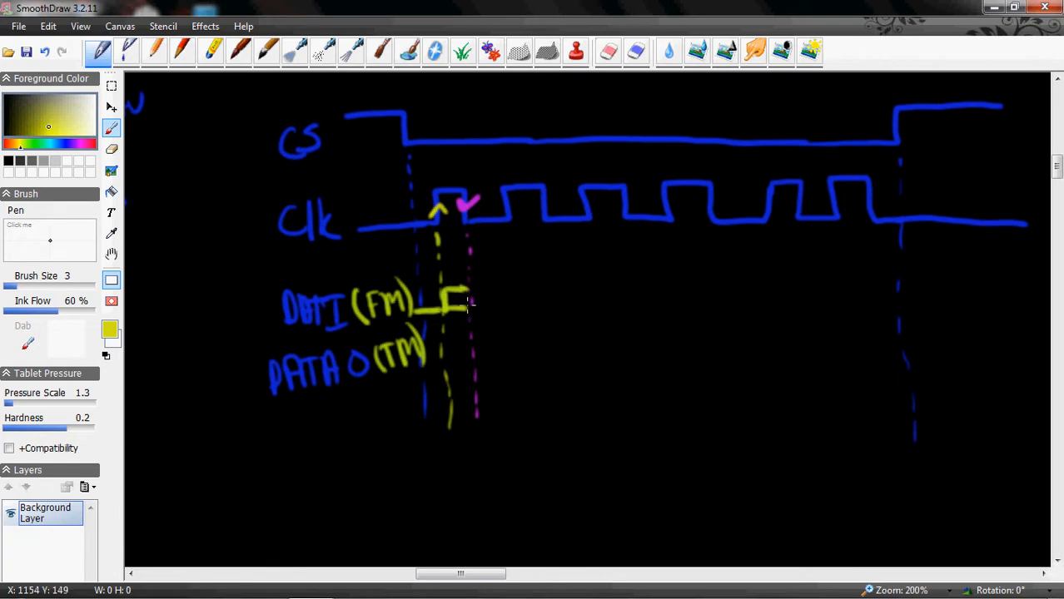
# - Draw yellow bit-cell crossings along DATA I across the first clock cycles
pyautogui.moveTo(462, 306); pyautogui.dragTo(483, 290)
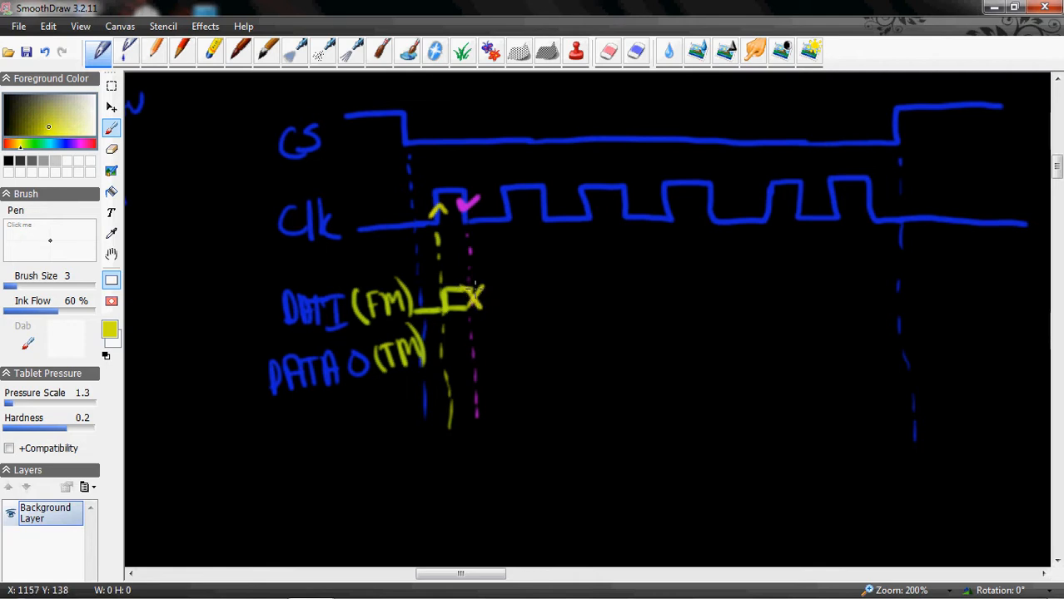
pyautogui.moveTo(475, 289); pyautogui.dragTo(512, 289)
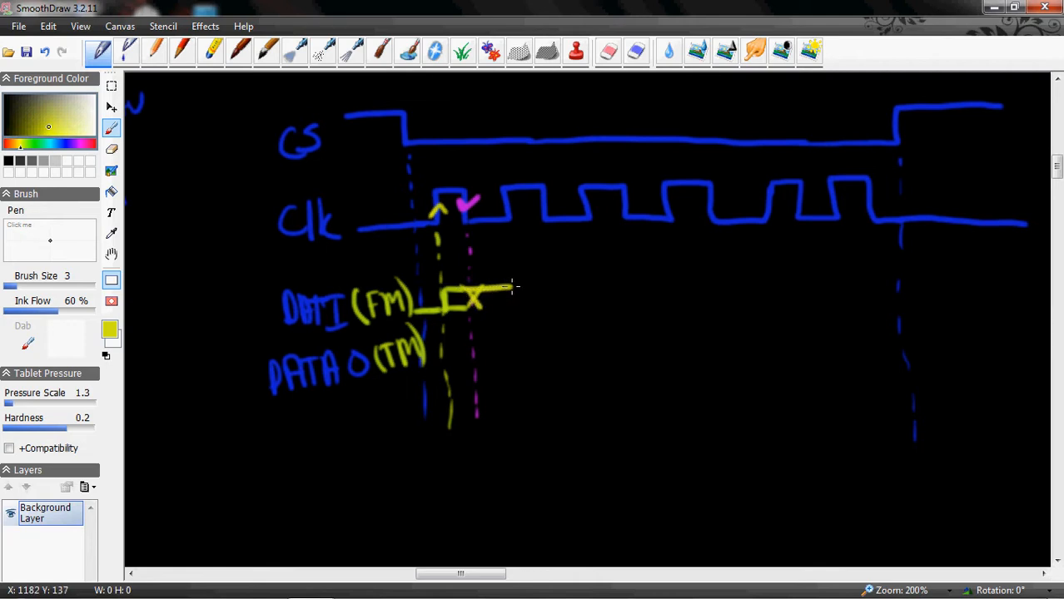
pyautogui.moveTo(479, 300); pyautogui.dragTo(517, 296)
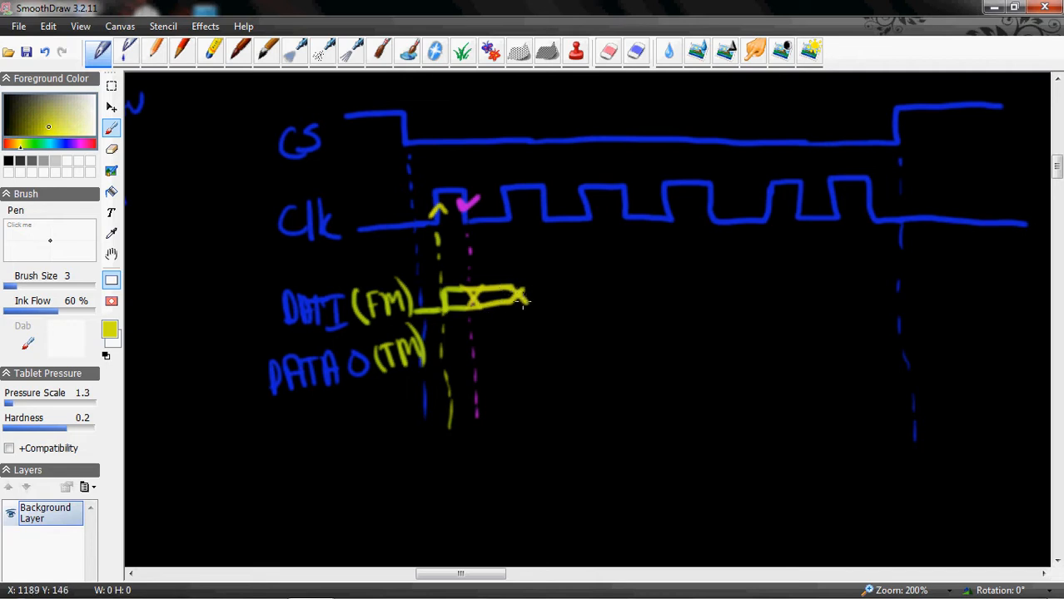
pyautogui.moveTo(520, 302); pyautogui.dragTo(595, 300)
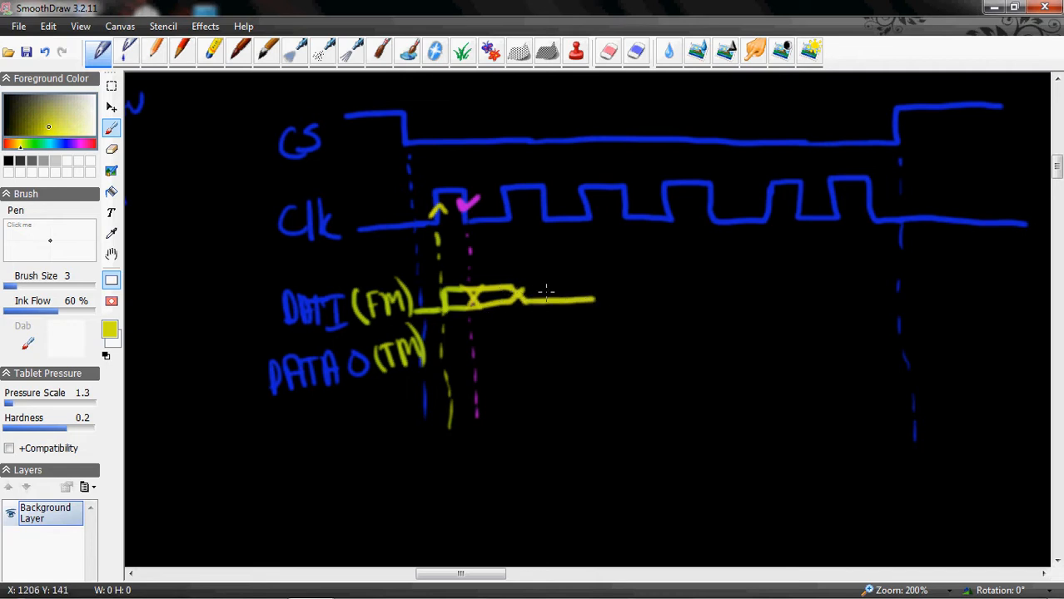
pyautogui.moveTo(520, 285); pyautogui.dragTo(582, 281)
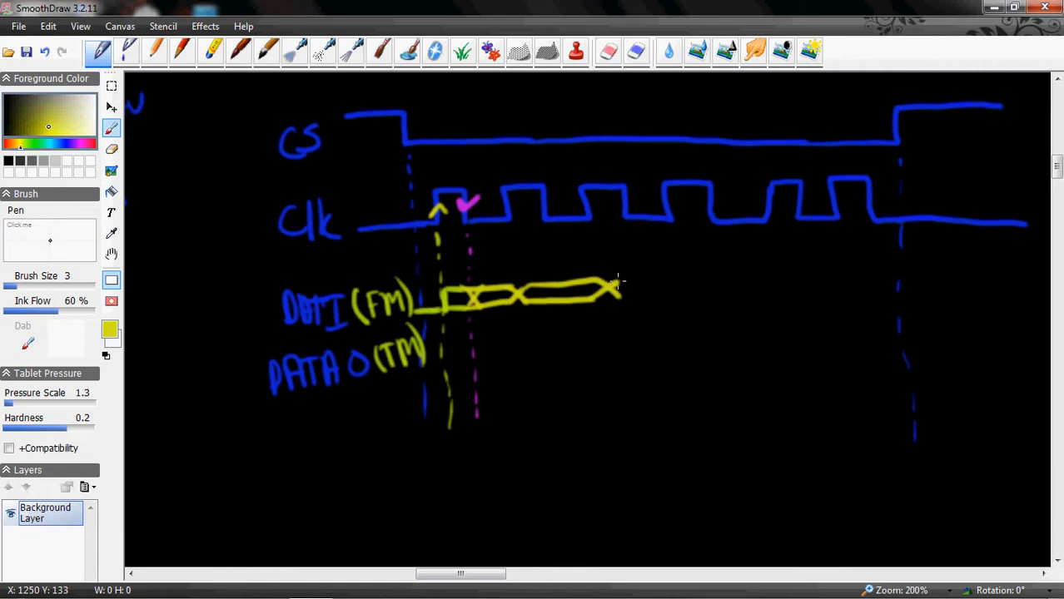
pyautogui.moveTo(612, 297); pyautogui.dragTo(670, 274)
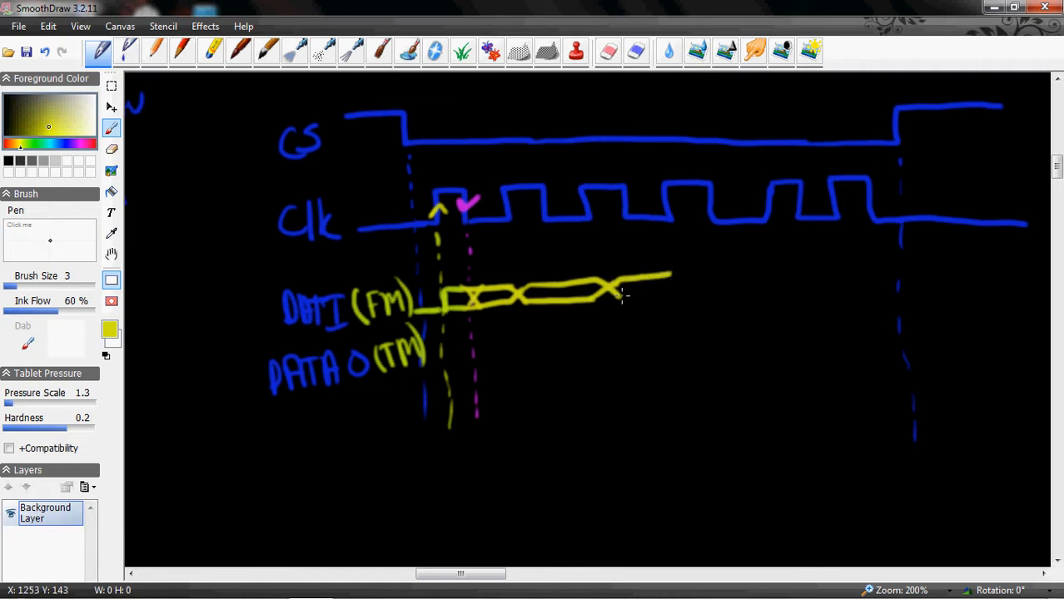
pyautogui.moveTo(620, 298); pyautogui.dragTo(681, 282)
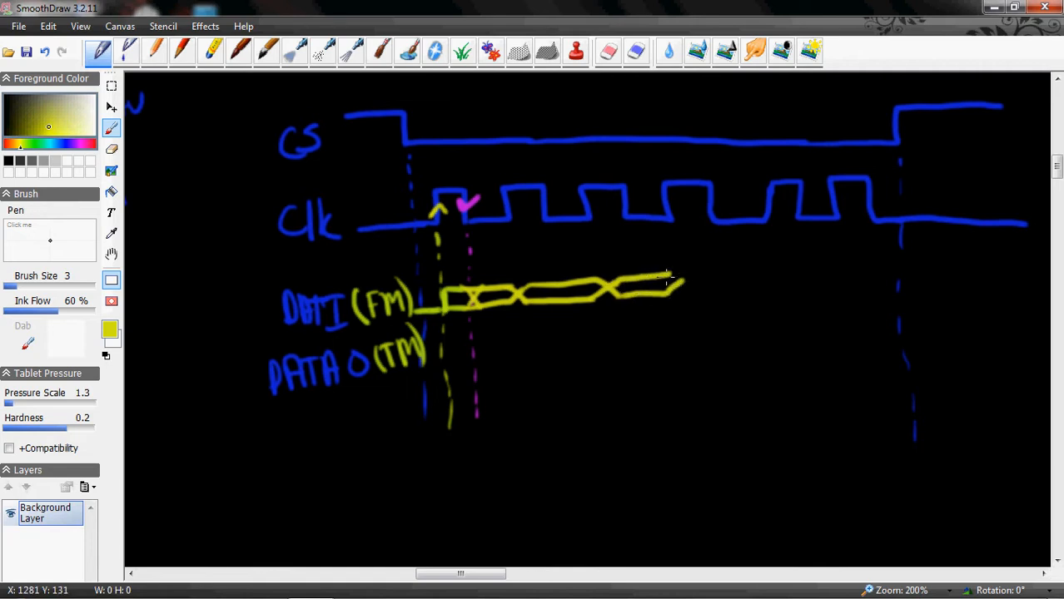
pyautogui.moveTo(658, 295); pyautogui.dragTo(695, 271)
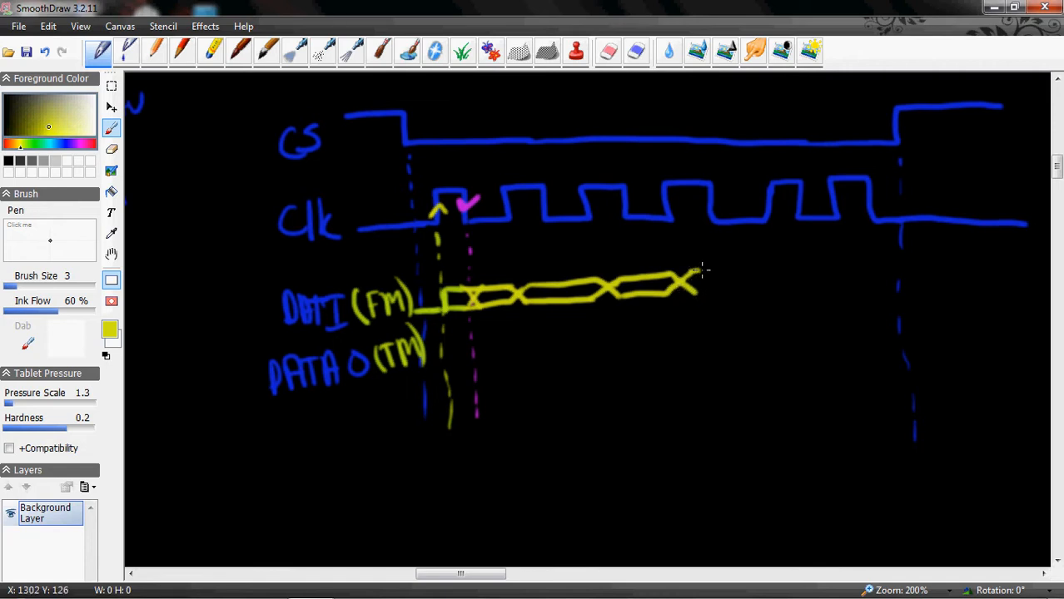
# - Continue the yellow DATA I crossings rightward to the end of the transfer
pyautogui.moveTo(691, 273); pyautogui.dragTo(753, 287)
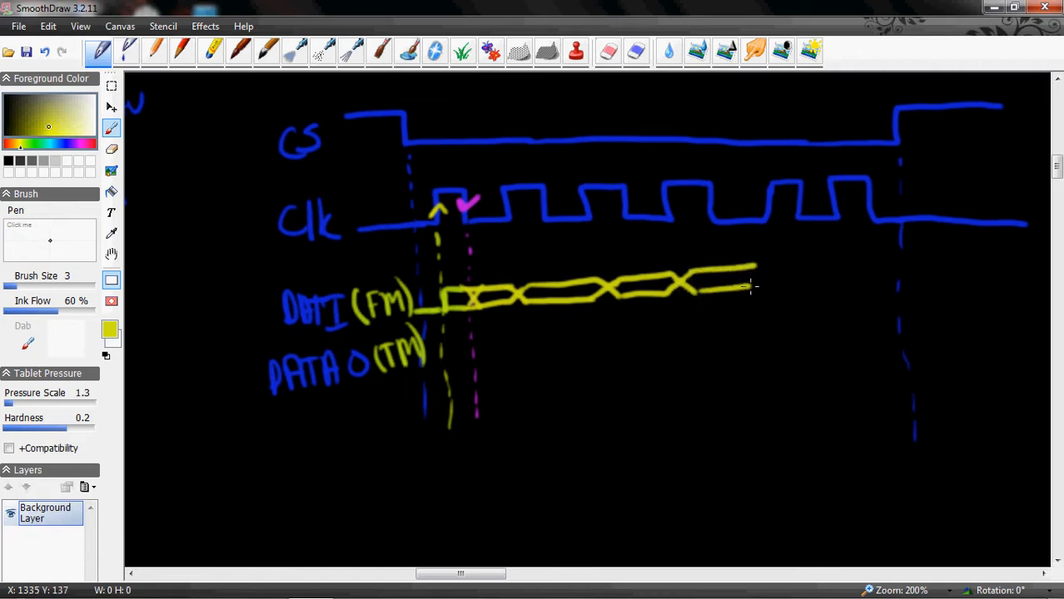
pyautogui.moveTo(732, 287); pyautogui.dragTo(774, 279)
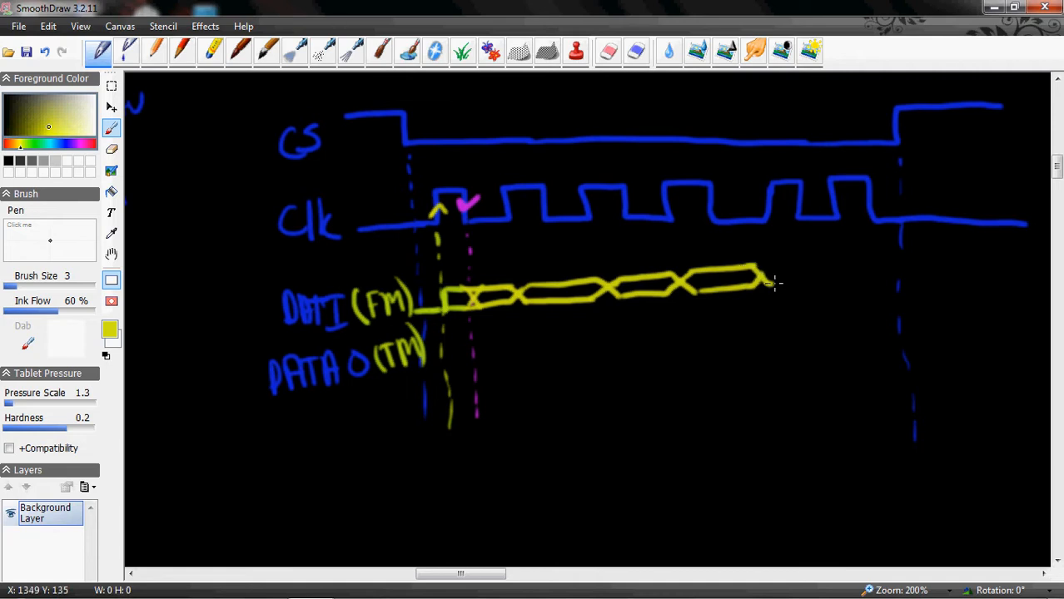
pyautogui.moveTo(766, 283); pyautogui.dragTo(841, 271)
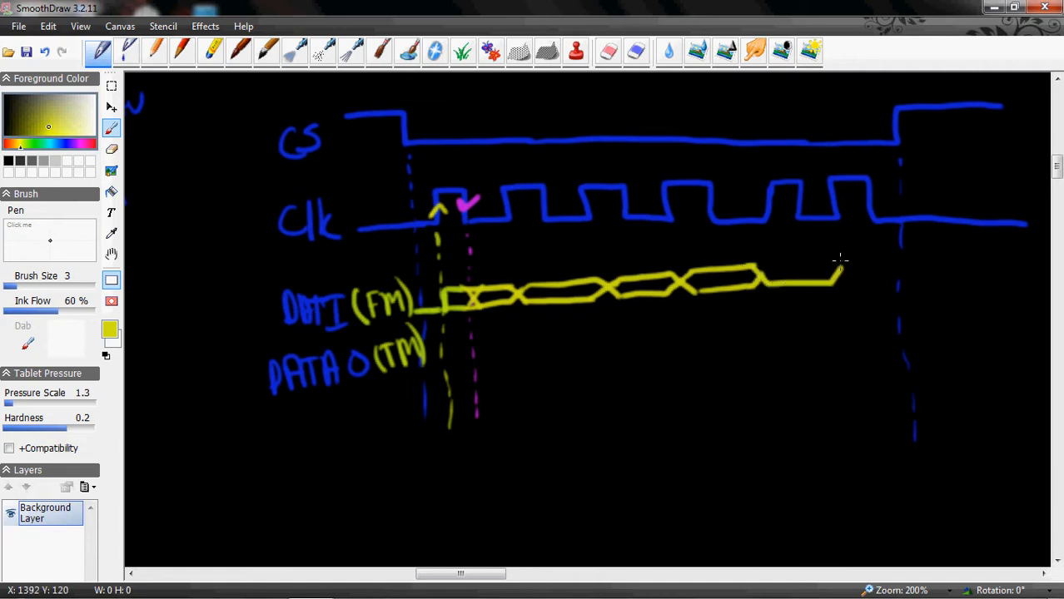
pyautogui.moveTo(833, 266); pyautogui.dragTo(895, 264)
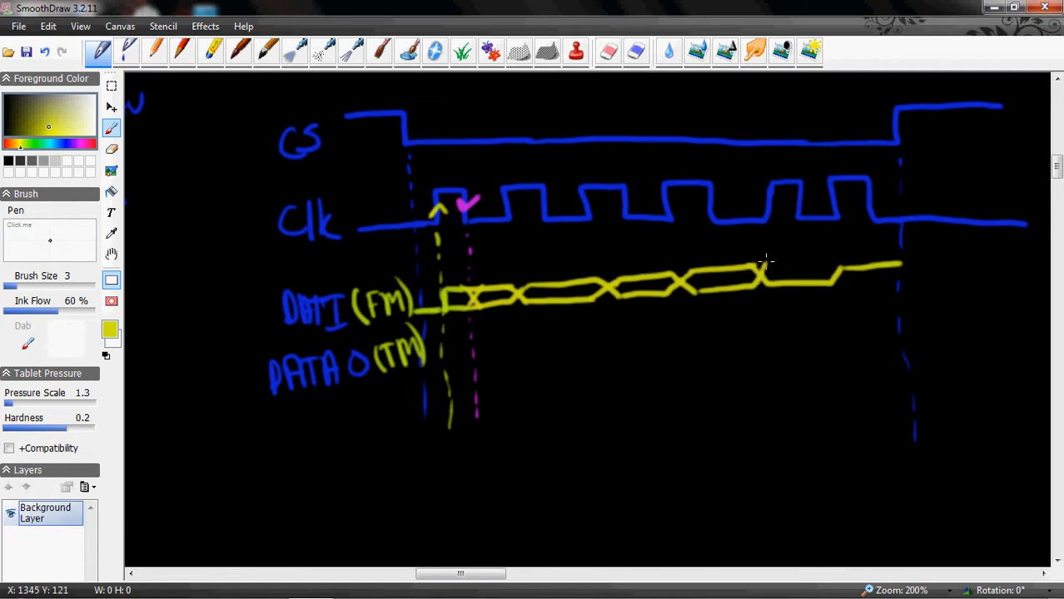
pyautogui.moveTo(762, 265); pyautogui.dragTo(845, 279)
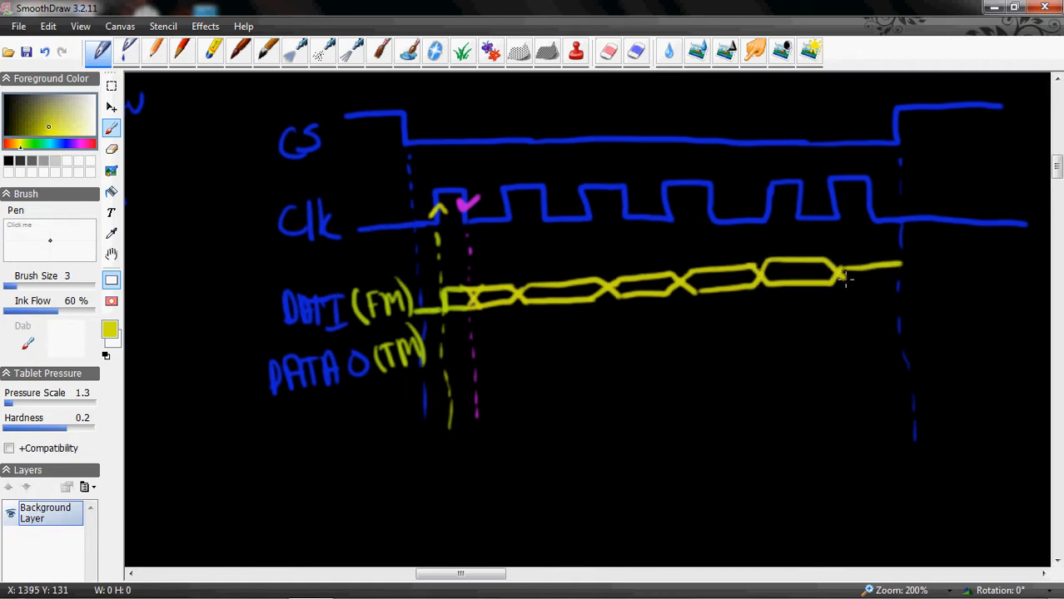
pyautogui.moveTo(841, 283); pyautogui.dragTo(899, 281)
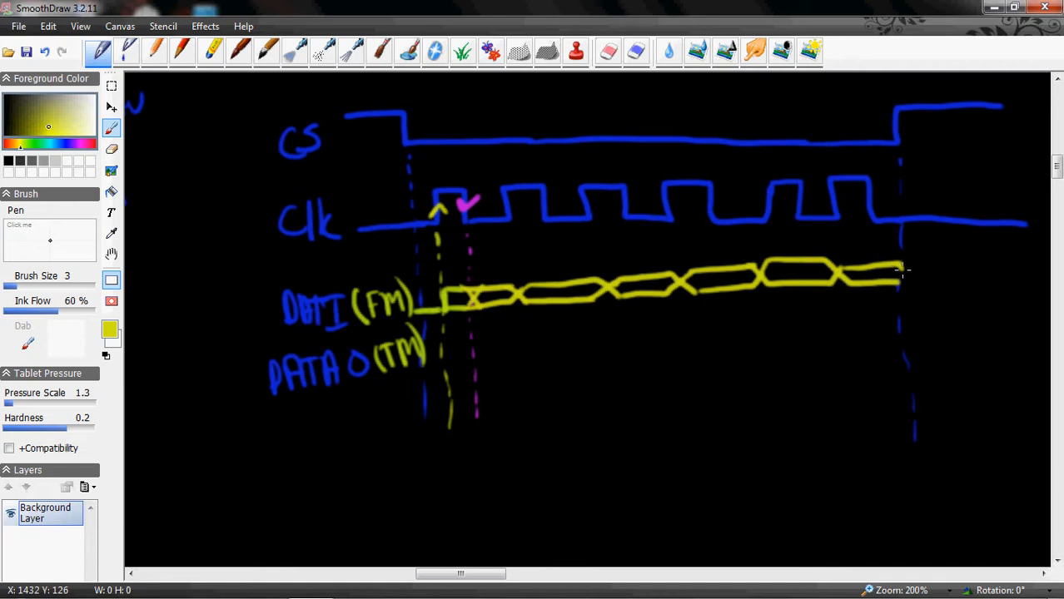
pyautogui.moveTo(899, 270); pyautogui.dragTo(1003, 286)
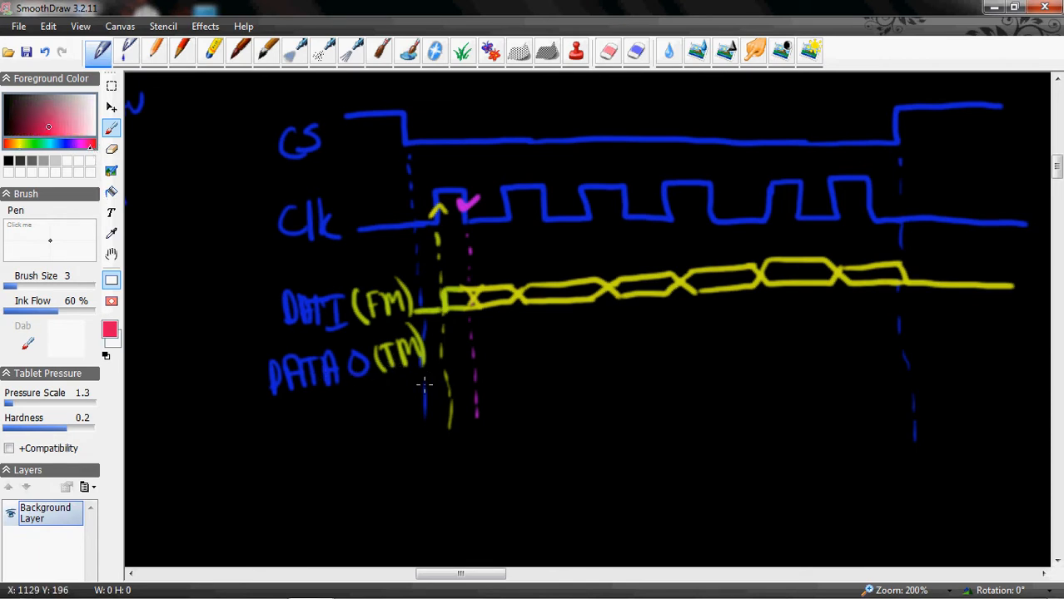
pyautogui.moveTo(426, 367)
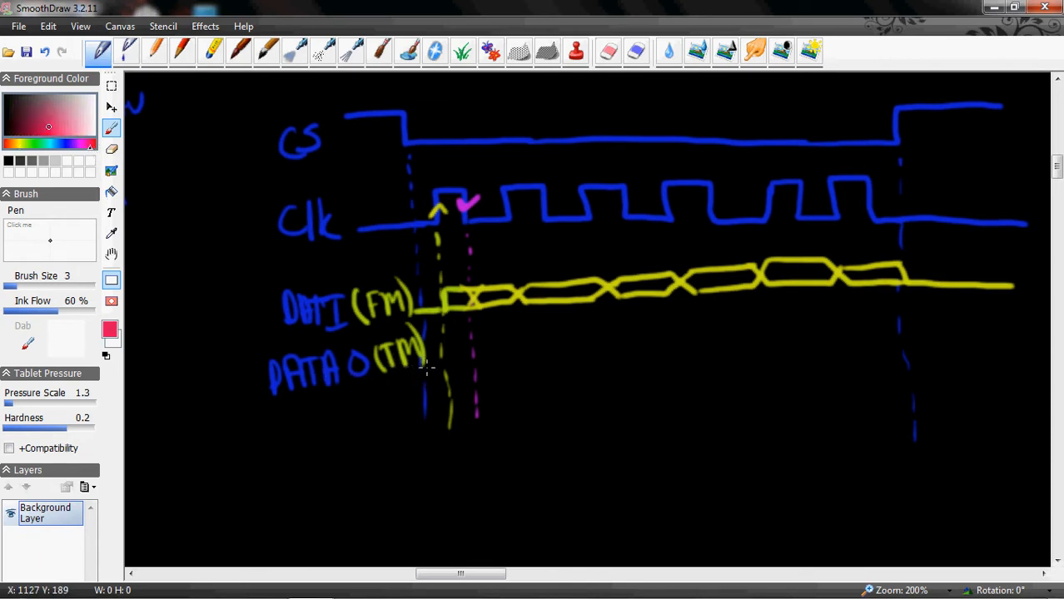
pyautogui.moveTo(431, 365)
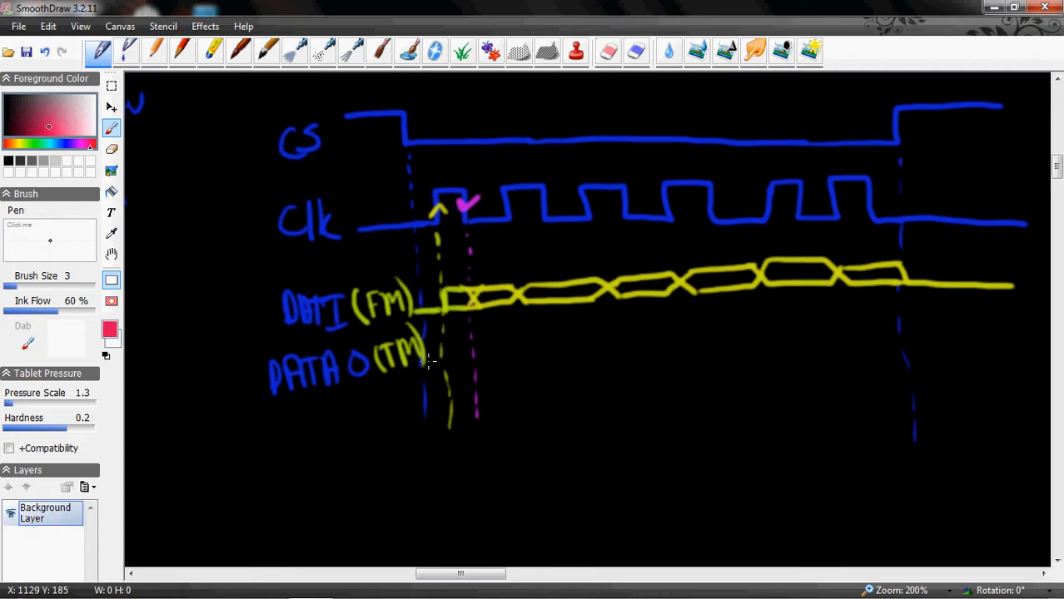
pyautogui.moveTo(410, 373)
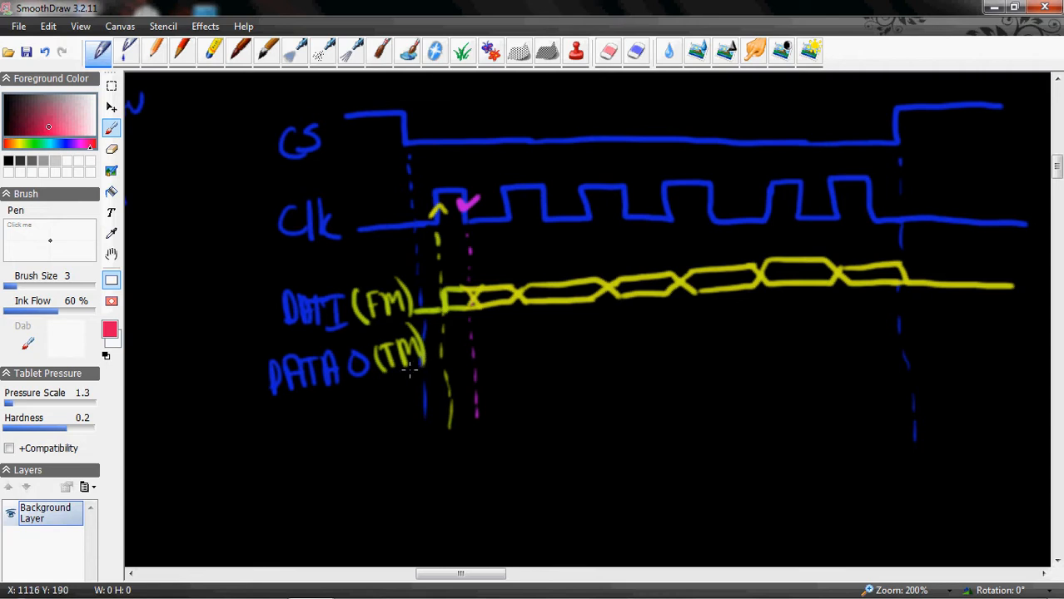
pyautogui.moveTo(425, 369)
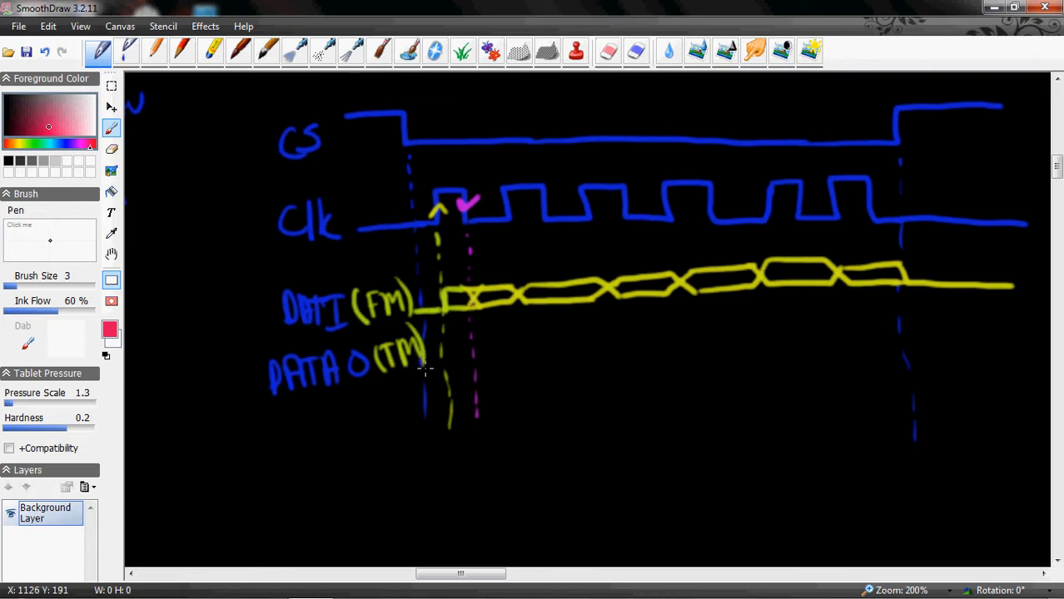
pyautogui.moveTo(416, 360)
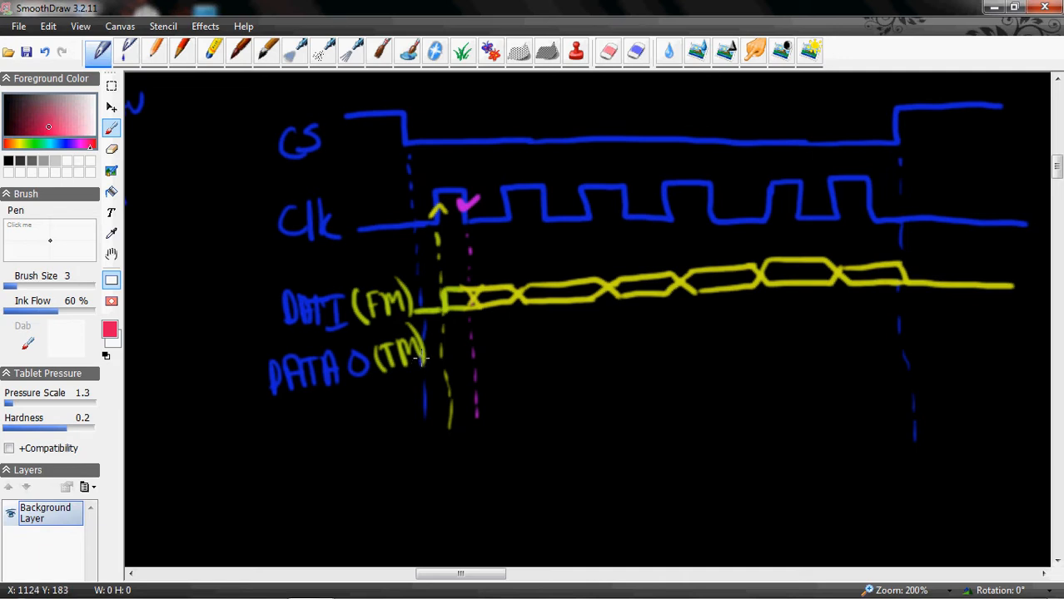
pyautogui.moveTo(424, 359)
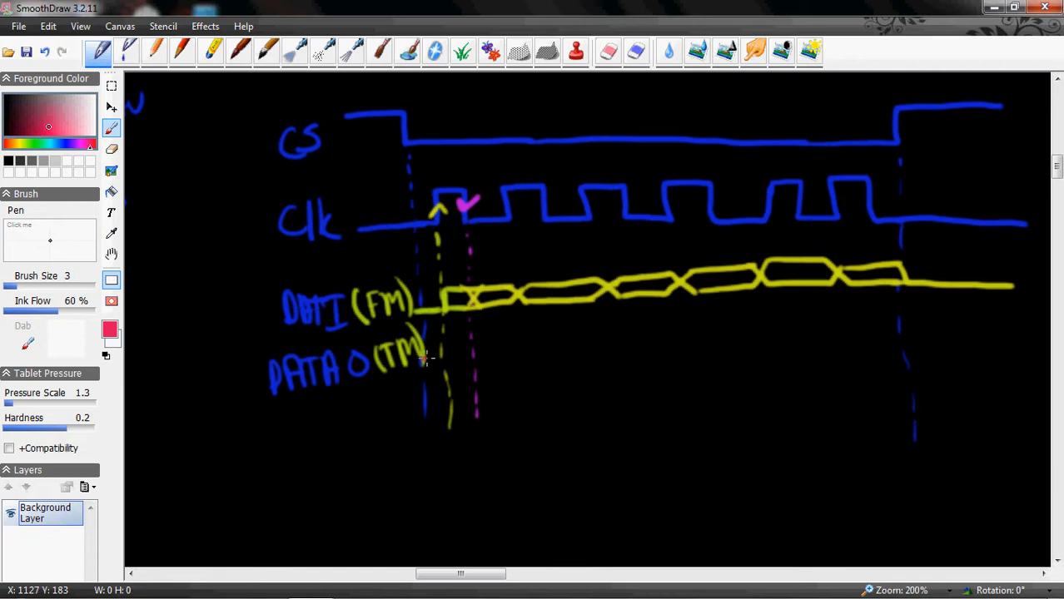
# - Draw the red DATA O low level, stepping up to a high level after the pink marker
pyautogui.moveTo(424, 359); pyautogui.dragTo(462, 358)
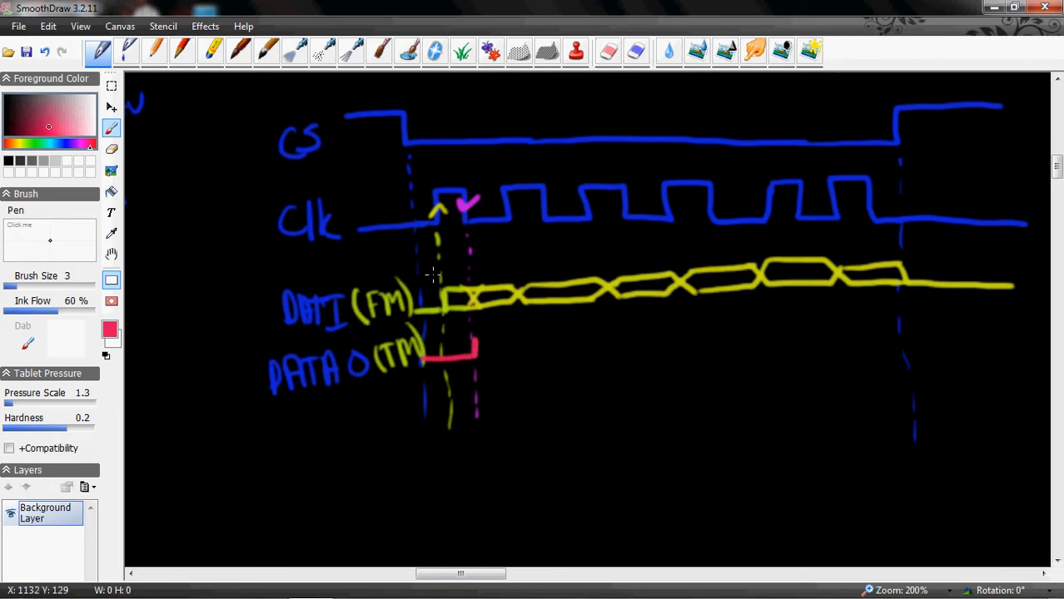
pyautogui.moveTo(404, 368)
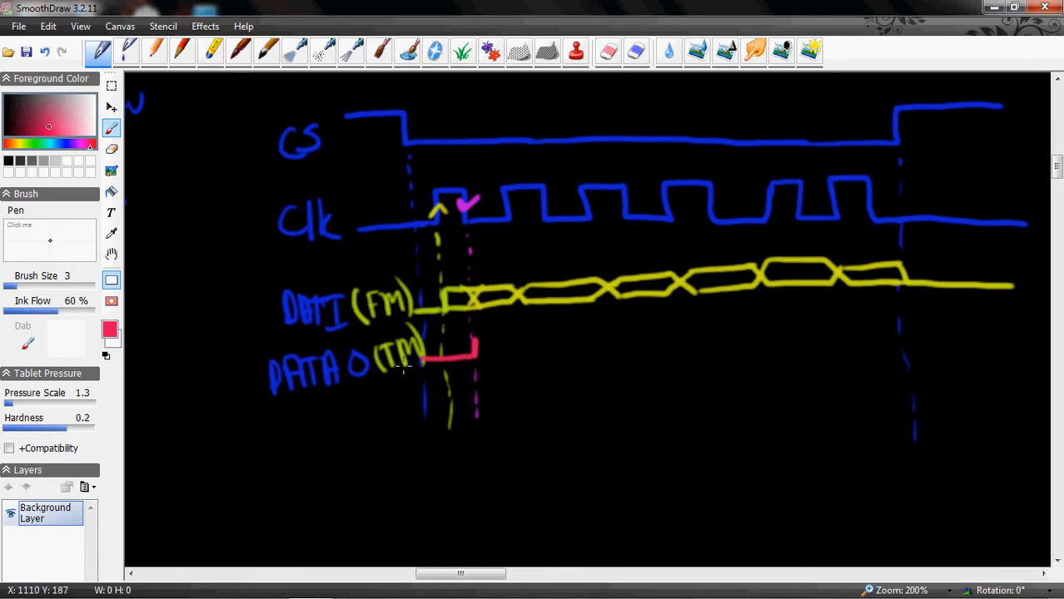
pyautogui.moveTo(404, 370)
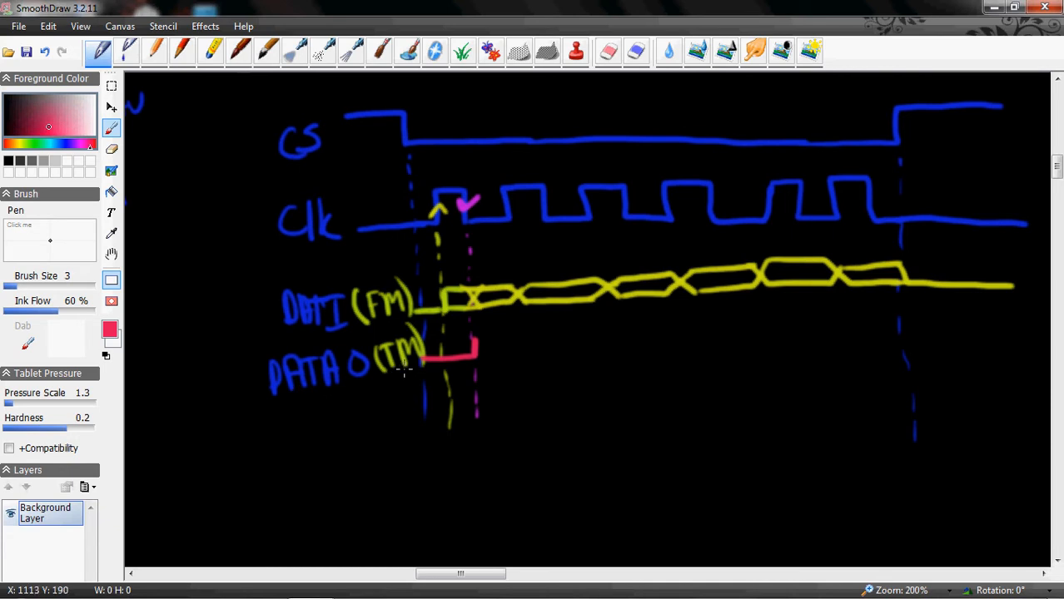
pyautogui.moveTo(474, 339)
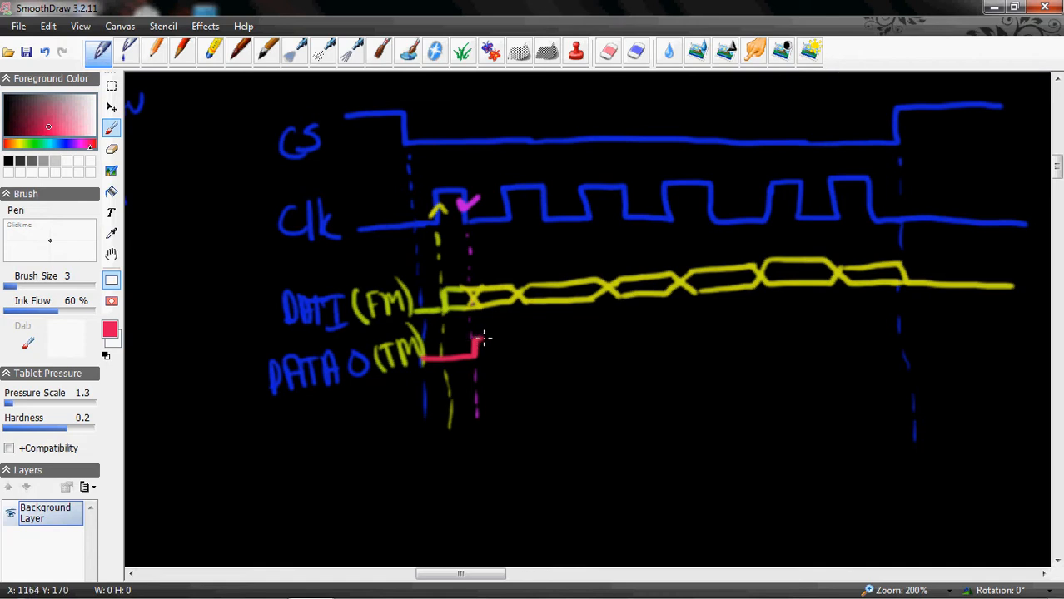
pyautogui.moveTo(475, 340); pyautogui.dragTo(508, 339)
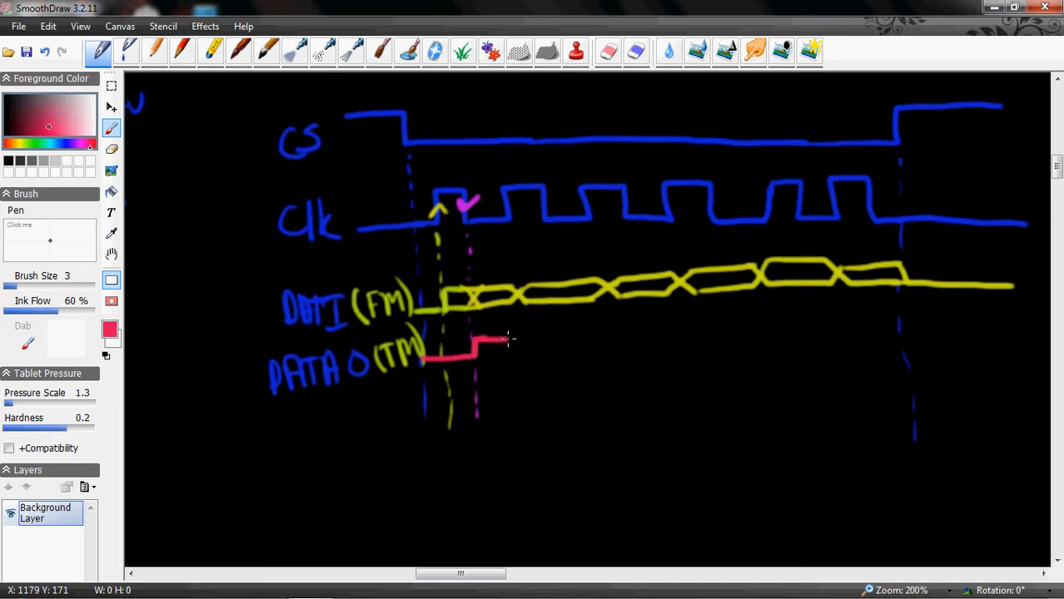
pyautogui.moveTo(506, 340); pyautogui.dragTo(524, 340)
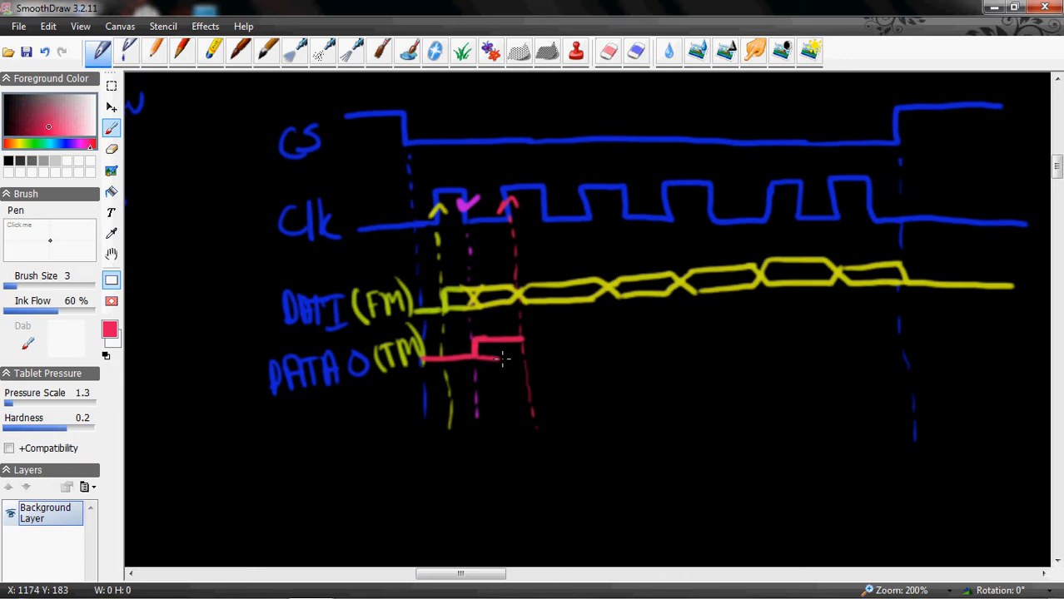
# - Mark the next clock edge with a red dashed line and draw red bit crossings rightward
pyautogui.moveTo(500, 358); pyautogui.dragTo(537, 349)
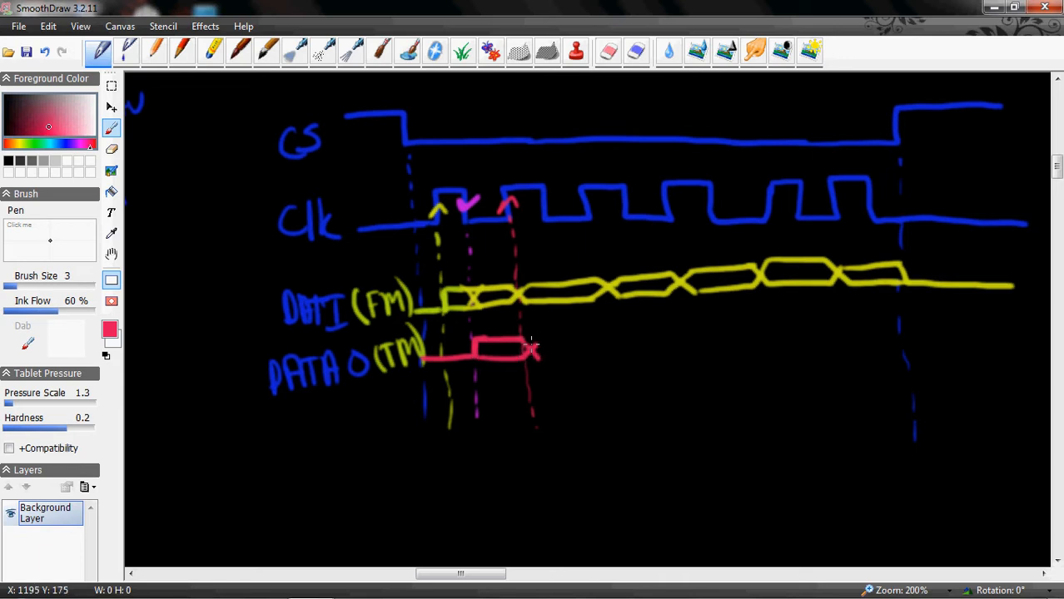
pyautogui.moveTo(533, 349); pyautogui.dragTo(612, 346)
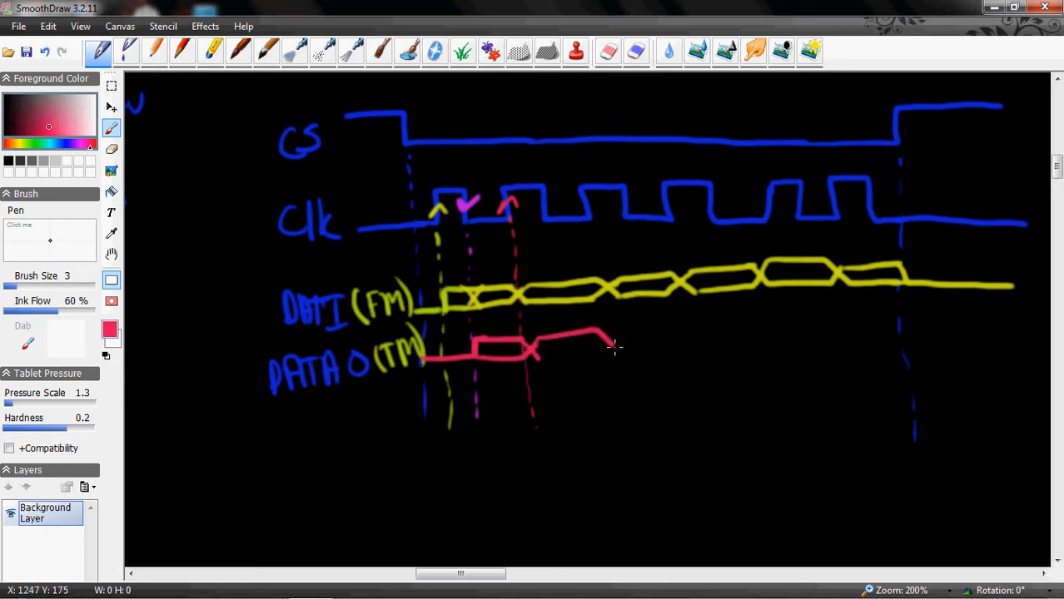
pyautogui.moveTo(537, 360); pyautogui.dragTo(637, 332)
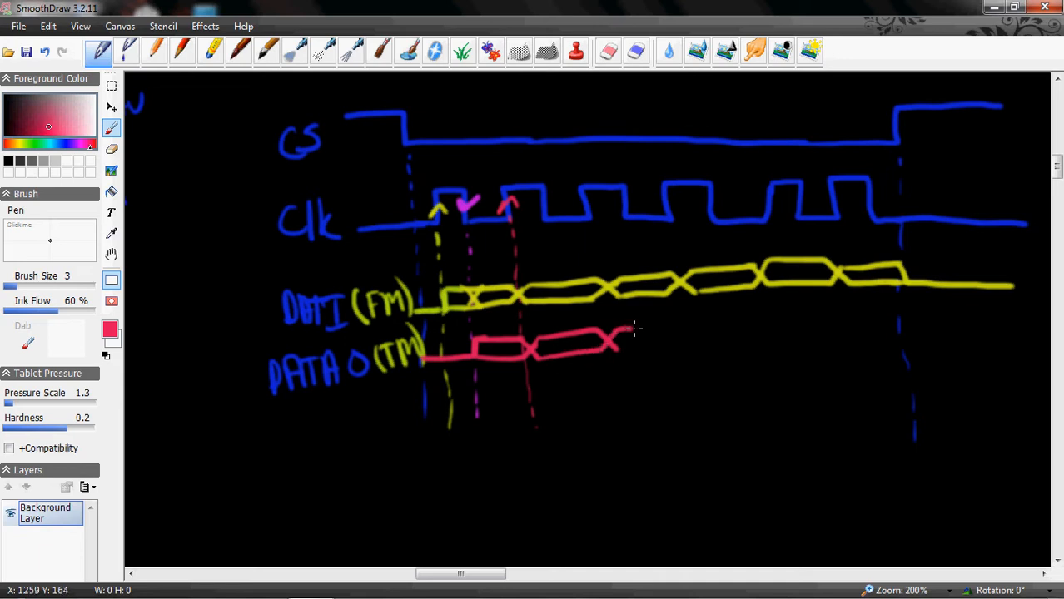
pyautogui.moveTo(621, 337); pyautogui.dragTo(687, 348)
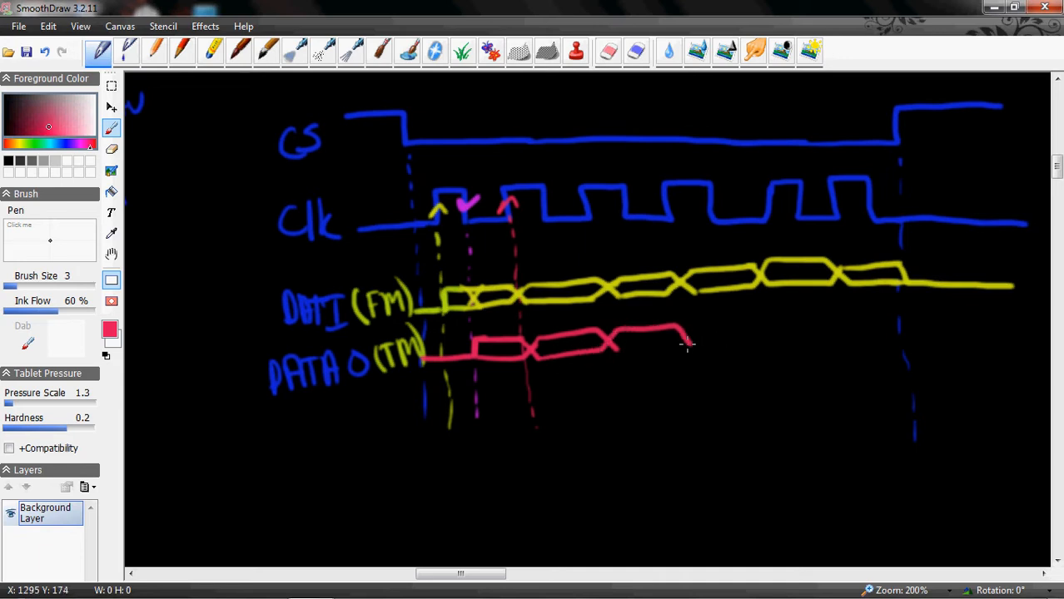
pyautogui.moveTo(686, 346); pyautogui.dragTo(820, 321)
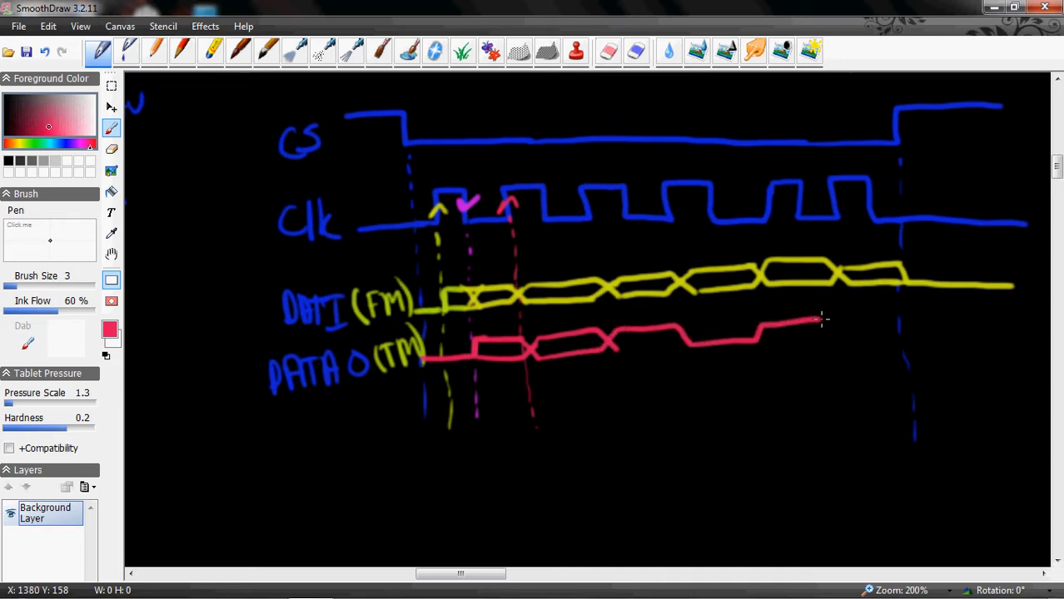
pyautogui.moveTo(821, 318); pyautogui.dragTo(907, 342)
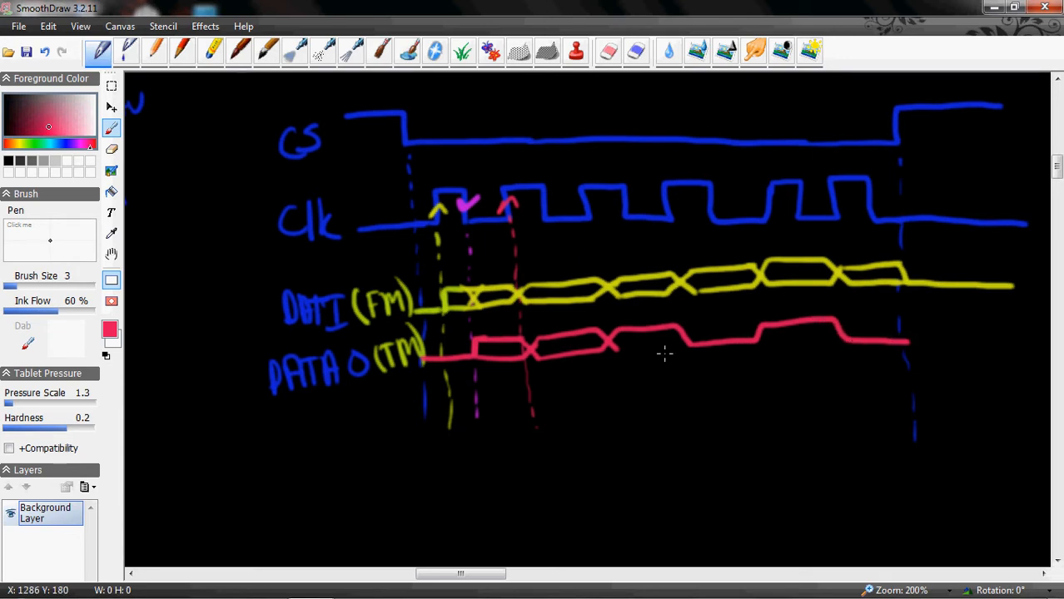
# - Add the remaining red DATA O crossings and extend the line past the last dashed marker
pyautogui.moveTo(616, 348); pyautogui.dragTo(687, 335)
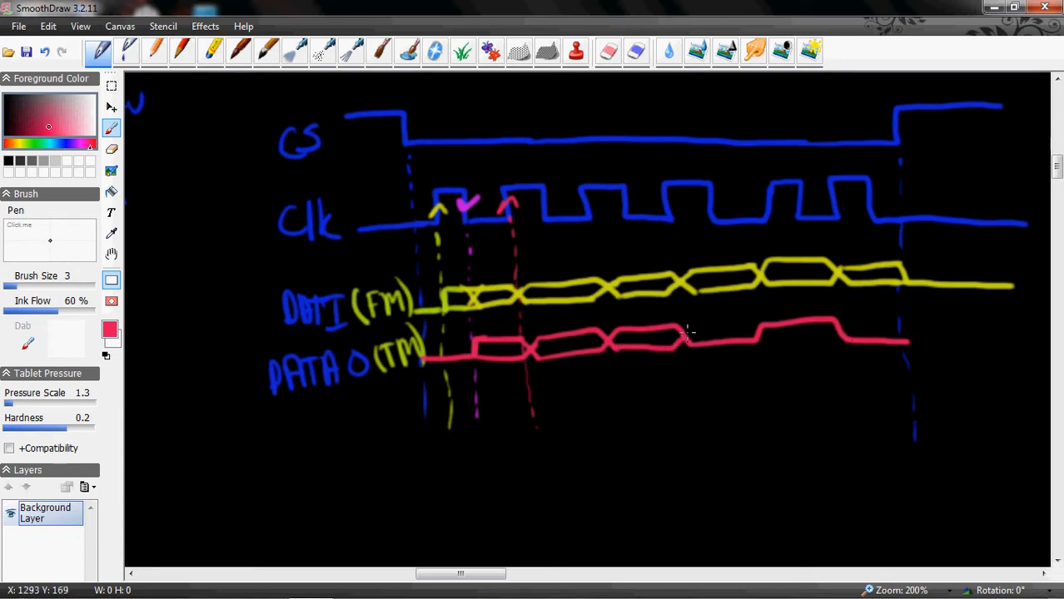
pyautogui.moveTo(687, 337); pyautogui.dragTo(803, 340)
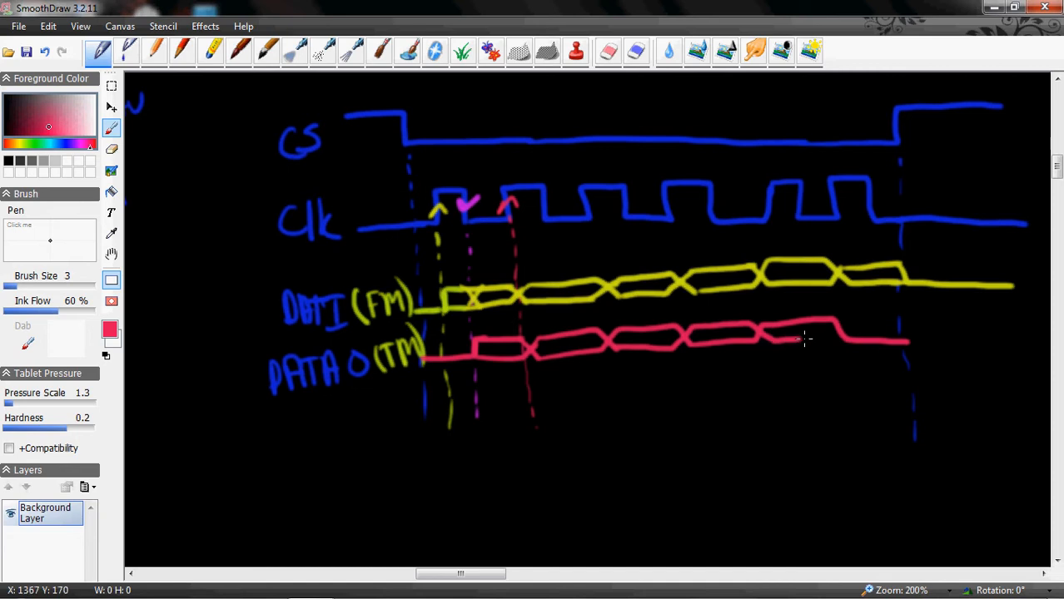
pyautogui.moveTo(806, 340); pyautogui.dragTo(903, 337)
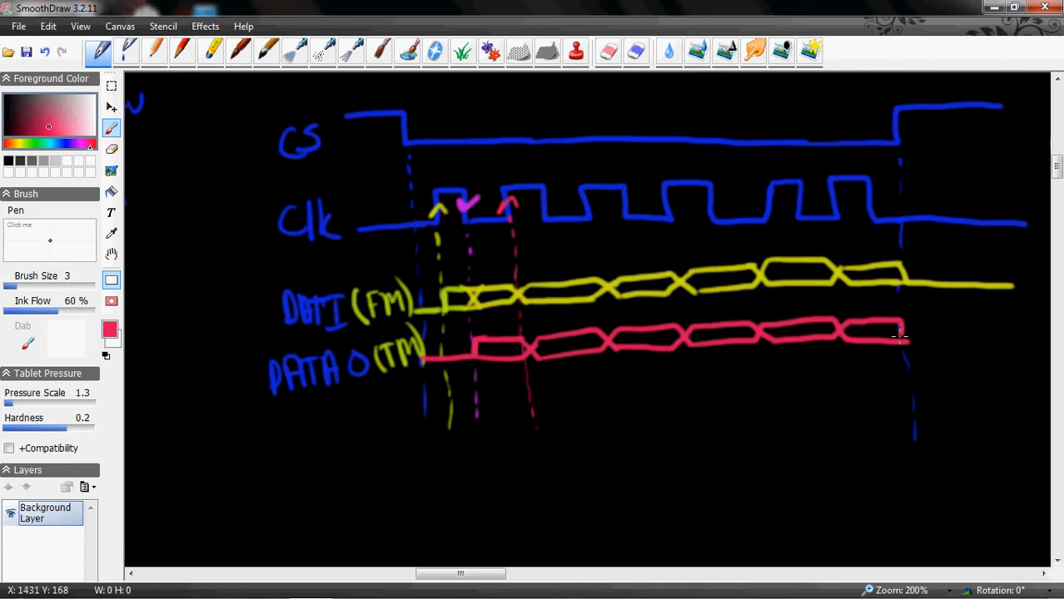
pyautogui.moveTo(899, 340); pyautogui.dragTo(941, 343)
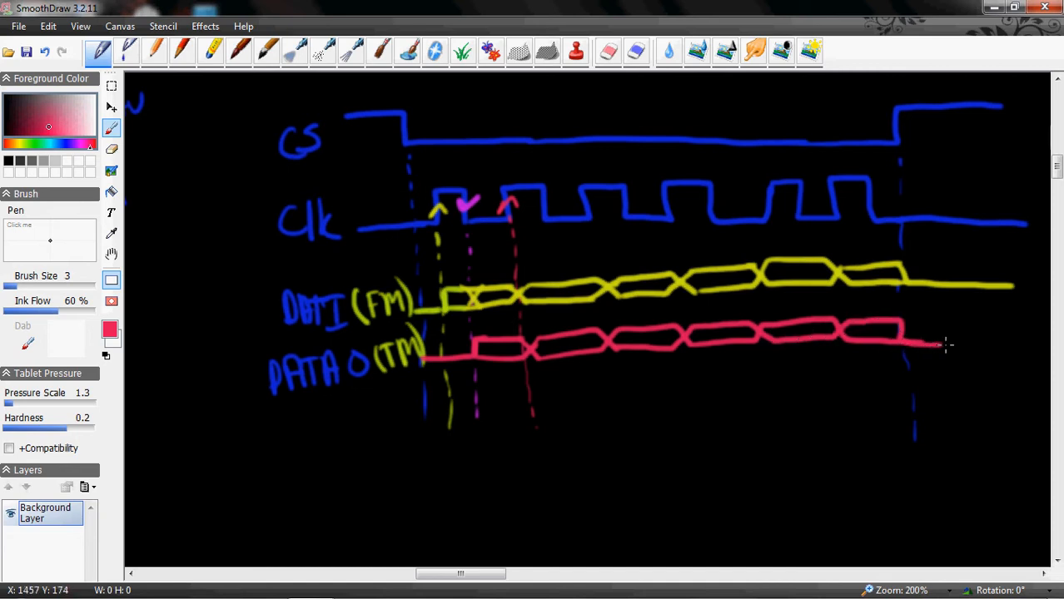
pyautogui.moveTo(941, 345); pyautogui.dragTo(1020, 344)
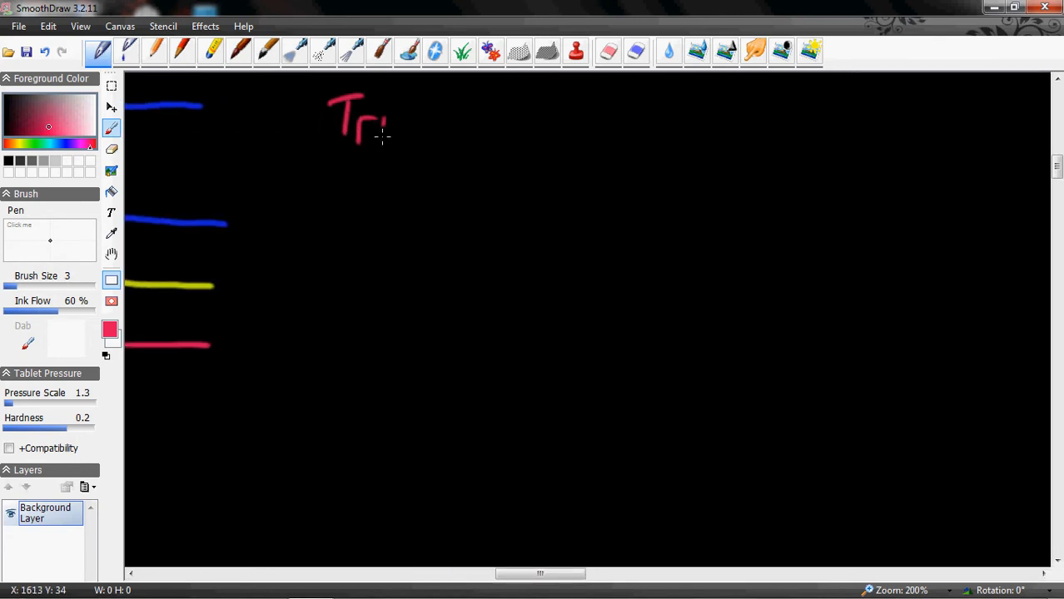
# - Handwrite 'Transmission style' in red near the top and underline it
pyautogui.moveTo(383, 125); pyautogui.dragTo(424, 125)
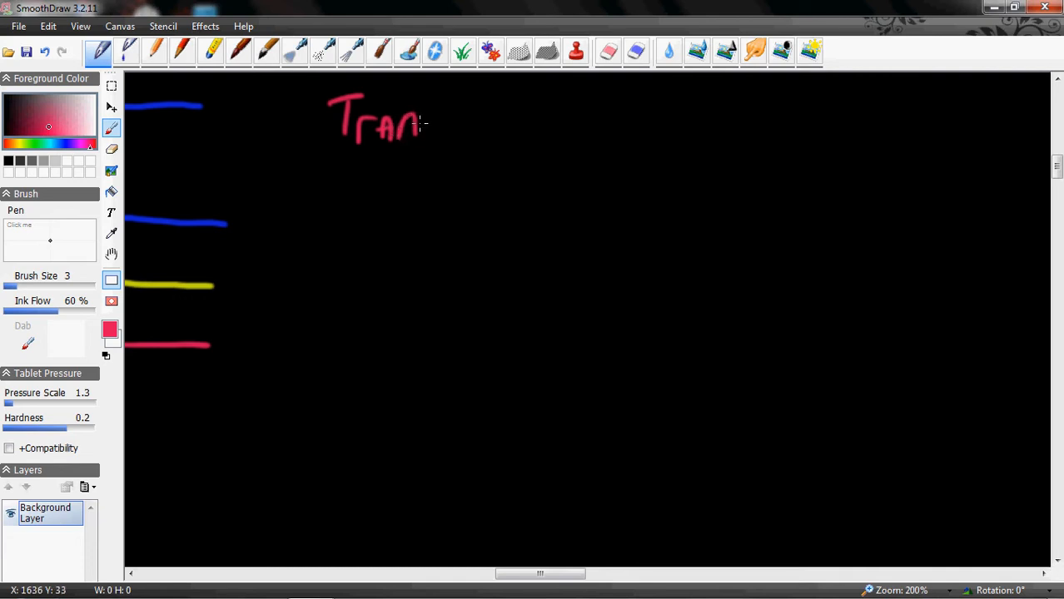
pyautogui.moveTo(420, 125); pyautogui.dragTo(475, 125)
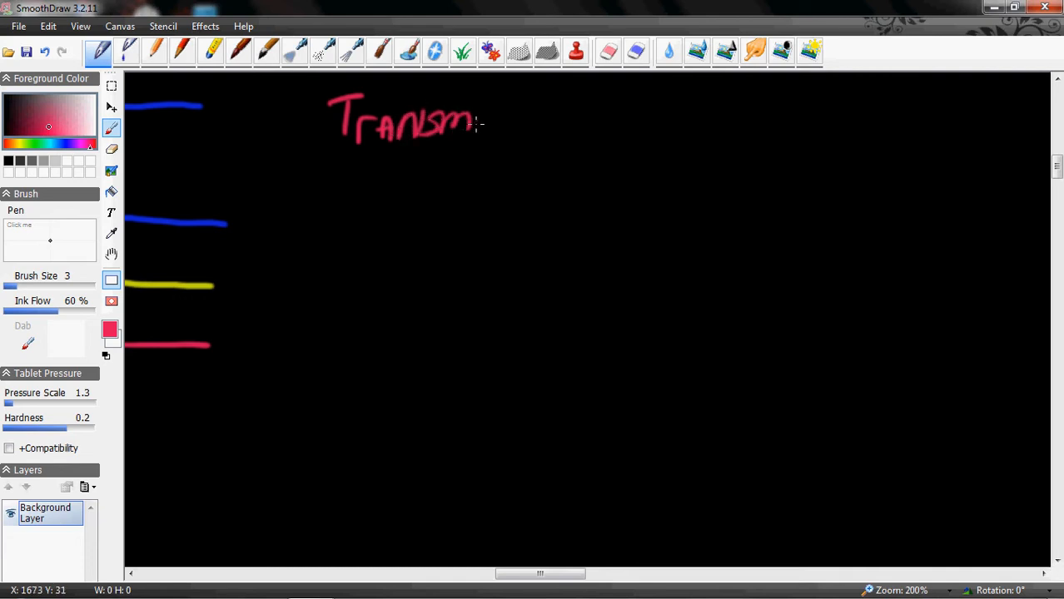
pyautogui.moveTo(474, 125); pyautogui.dragTo(575, 125)
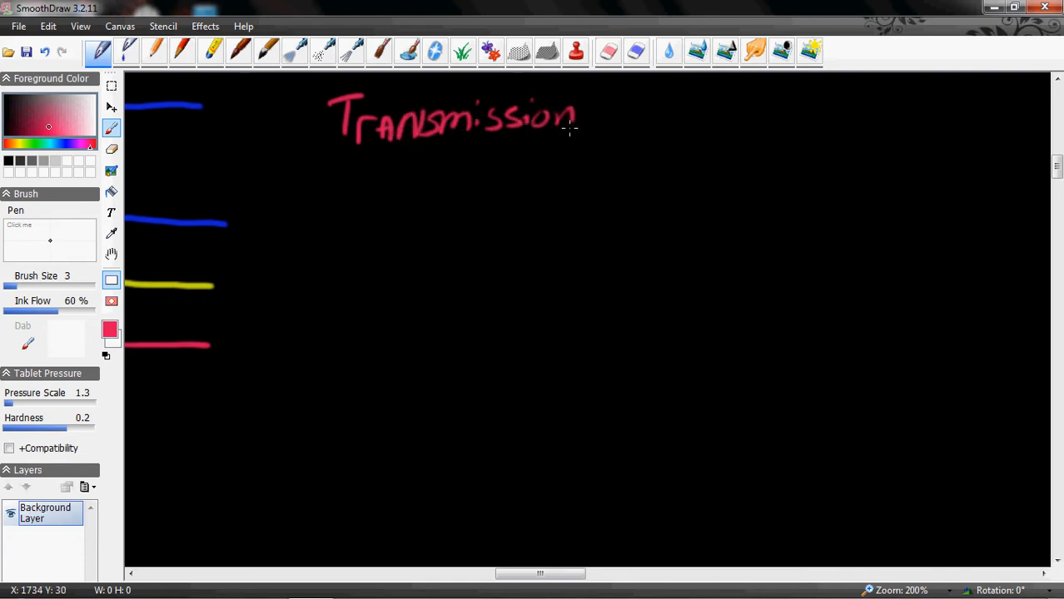
pyautogui.moveTo(616, 106)
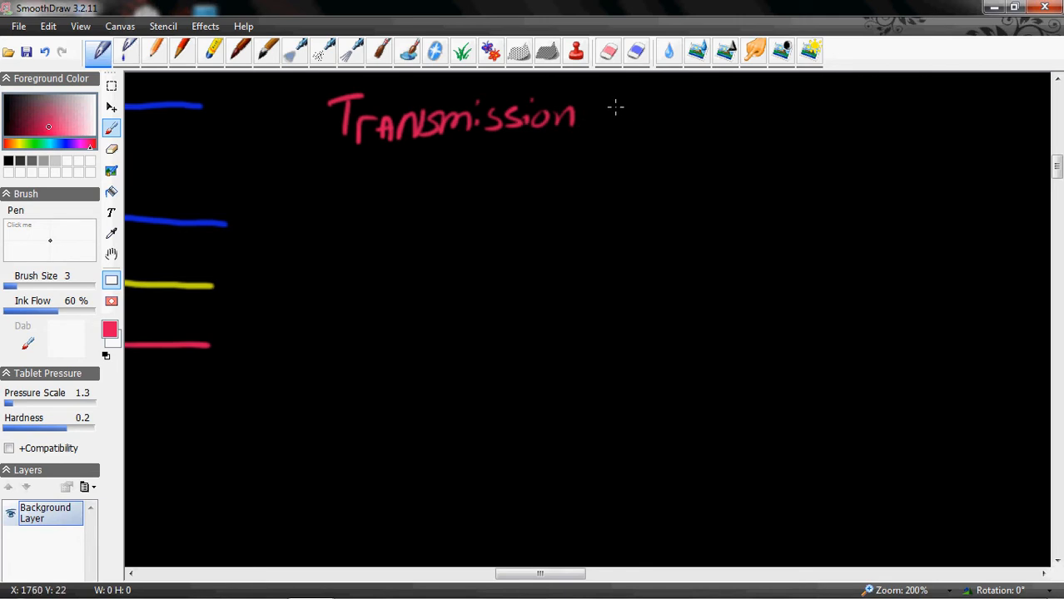
pyautogui.moveTo(599, 117); pyautogui.dragTo(699, 116)
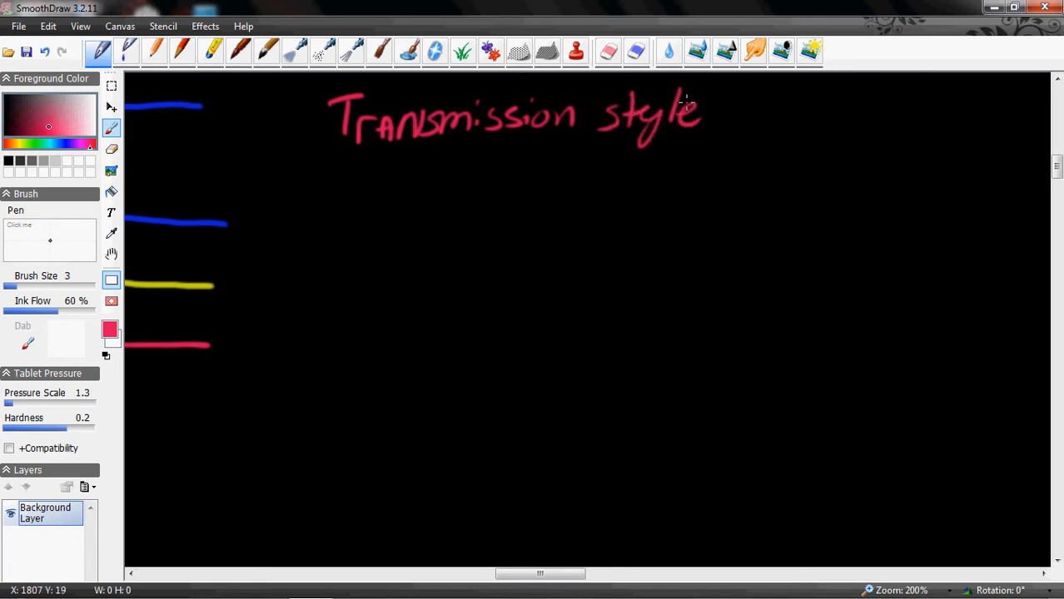
pyautogui.moveTo(325, 157); pyautogui.dragTo(712, 148)
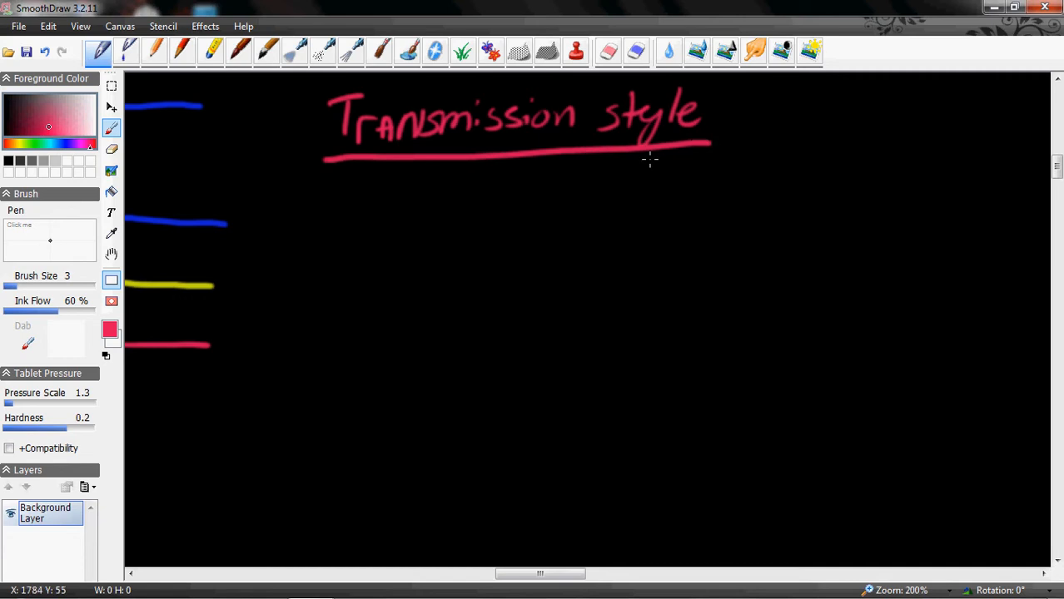
pyautogui.moveTo(378, 227)
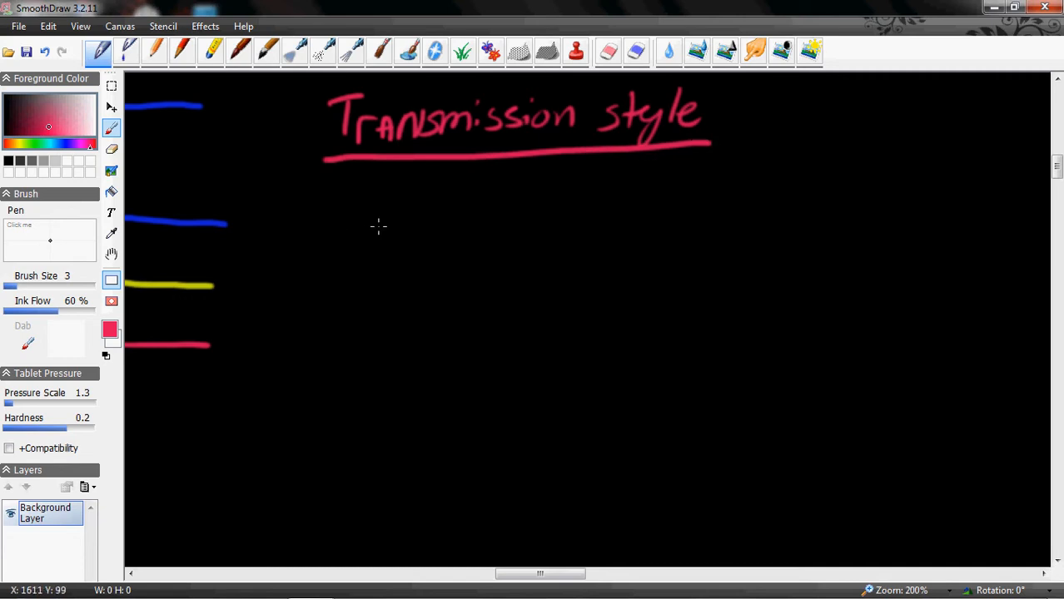
# - Write the notes '8 bits at a time' and 'MSB goes first' under the heading
pyautogui.moveTo(366, 220); pyautogui.dragTo(387, 200)
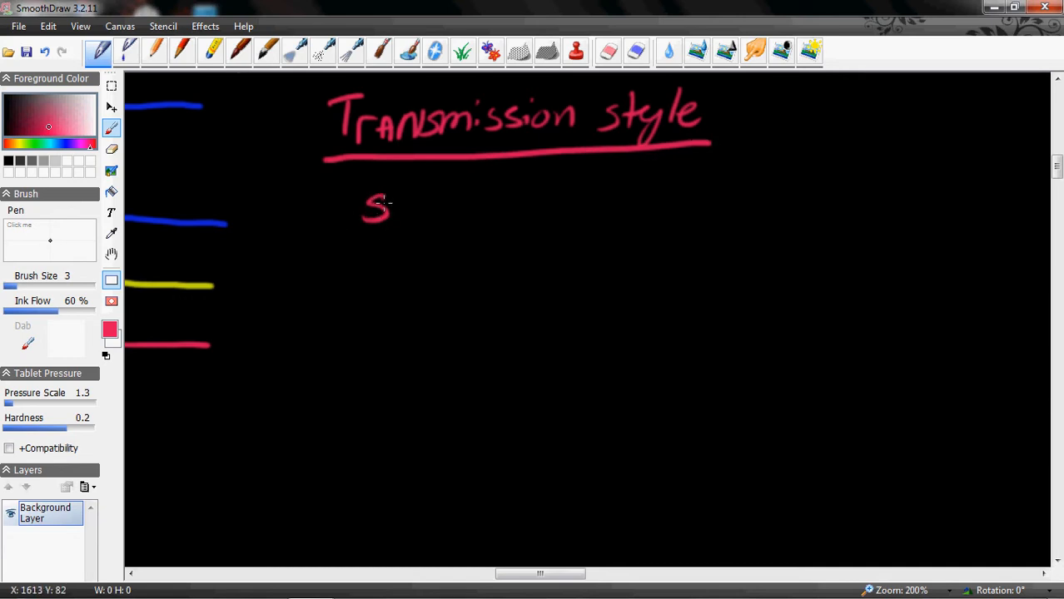
pyautogui.moveTo(379, 212); pyautogui.dragTo(441, 212)
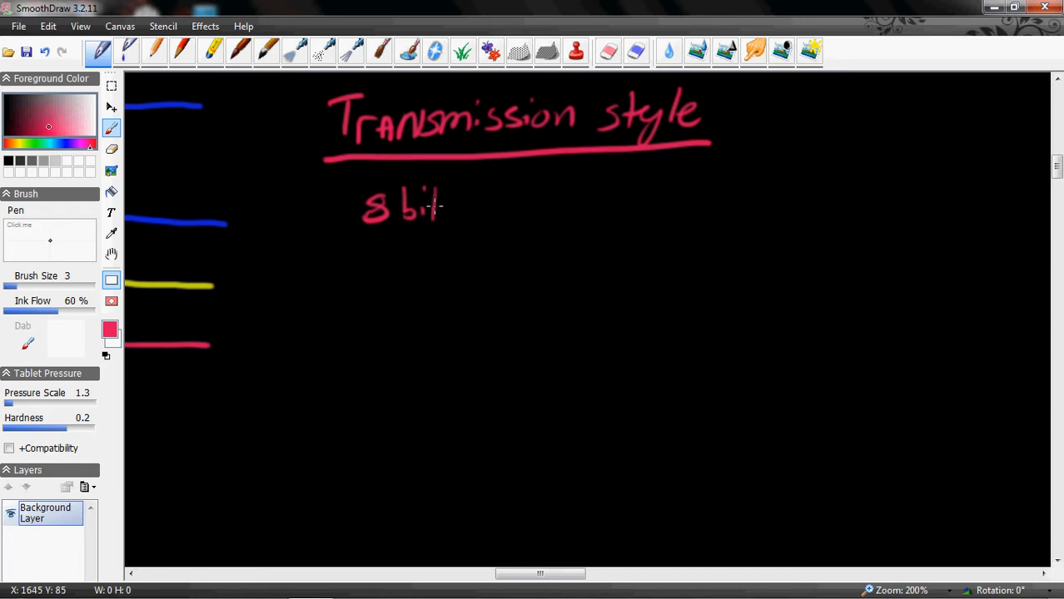
pyautogui.moveTo(446, 208); pyautogui.dragTo(500, 206)
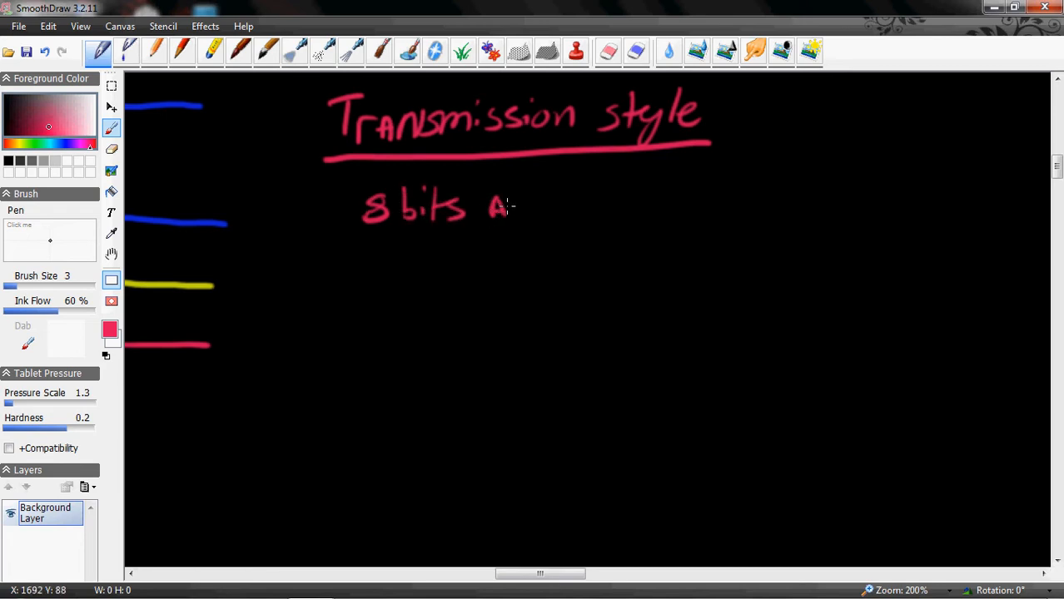
pyautogui.moveTo(512, 208); pyautogui.dragTo(608, 208)
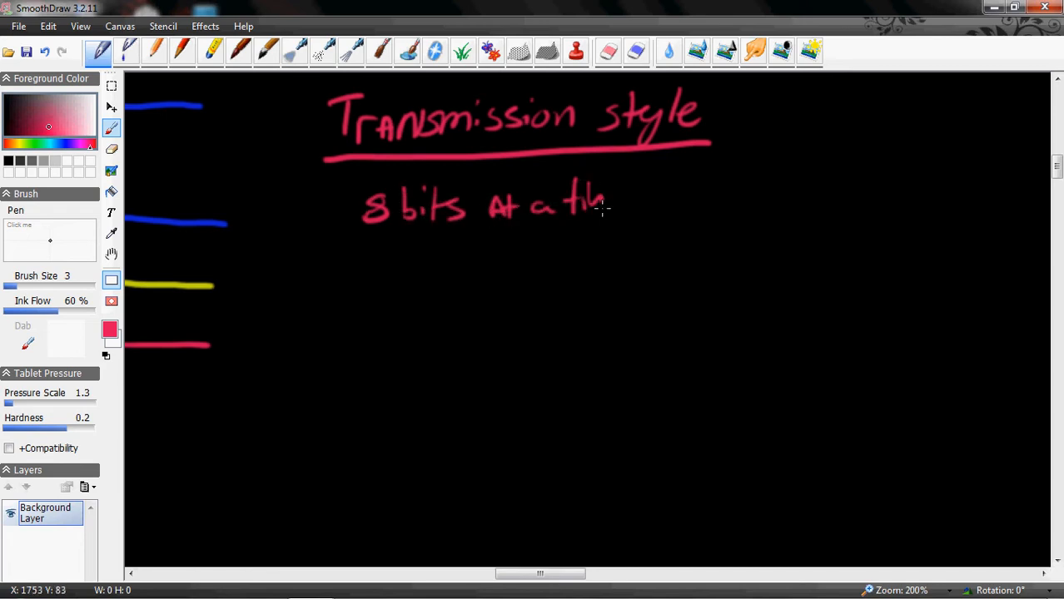
pyautogui.moveTo(583, 208); pyautogui.dragTo(641, 208)
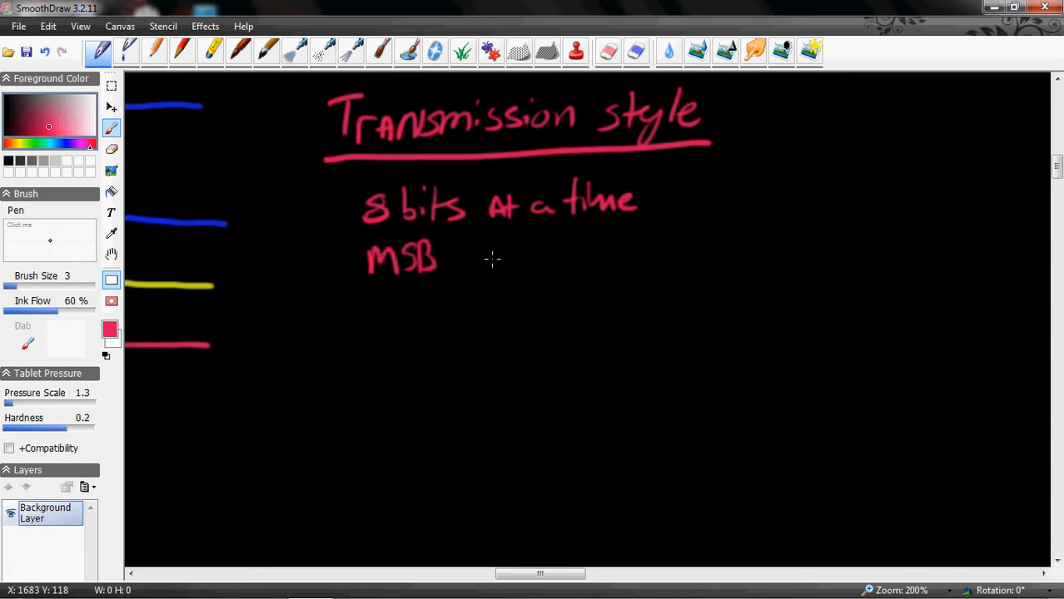
pyautogui.moveTo(458, 250); pyautogui.dragTo(537, 258)
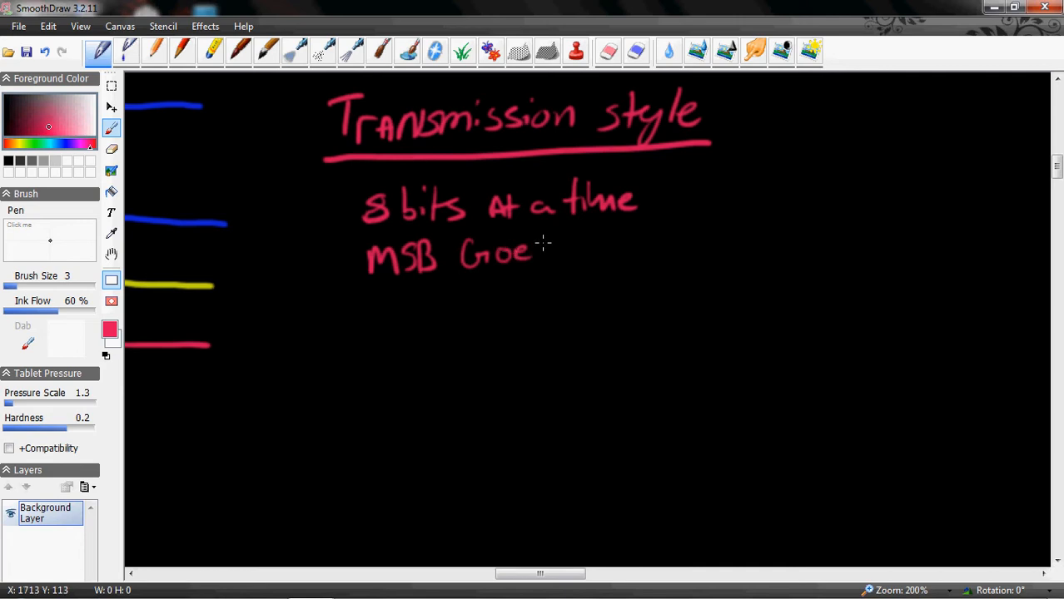
pyautogui.moveTo(533, 246); pyautogui.dragTo(633, 250)
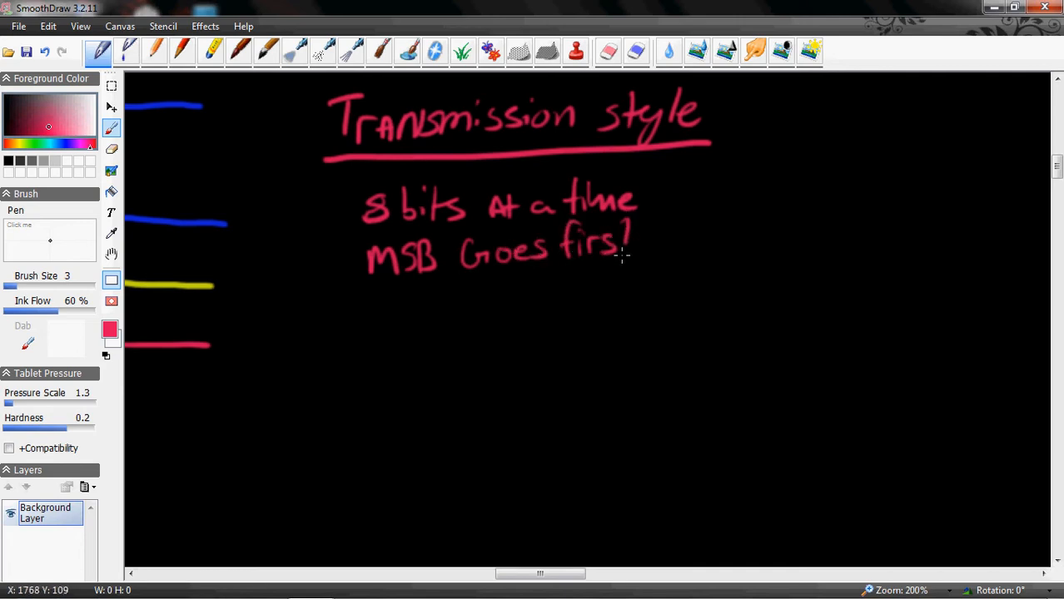
pyautogui.moveTo(629, 225); pyautogui.dragTo(637, 254)
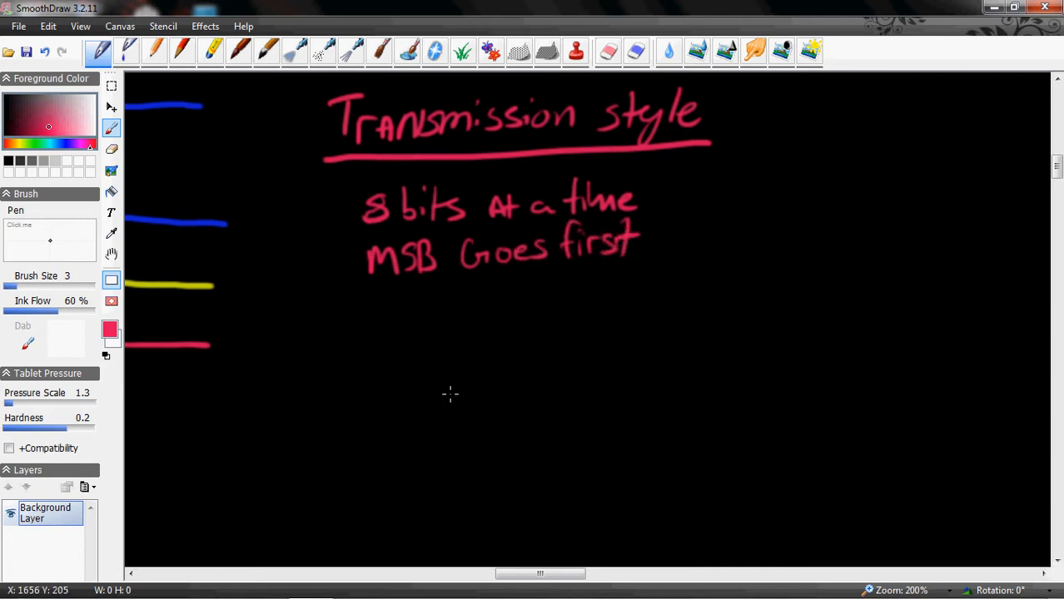
pyautogui.moveTo(391, 347)
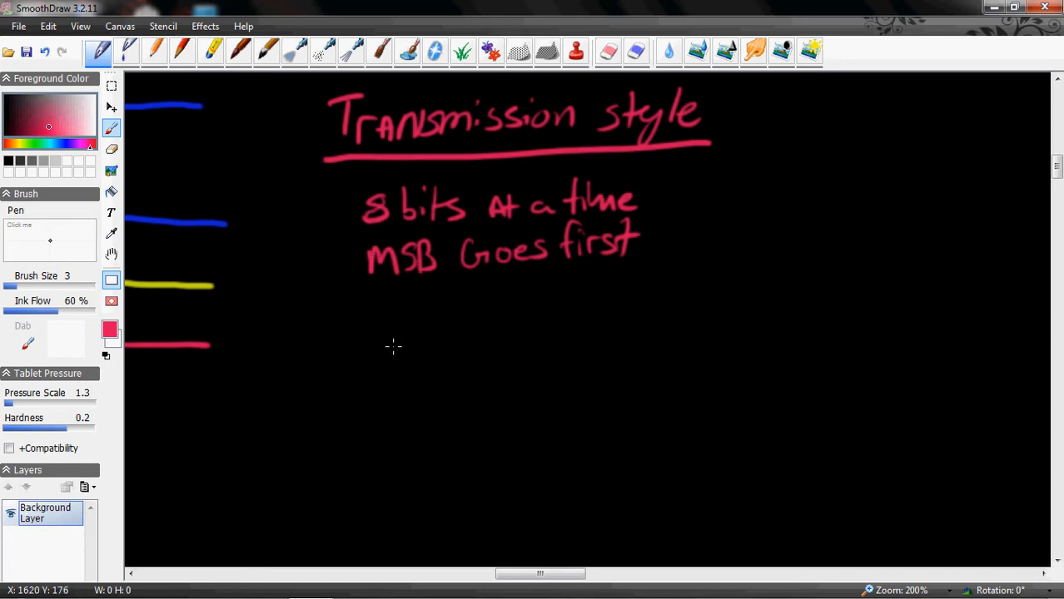
# - Write the byte 1000 0001 with a down arrow labelled MSB over its first bit
pyautogui.click(393, 331)
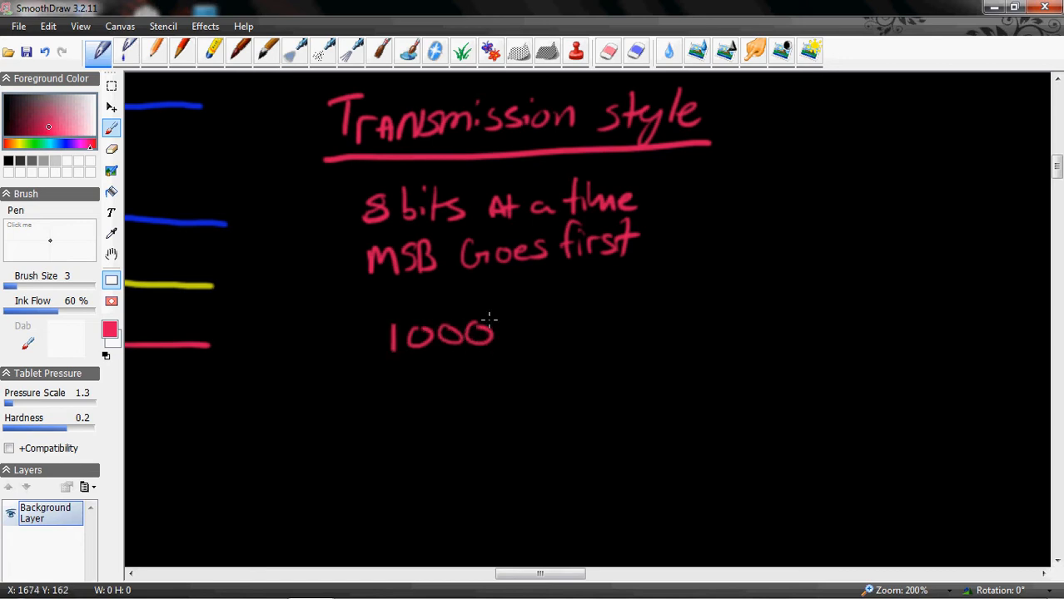
pyautogui.moveTo(500, 333); pyautogui.dragTo(583, 333)
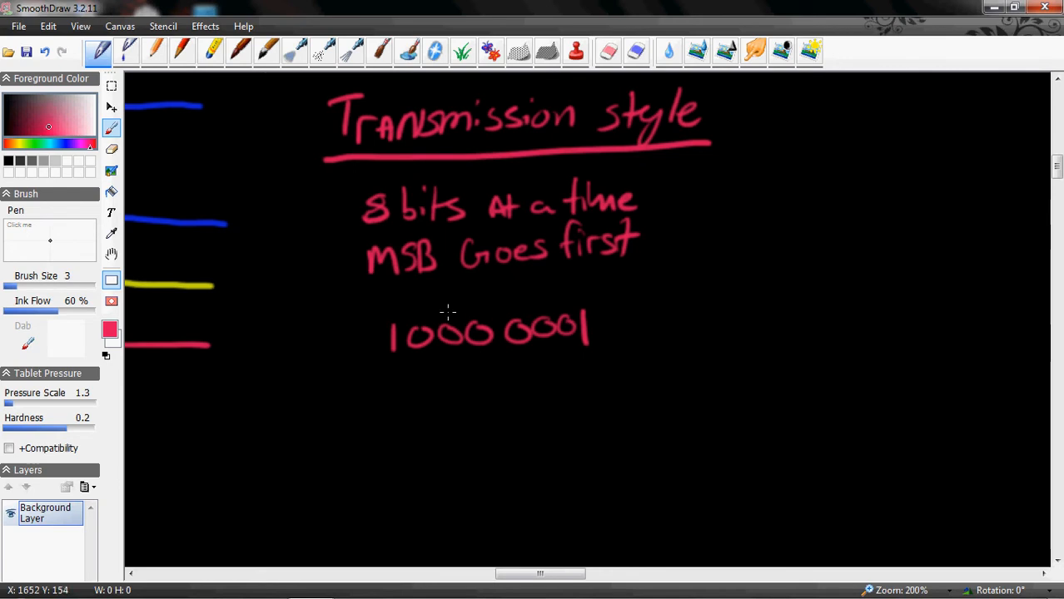
pyautogui.moveTo(374, 303)
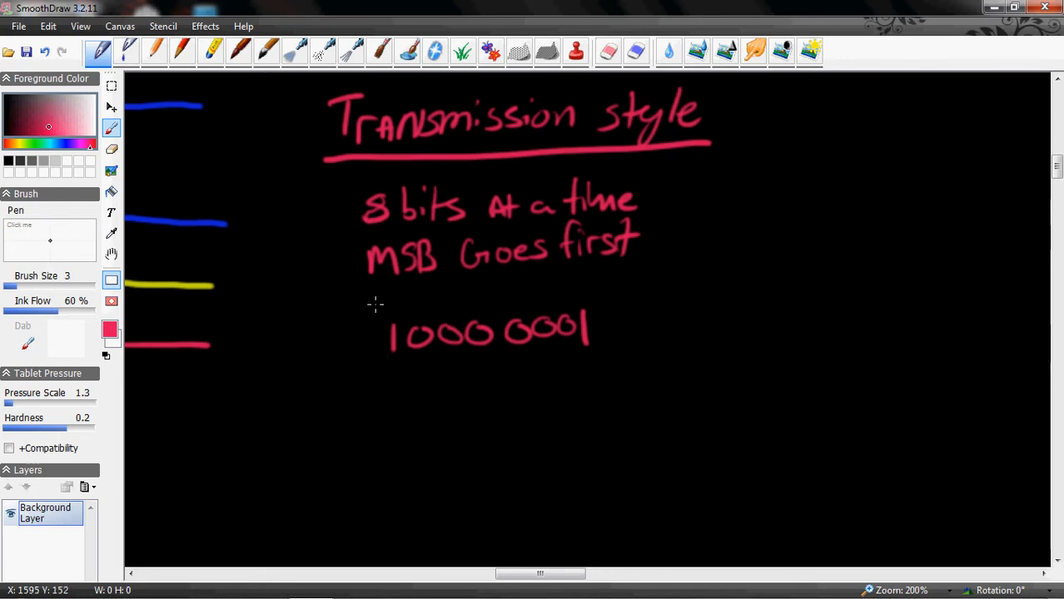
pyautogui.moveTo(391, 300); pyautogui.dragTo(391, 333)
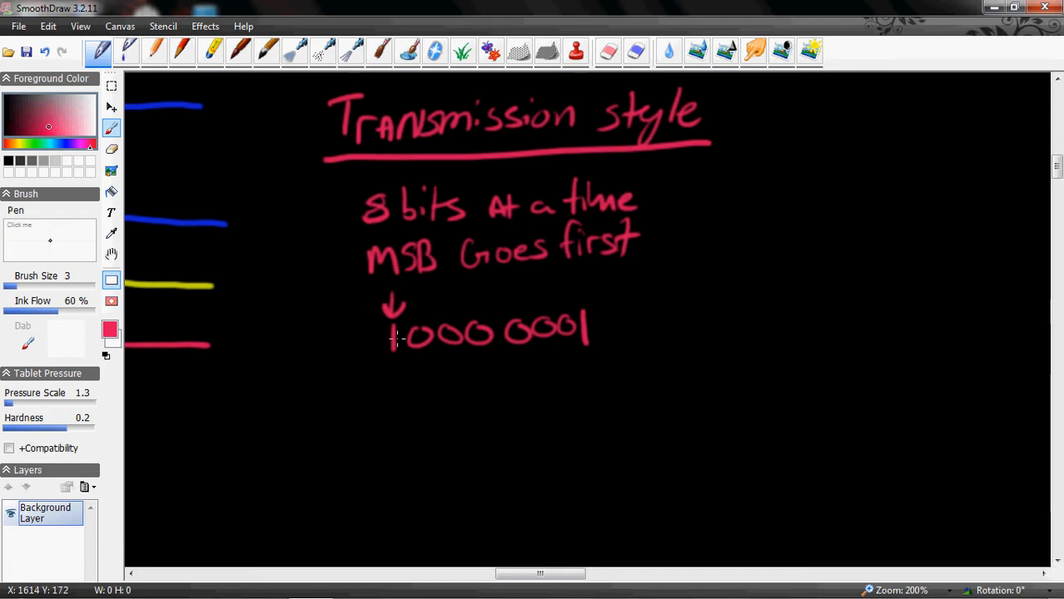
pyautogui.click(416, 300)
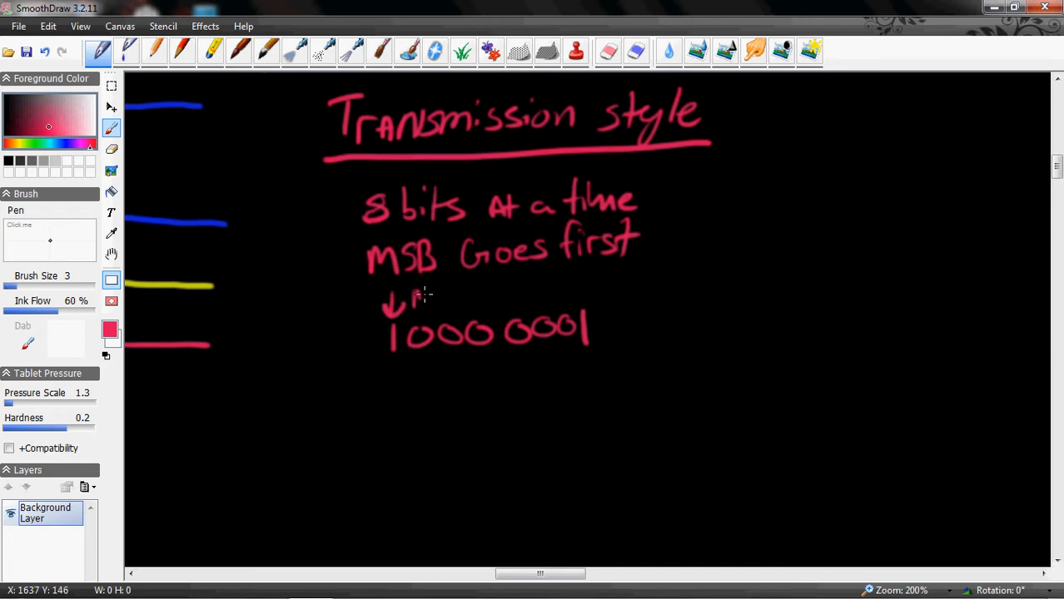
pyautogui.moveTo(416, 308); pyautogui.dragTo(462, 295)
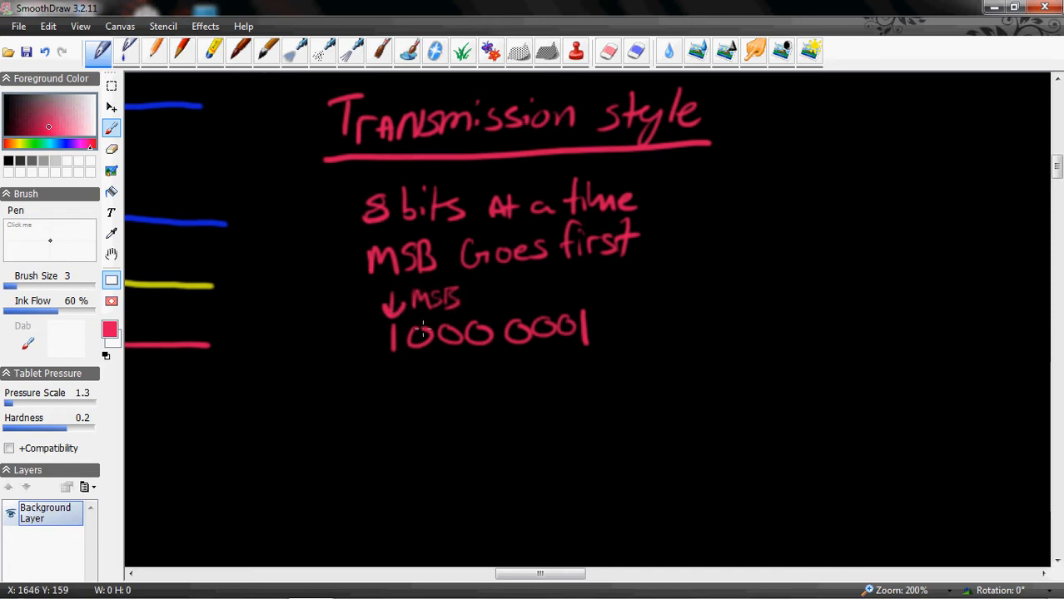
pyautogui.moveTo(392, 411)
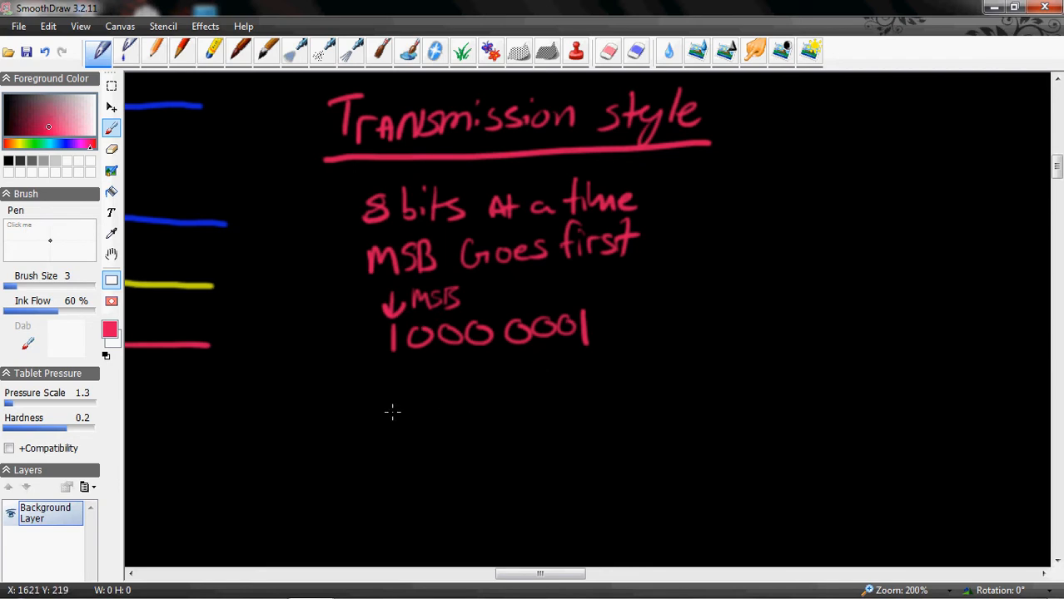
# - Write the second byte 1001 1010 below the first
pyautogui.moveTo(393, 384); pyautogui.dragTo(393, 412)
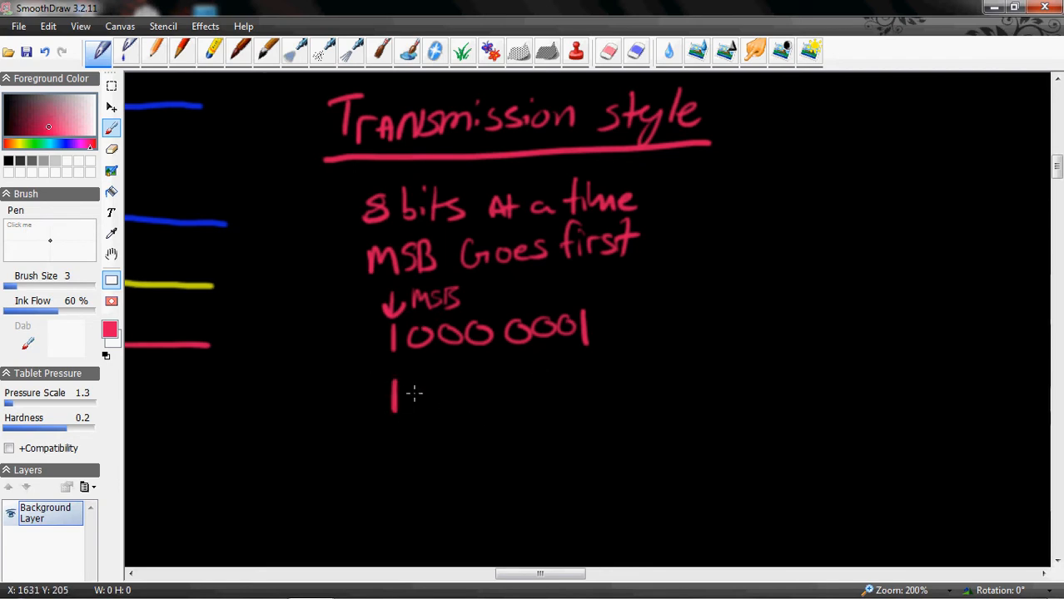
pyautogui.moveTo(416, 391); pyautogui.dragTo(487, 391)
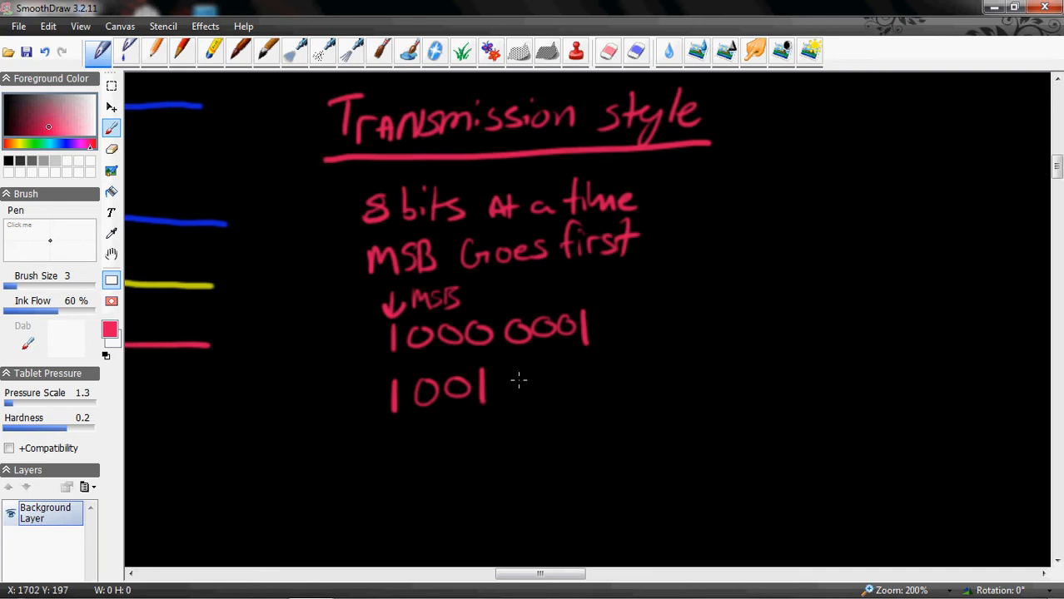
pyautogui.moveTo(516, 391); pyautogui.dragTo(583, 371)
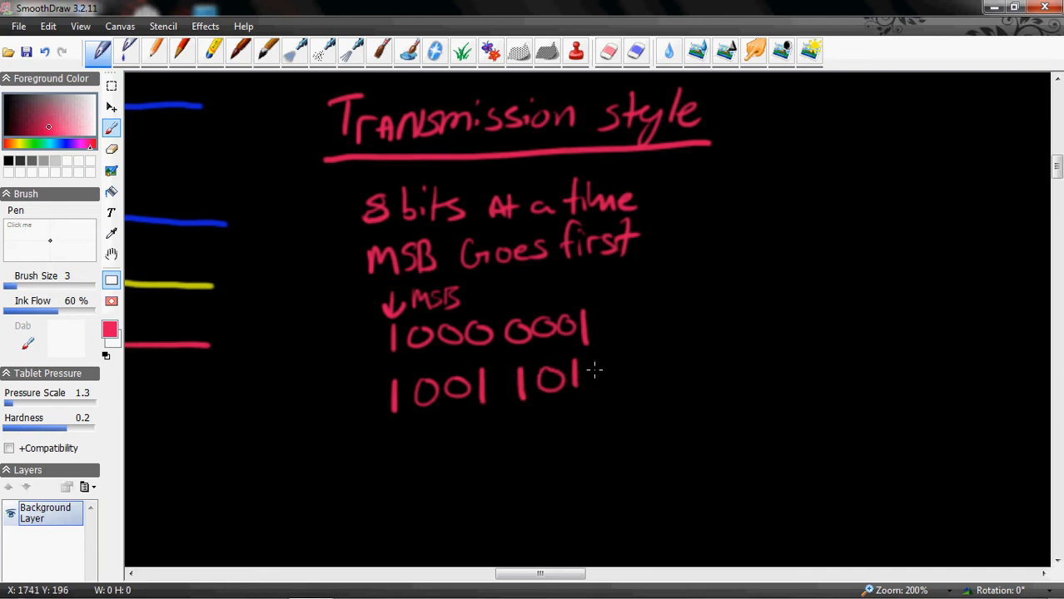
pyautogui.moveTo(595, 371); pyautogui.dragTo(595, 379)
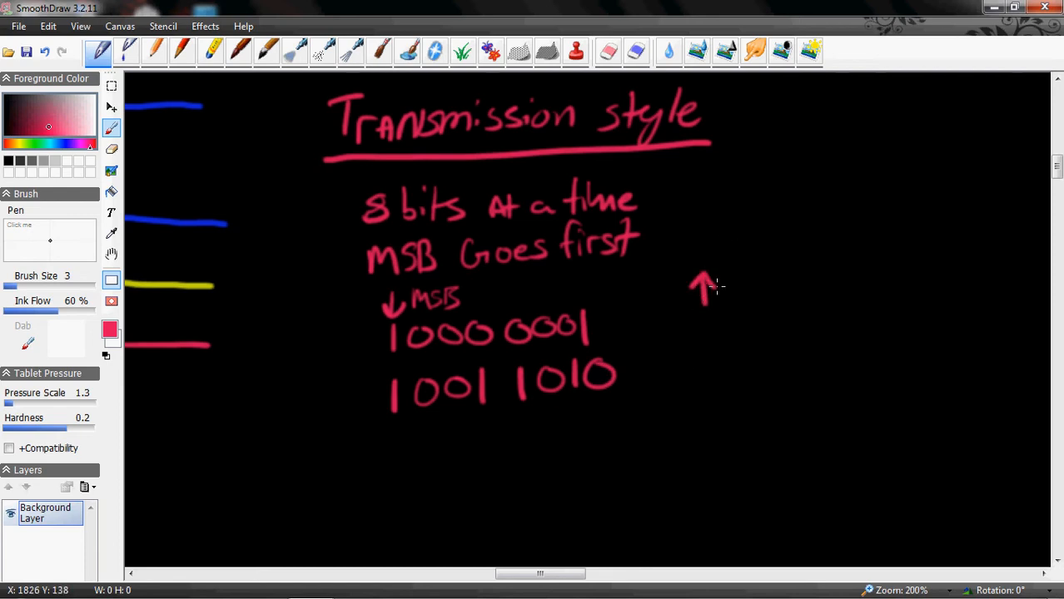
# - Draw upward arrows over the bits of 1001 1010 to the right of the notes
pyautogui.moveTo(712, 342); pyautogui.dragTo(712, 379)
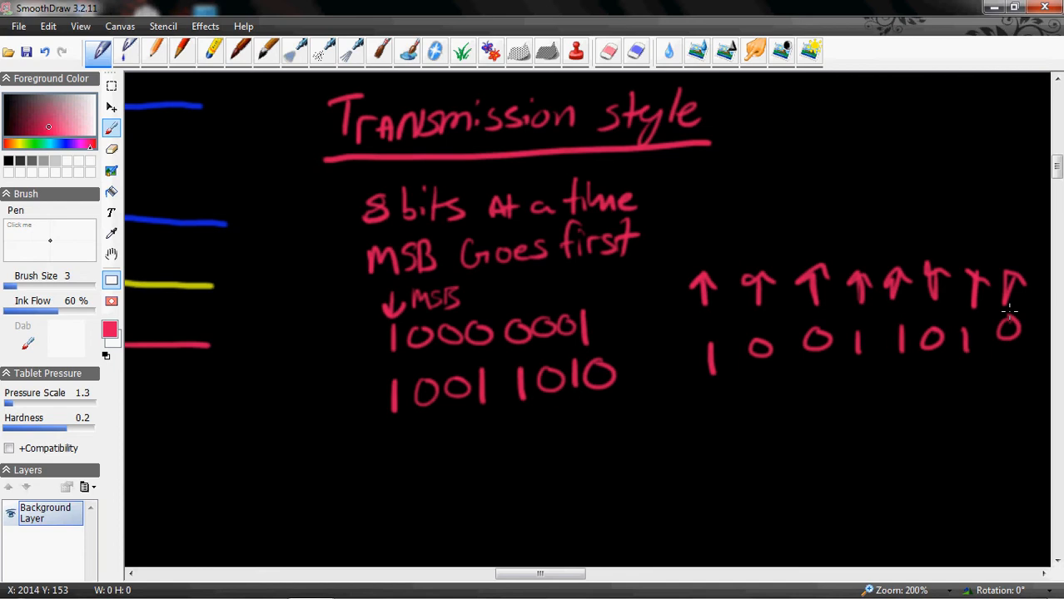
pyautogui.moveTo(550, 590)
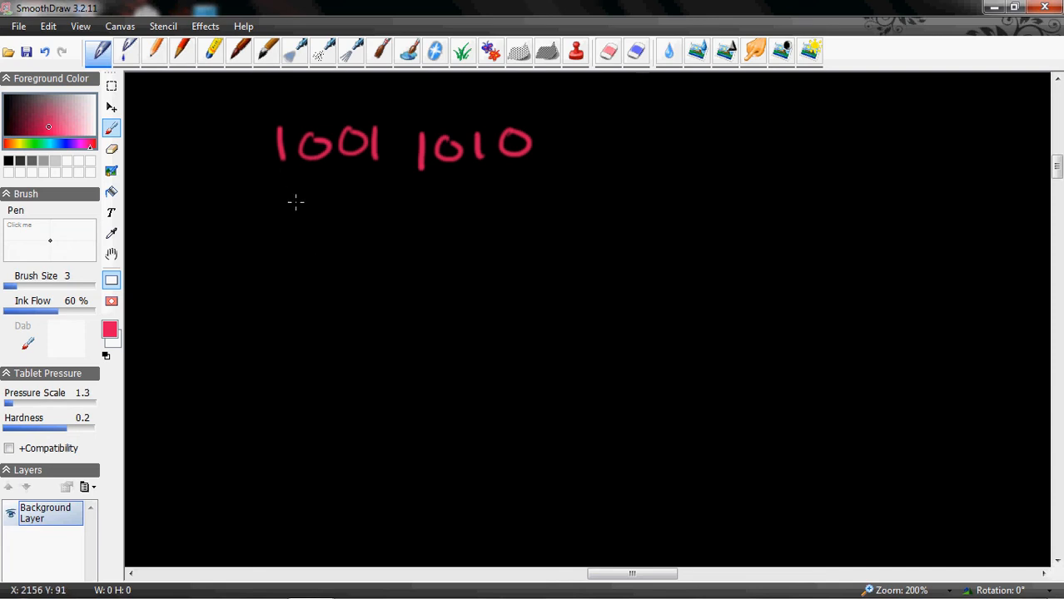
# - Write '& 1000 0000' under 1001 1010, underline it, and write the result 10000000
pyautogui.moveTo(242, 191); pyautogui.dragTo(248, 221)
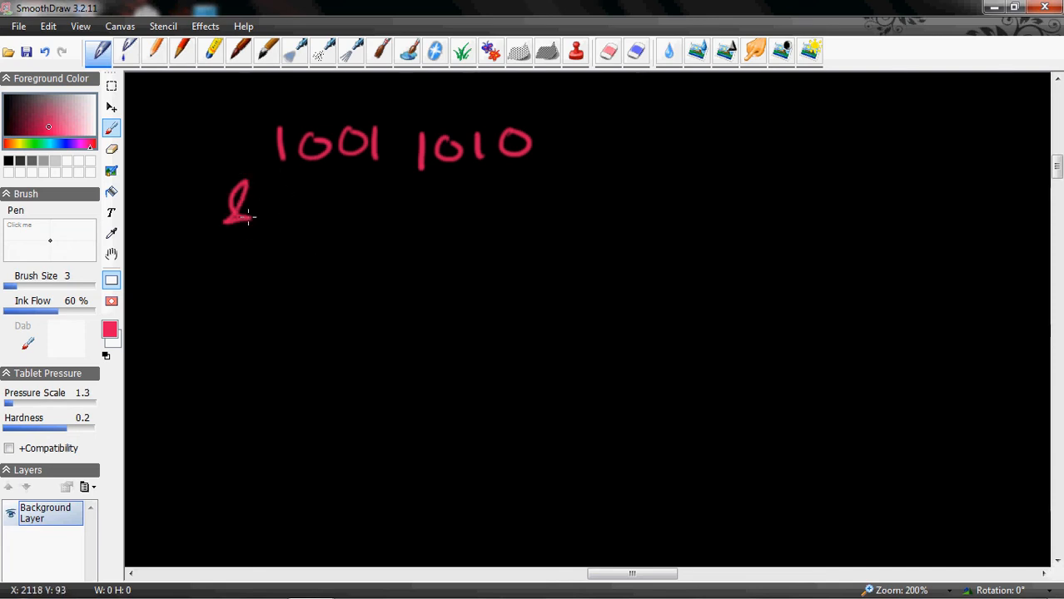
pyautogui.moveTo(287, 204); pyautogui.dragTo(375, 204)
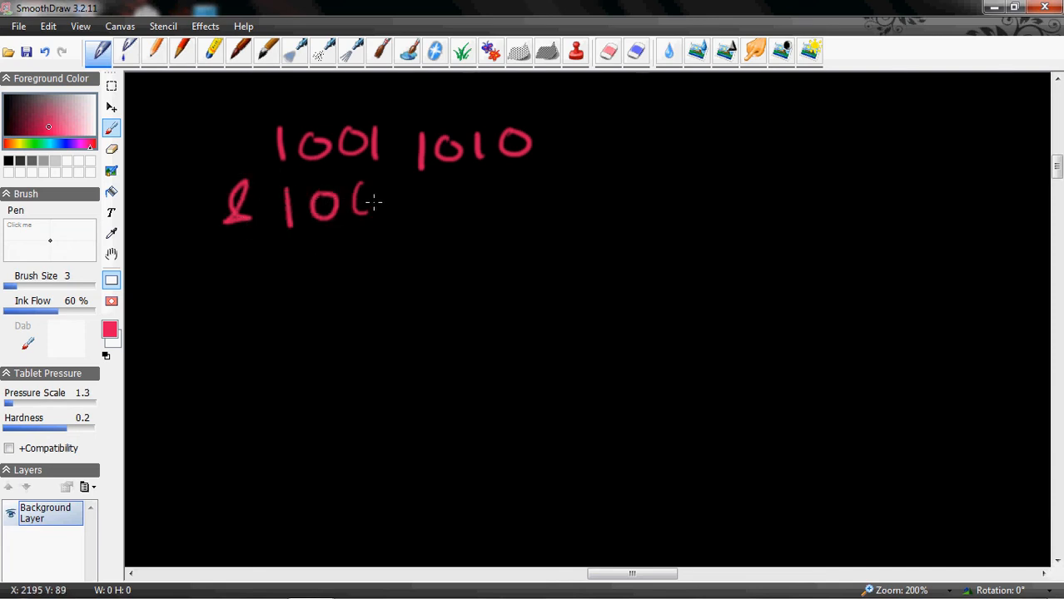
pyautogui.moveTo(375, 199); pyautogui.dragTo(517, 196)
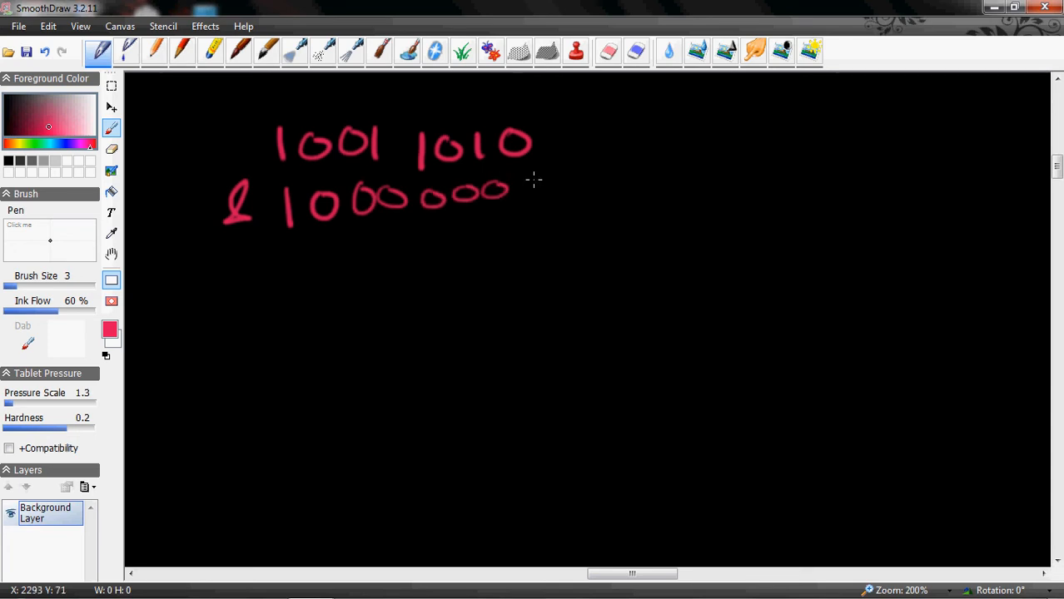
pyautogui.moveTo(512, 192); pyautogui.dragTo(550, 196)
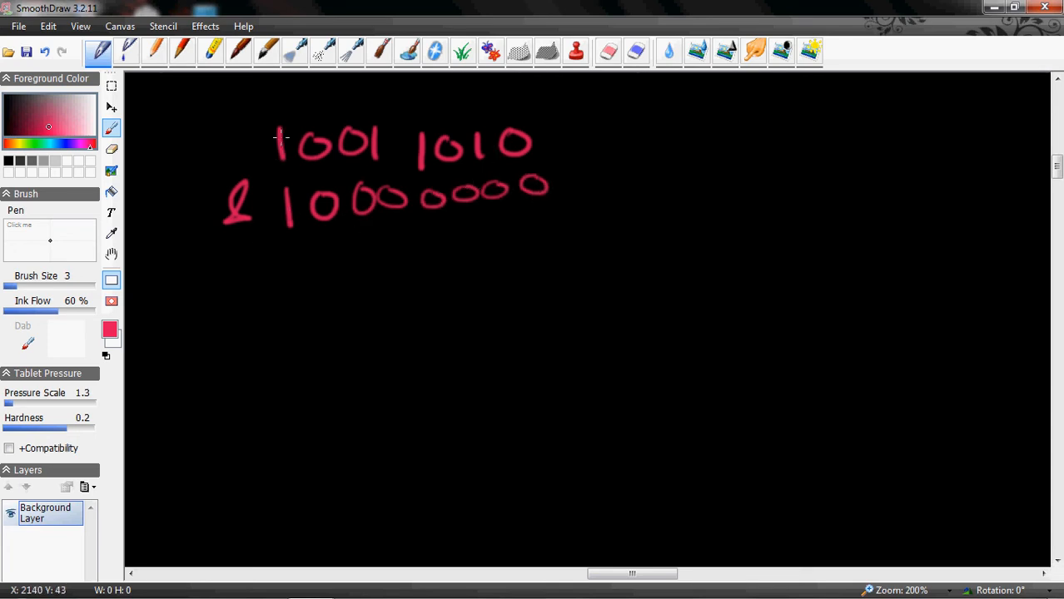
pyautogui.moveTo(212, 245); pyautogui.dragTo(591, 222)
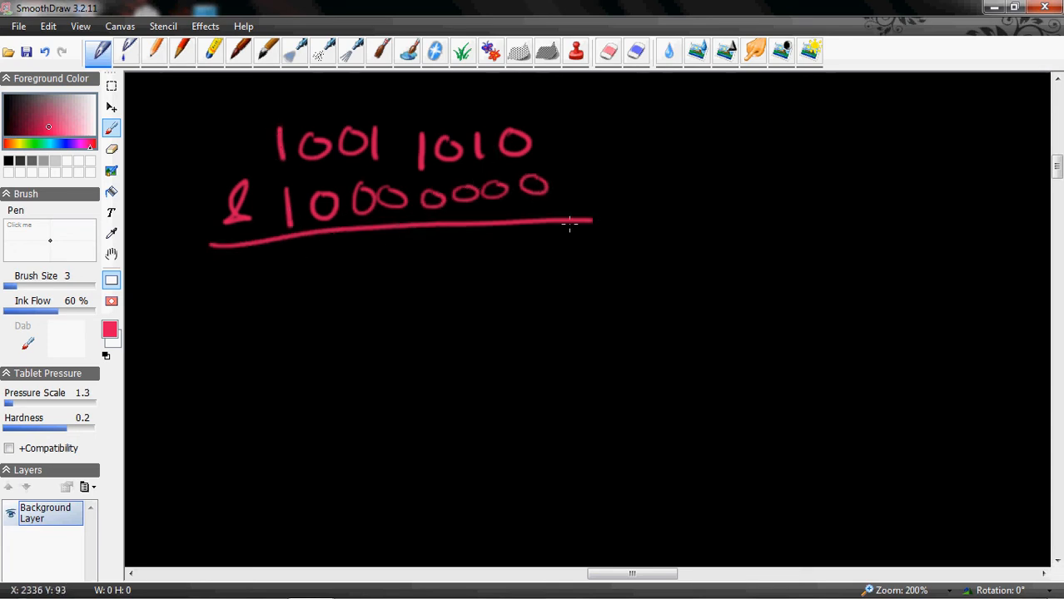
pyautogui.moveTo(287, 295); pyautogui.dragTo(383, 267)
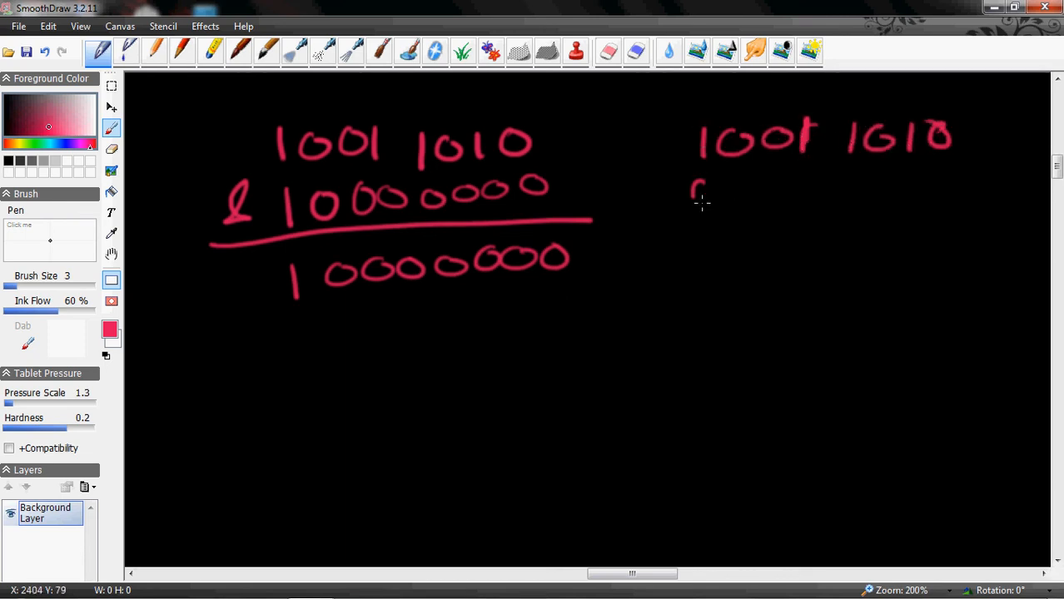
# - Work the right example with mask 0100 0000 giving 0000 0000, then cross it out
pyautogui.moveTo(699, 192); pyautogui.dragTo(824, 183)
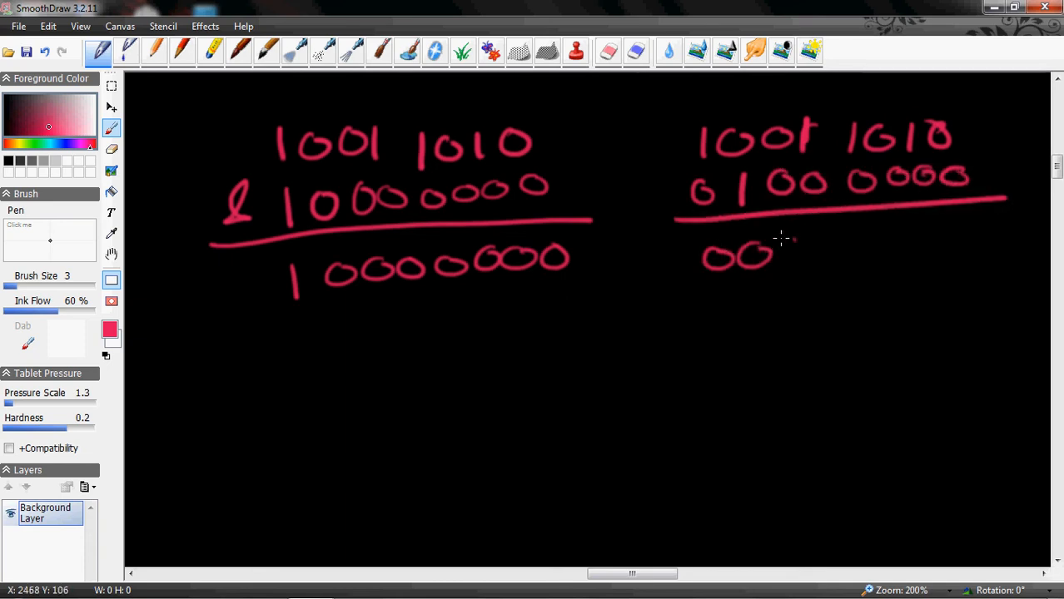
pyautogui.moveTo(774, 250); pyautogui.dragTo(933, 237)
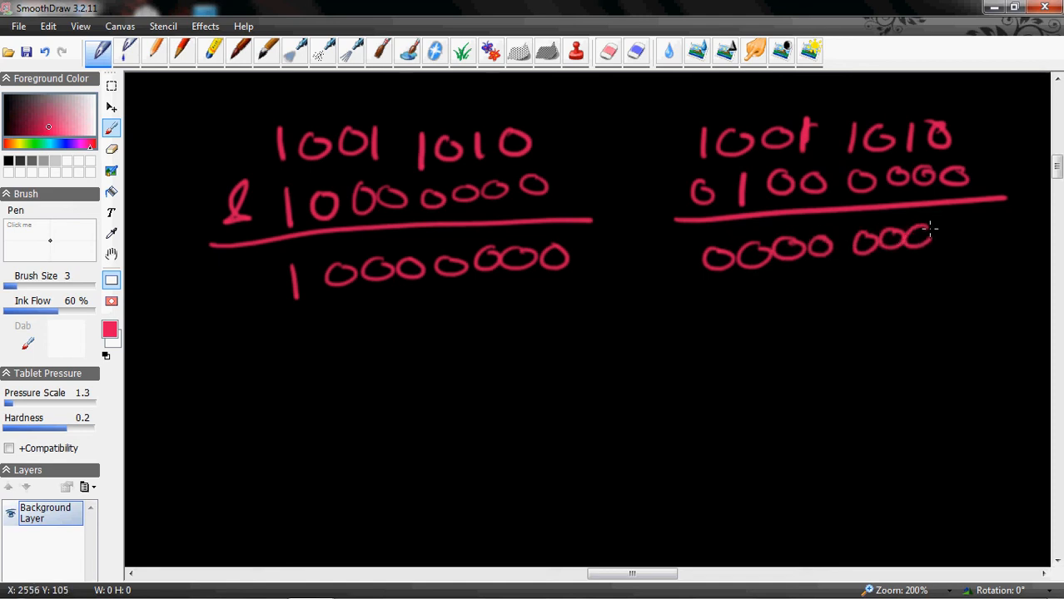
pyautogui.moveTo(924, 246); pyautogui.dragTo(961, 242)
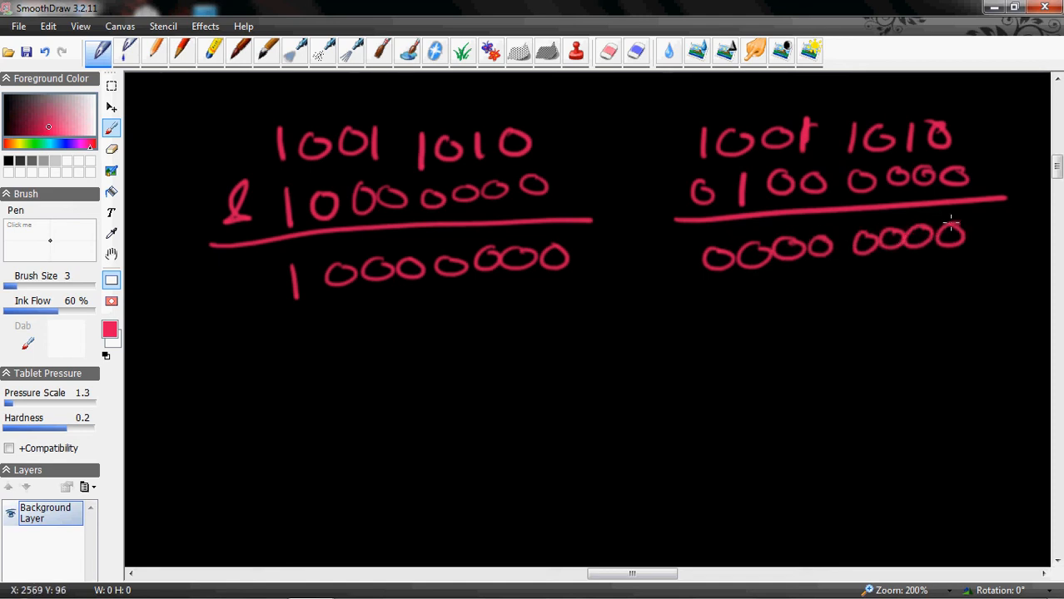
pyautogui.moveTo(641, 129); pyautogui.dragTo(866, 242)
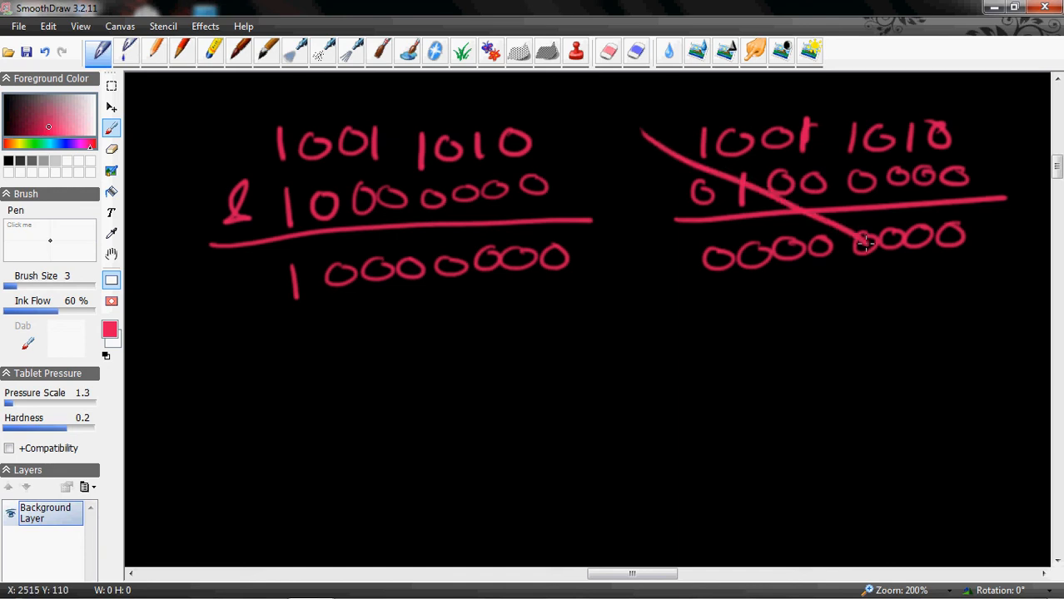
pyautogui.moveTo(687, 288); pyautogui.dragTo(925, 162)
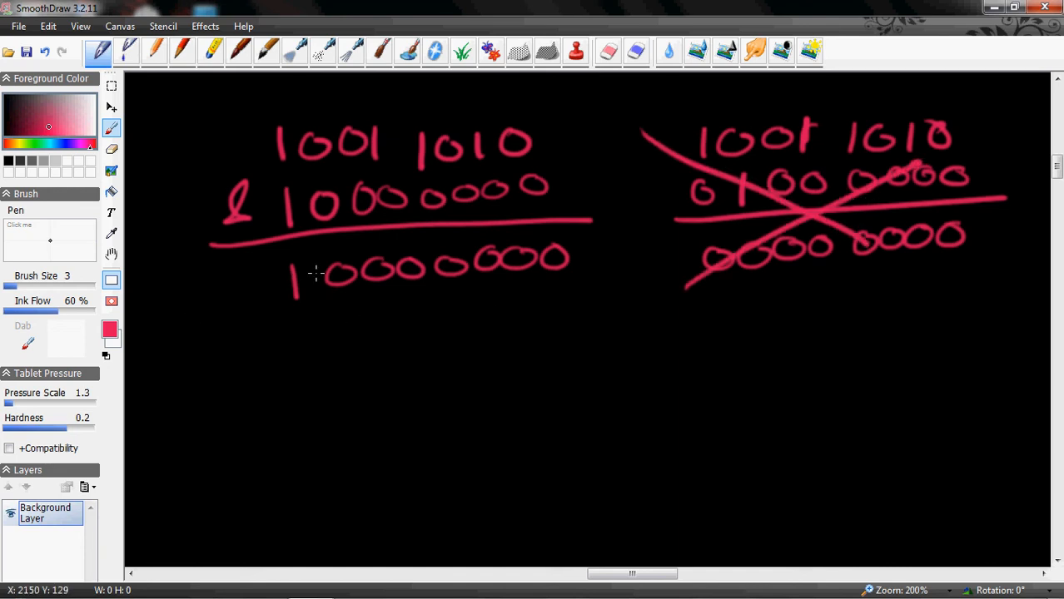
pyautogui.moveTo(452, 262)
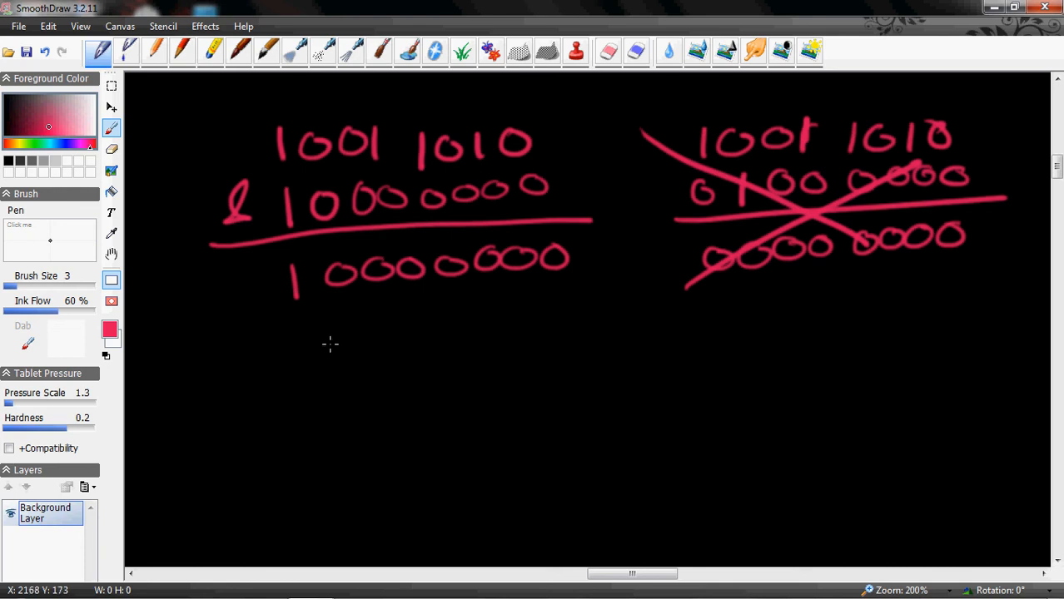
pyautogui.moveTo(308, 333)
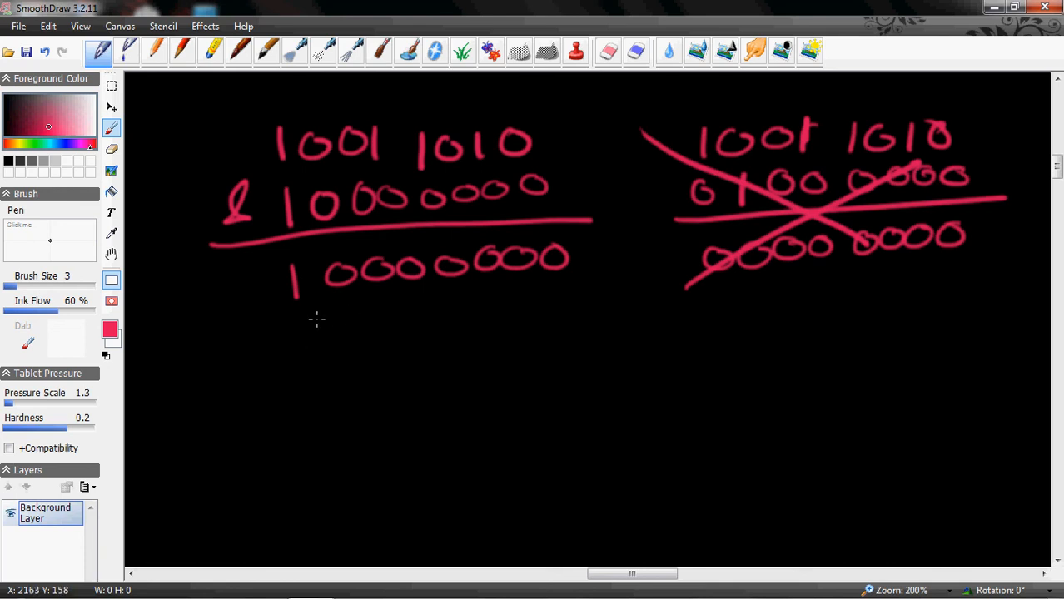
# - Write the note 'PortC bit2' below the left result
pyautogui.moveTo(283, 333); pyautogui.dragTo(313, 367)
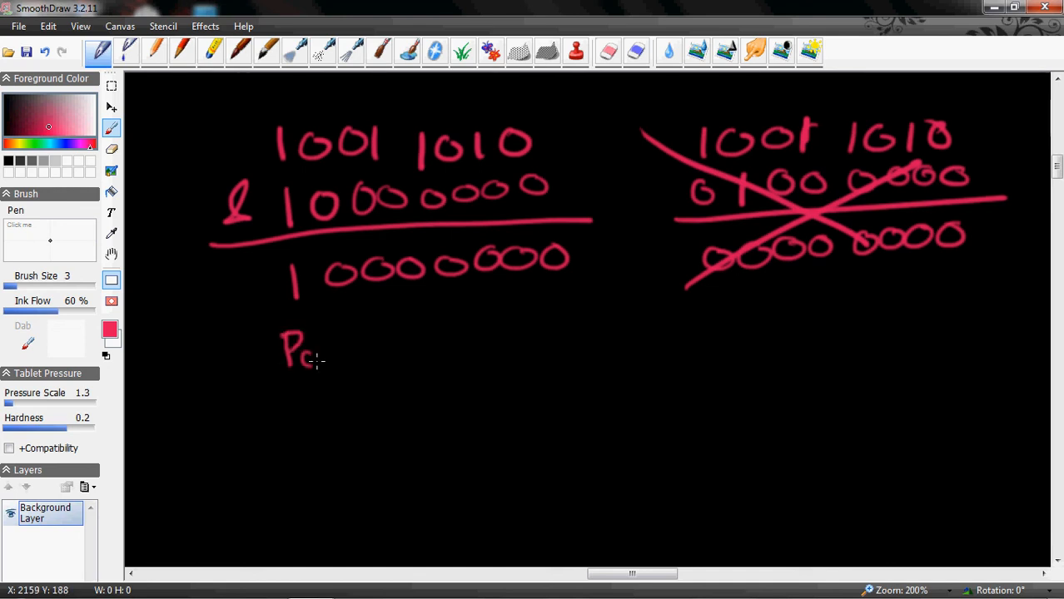
pyautogui.moveTo(321, 354); pyautogui.dragTo(392, 371)
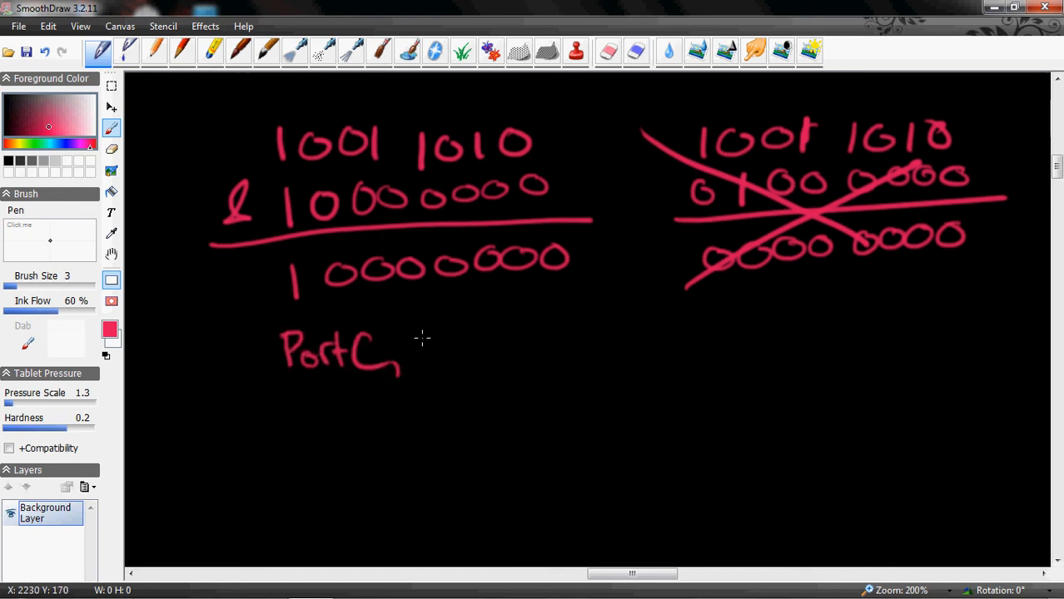
pyautogui.moveTo(421, 349); pyautogui.dragTo(499, 350)
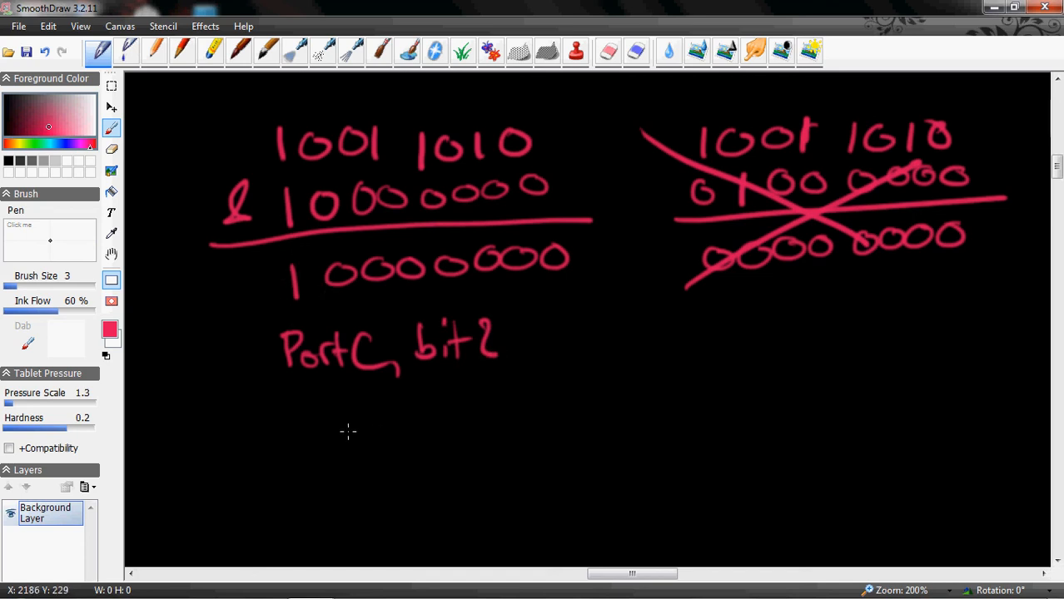
pyautogui.moveTo(500, 383)
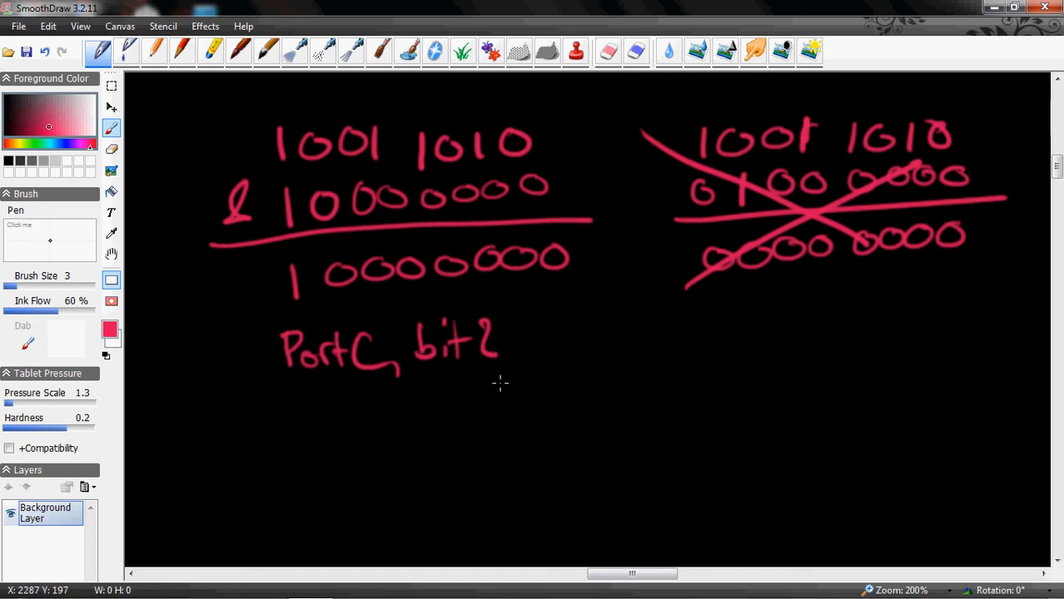
pyautogui.moveTo(289, 436)
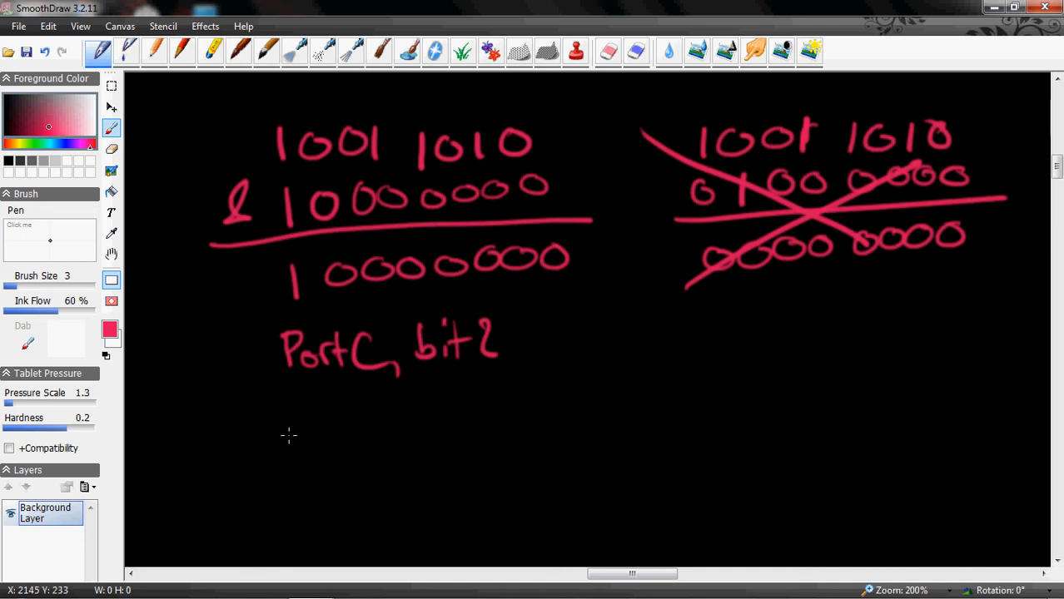
# - Write 1000 0000 with a down arrow to the target bit and curved shift arrows beneath
pyautogui.moveTo(296, 429); pyautogui.dragTo(408, 428)
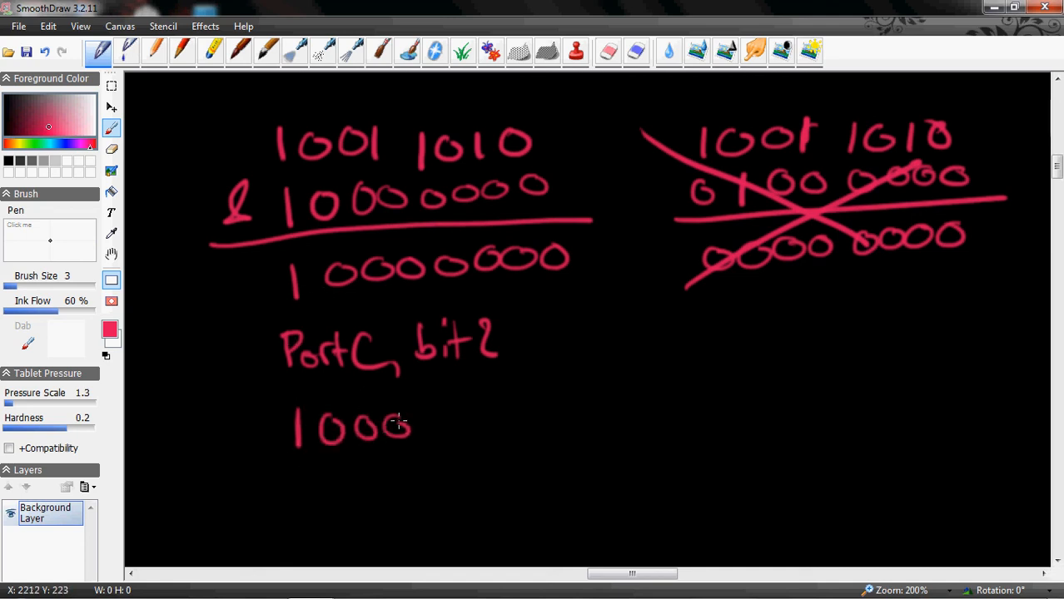
pyautogui.moveTo(454, 424); pyautogui.dragTo(533, 429)
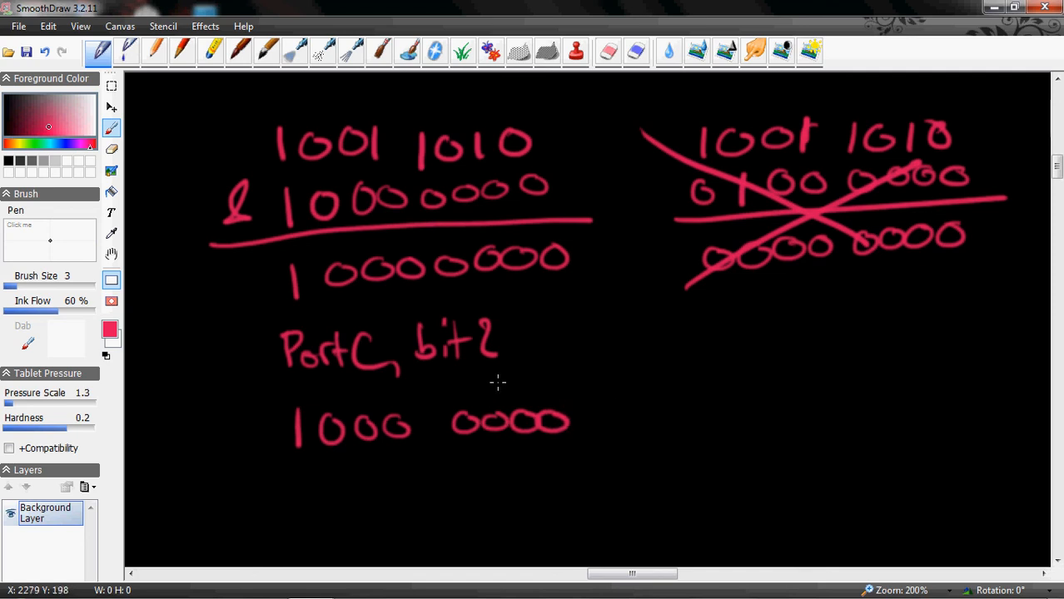
pyautogui.moveTo(498, 379); pyautogui.dragTo(498, 416)
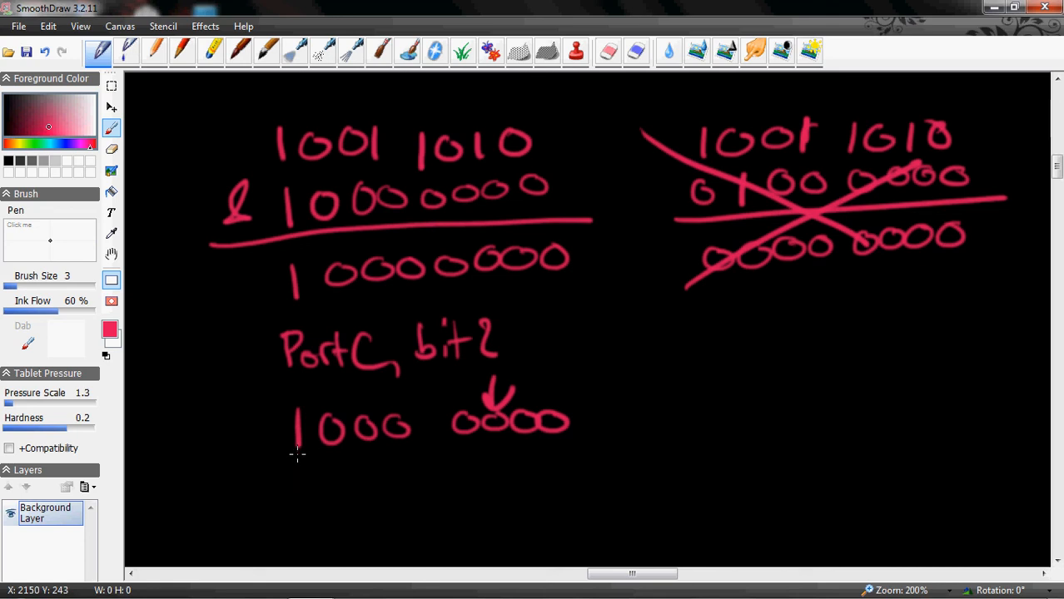
pyautogui.moveTo(296, 456); pyautogui.dragTo(378, 456)
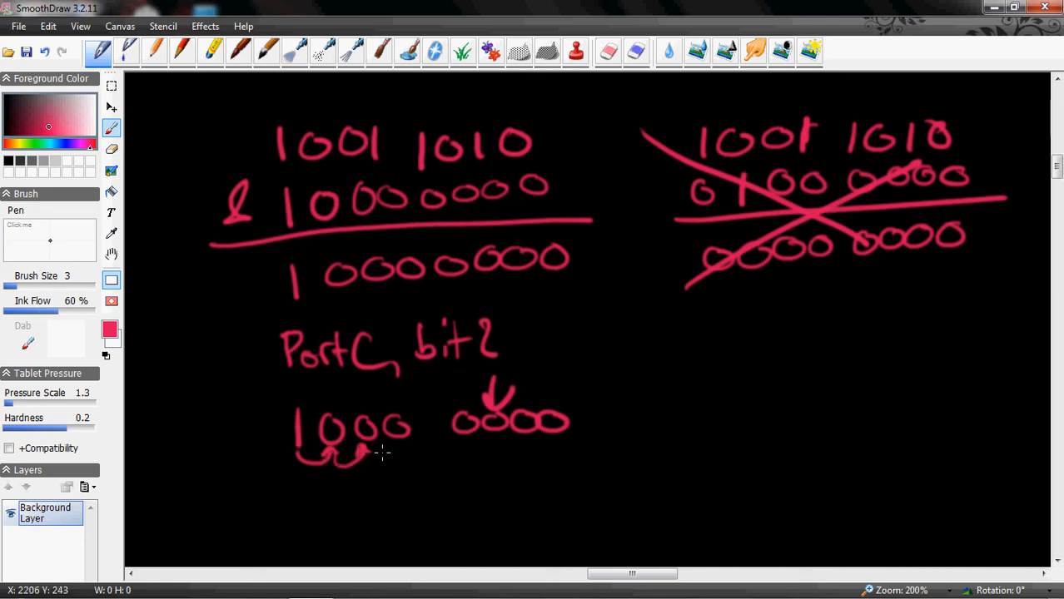
pyautogui.moveTo(366, 462); pyautogui.dragTo(441, 462)
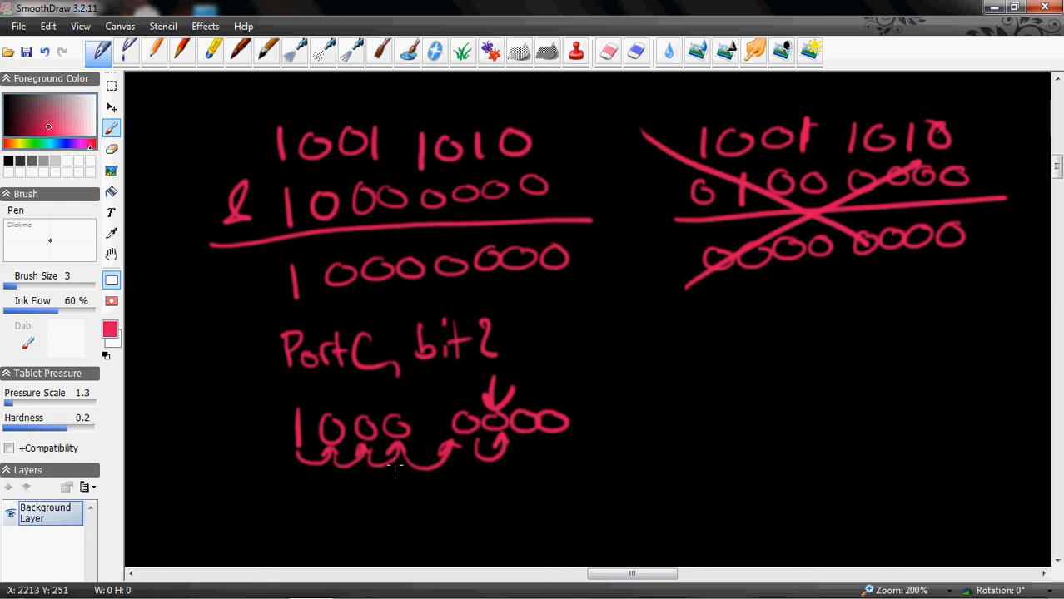
pyautogui.moveTo(249, 499)
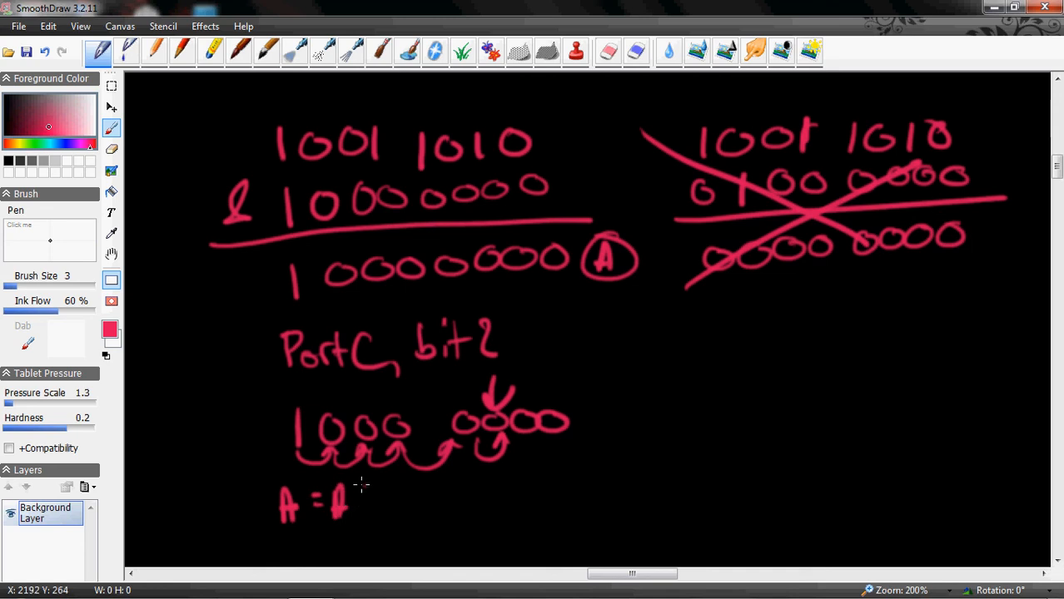
# - Handwrite the shift code '>> 5;' after A = A, then 'PORTC = A' beside it
pyautogui.moveTo(358, 500); pyautogui.dragTo(391, 500)
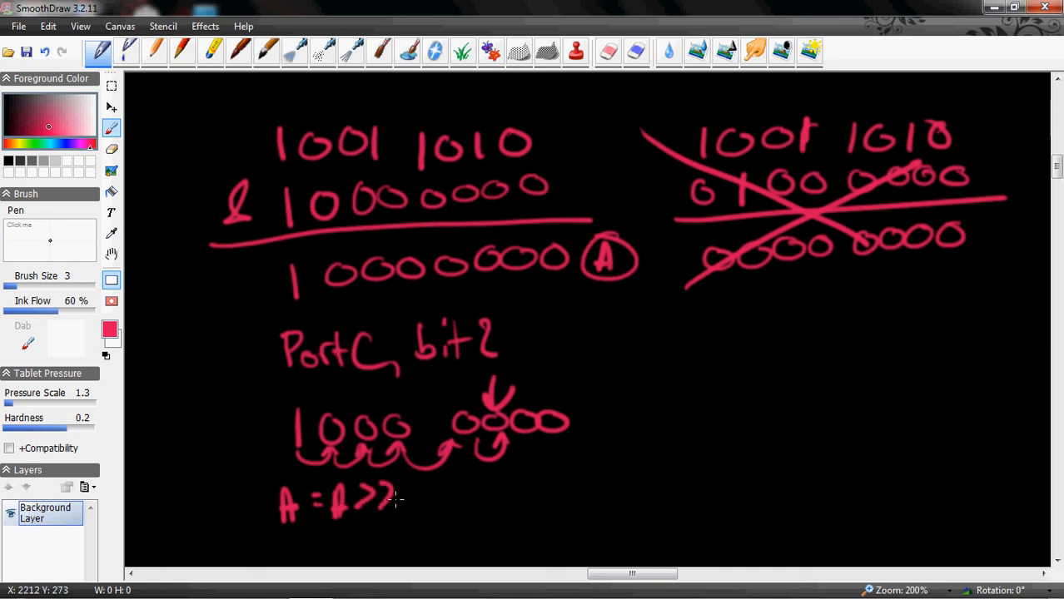
pyautogui.moveTo(408, 499); pyautogui.dragTo(428, 479)
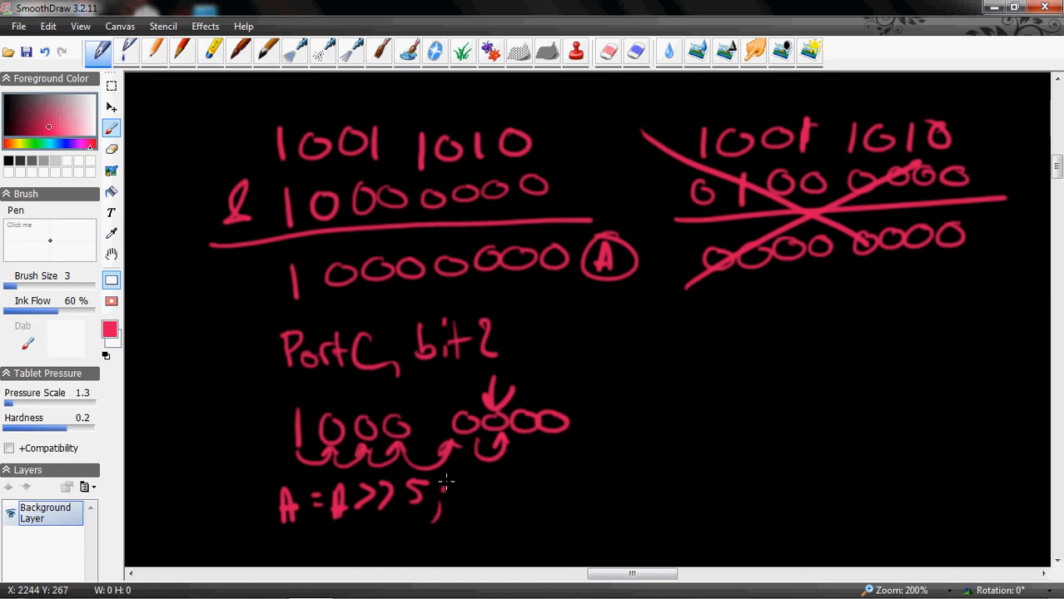
pyautogui.moveTo(496, 487); pyautogui.dragTo(507, 512)
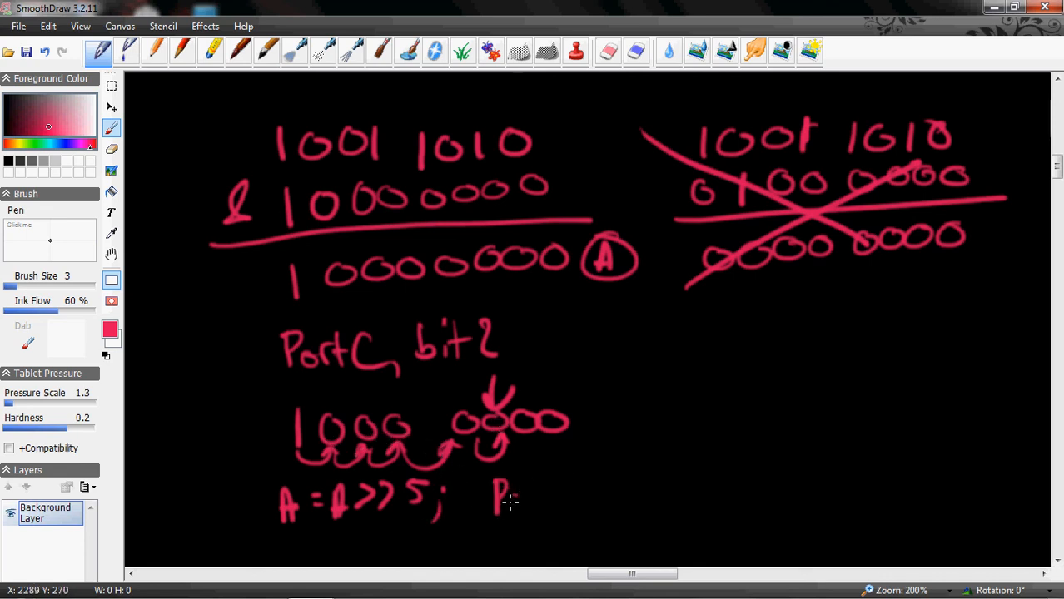
pyautogui.moveTo(499, 499); pyautogui.dragTo(599, 499)
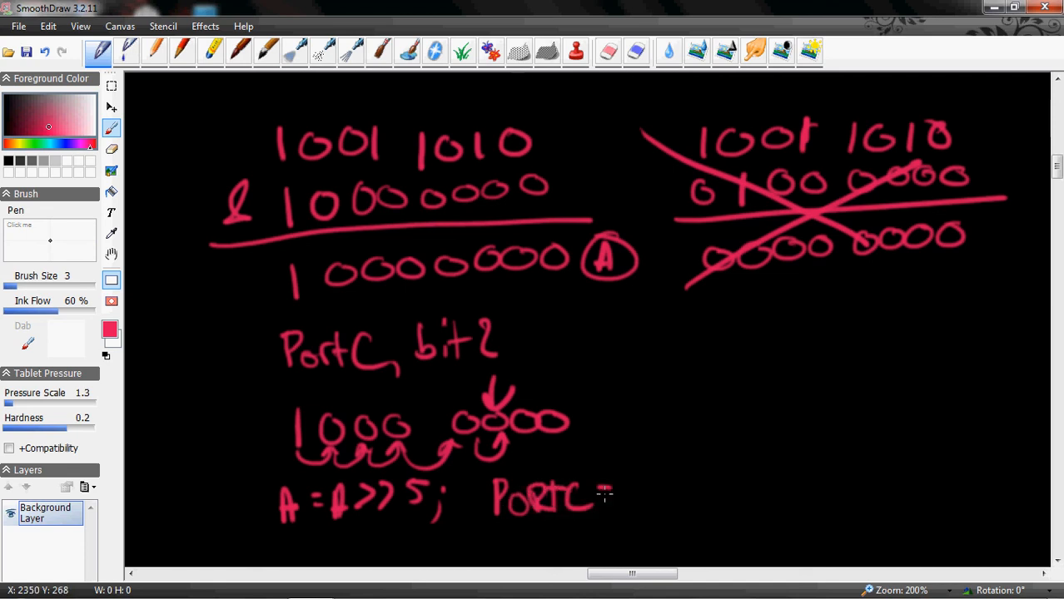
pyautogui.click(606, 496)
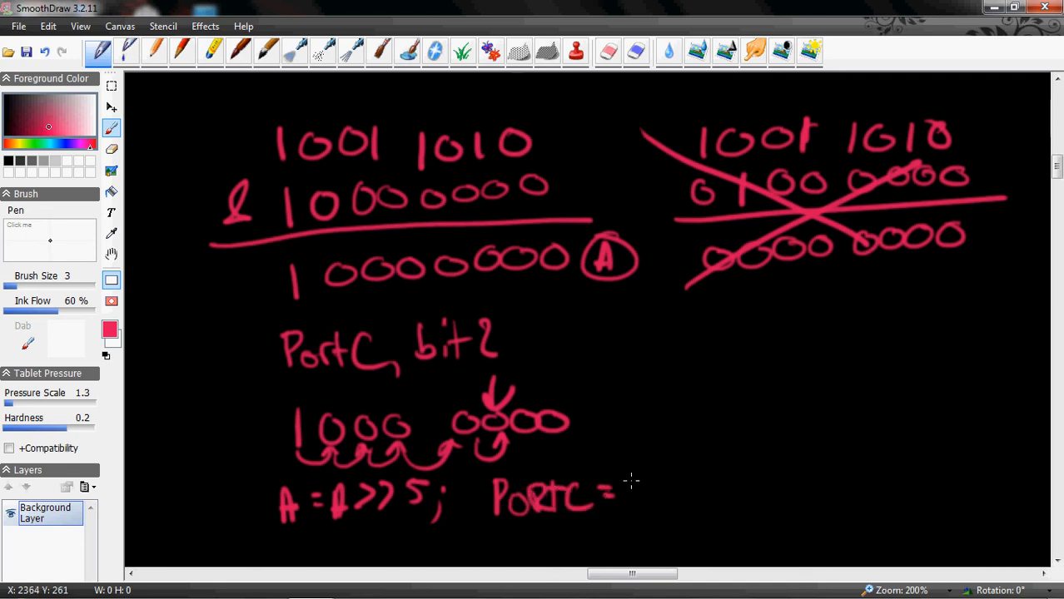
pyautogui.moveTo(628, 479); pyautogui.dragTo(645, 500)
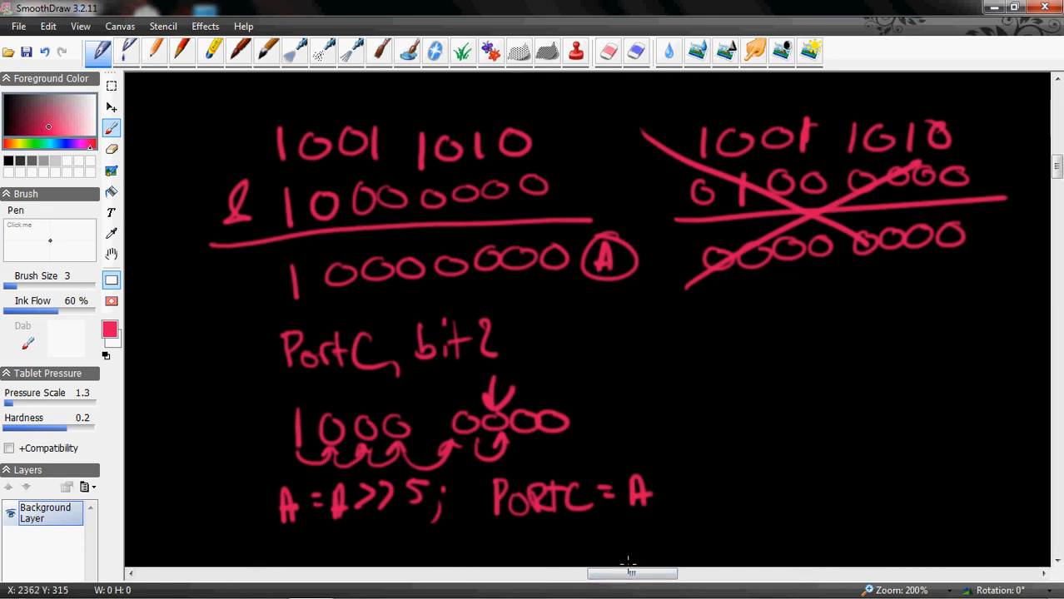
pyautogui.moveTo(528, 296)
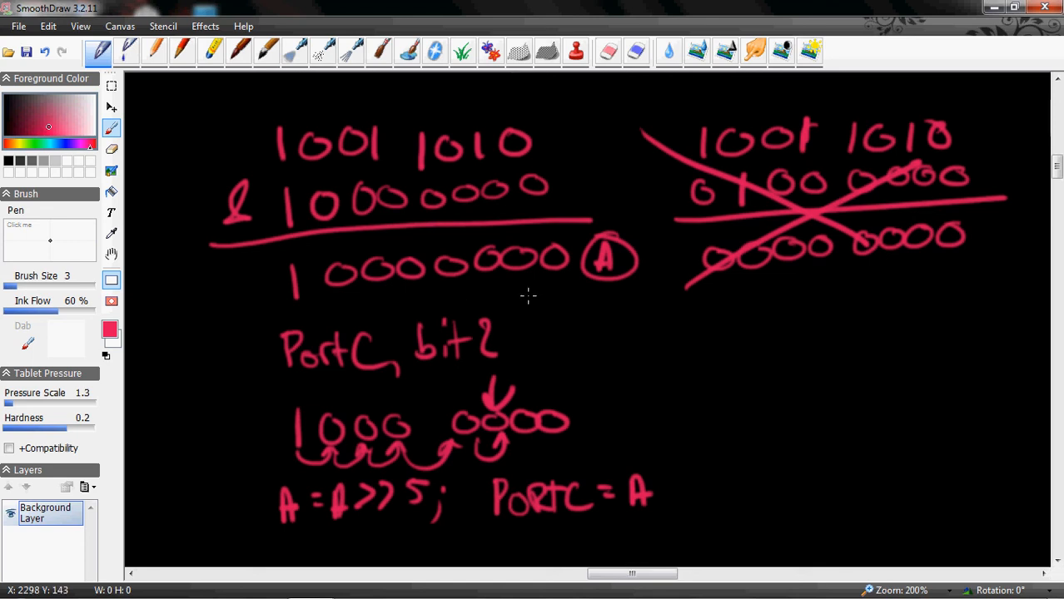
pyautogui.moveTo(887, 369)
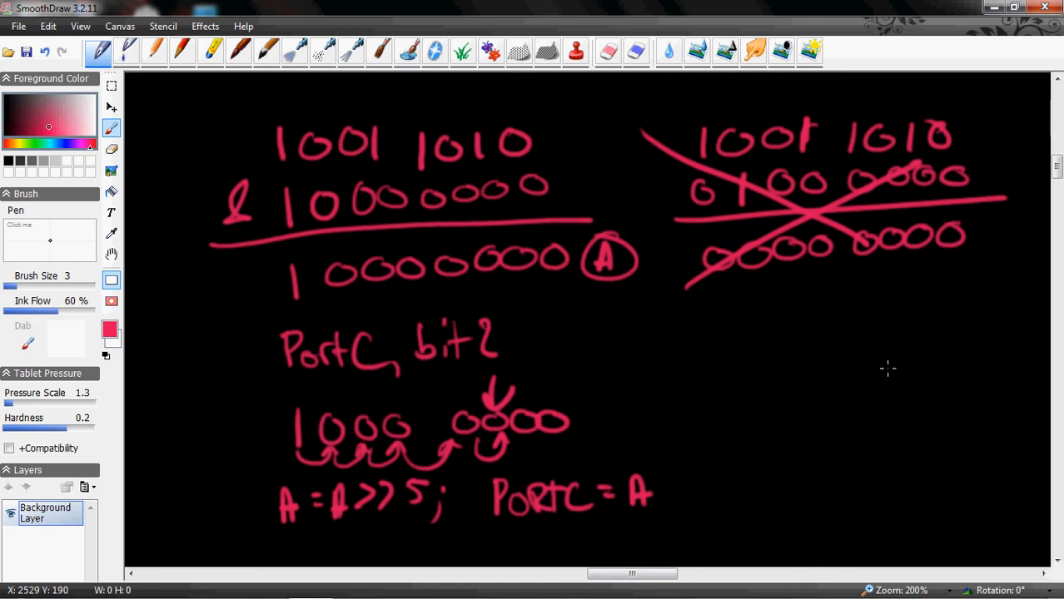
pyautogui.moveTo(705, 329)
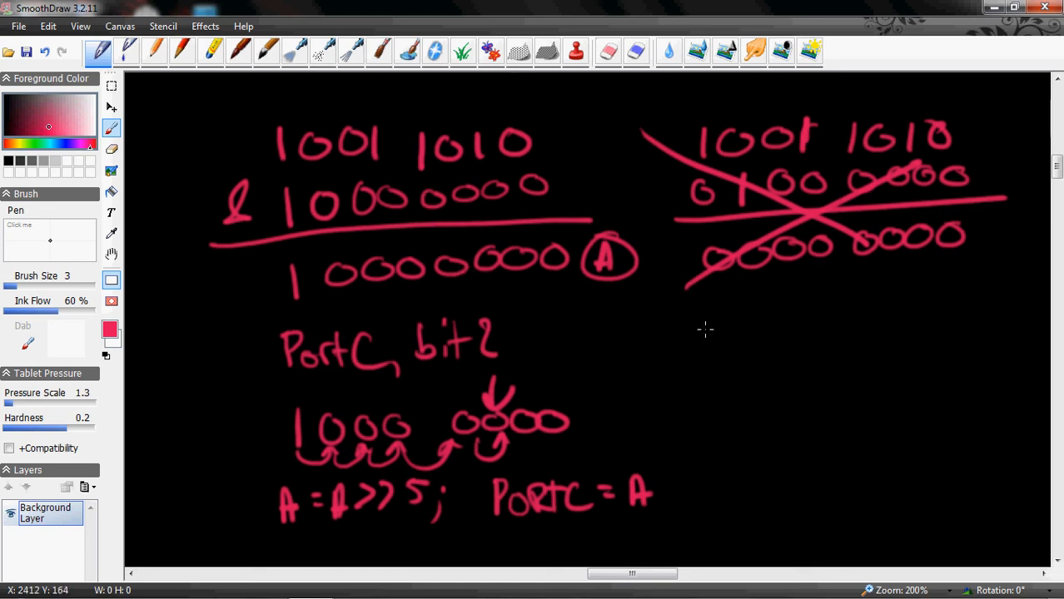